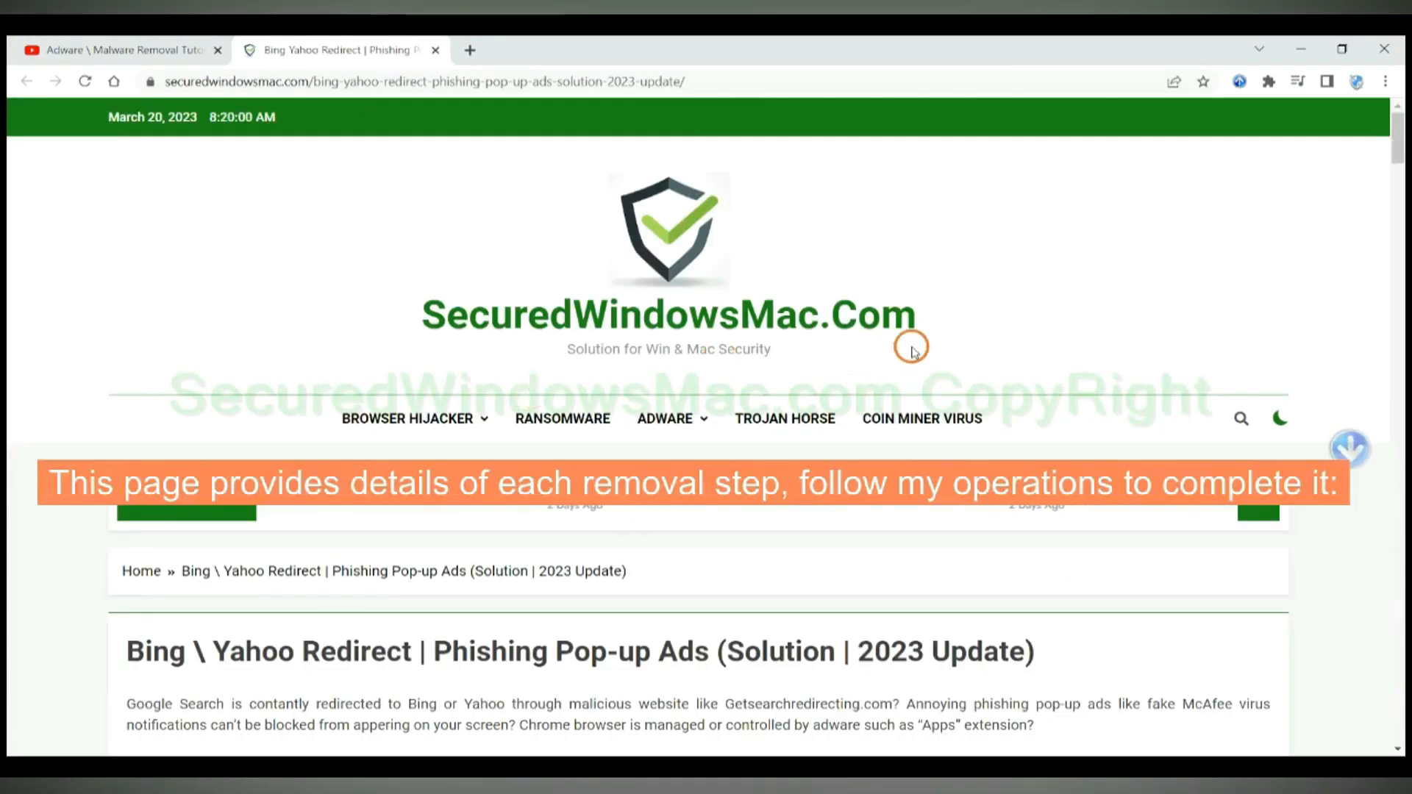
Scroll the Bing/Yahoo redirect guide down to the Instant Automatic Removal section
{"action": "scroll", "scroll_direction": "down", "scroll_amount": 3}
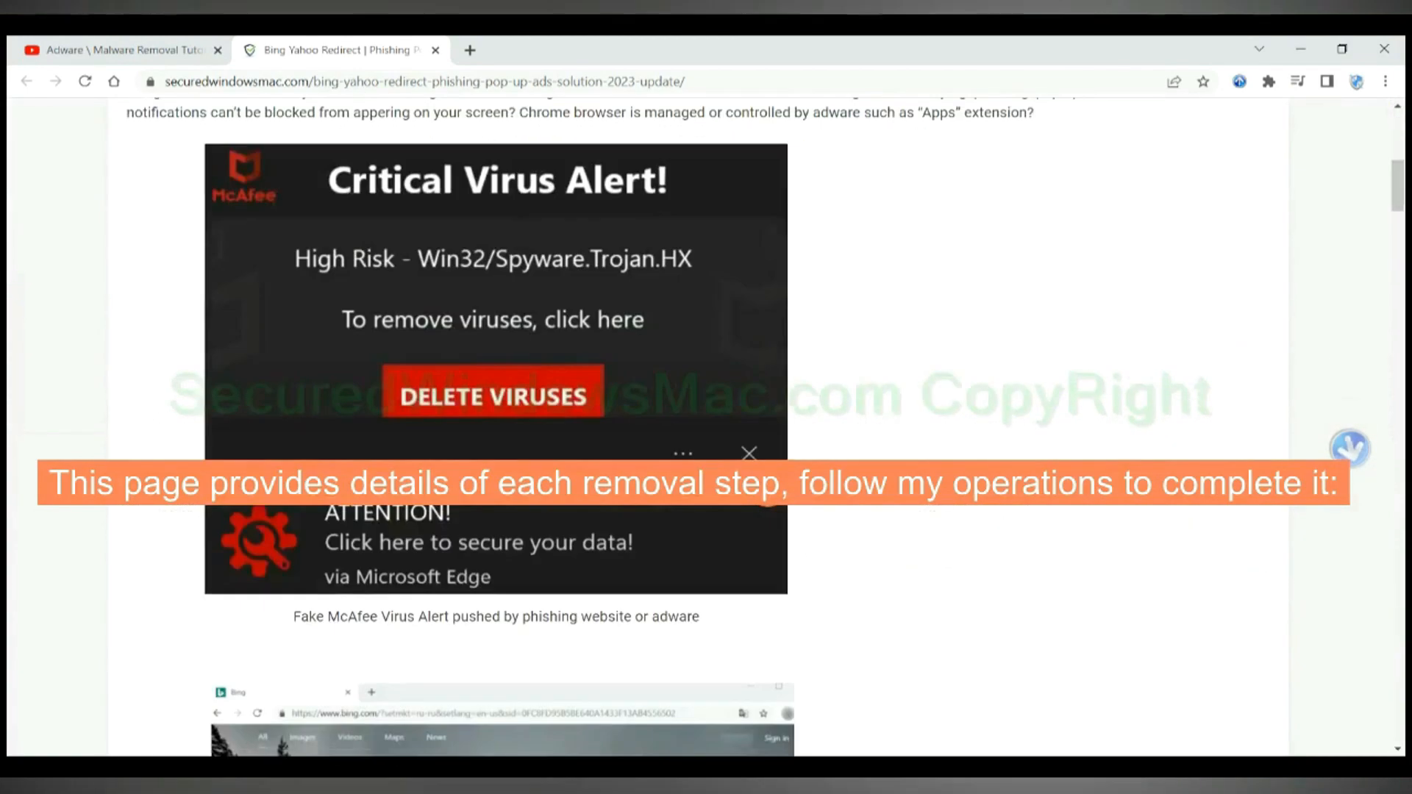
{"action": "scroll", "scroll_direction": "down", "scroll_amount": 3}
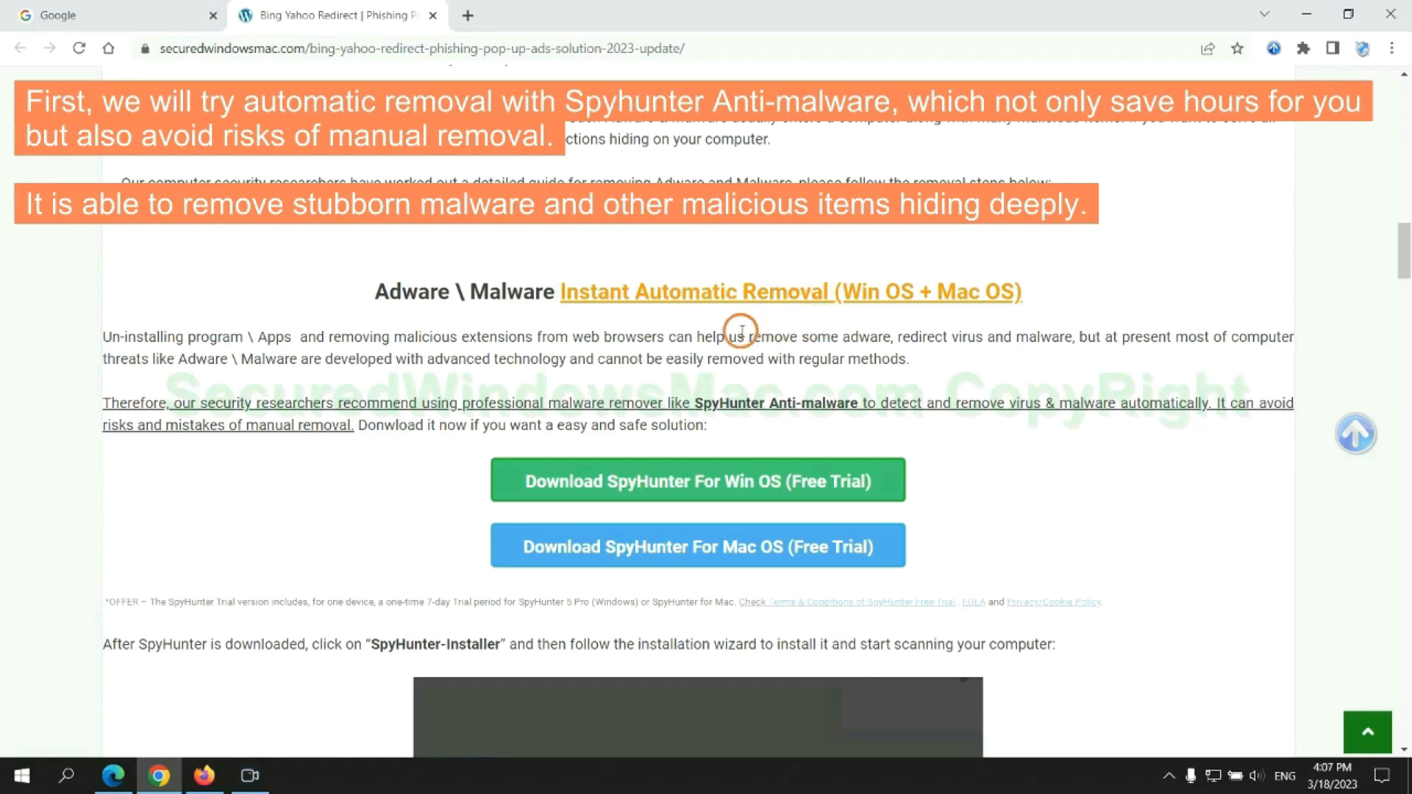
{"action": "mouse_move", "coordinate": [531, 326]}
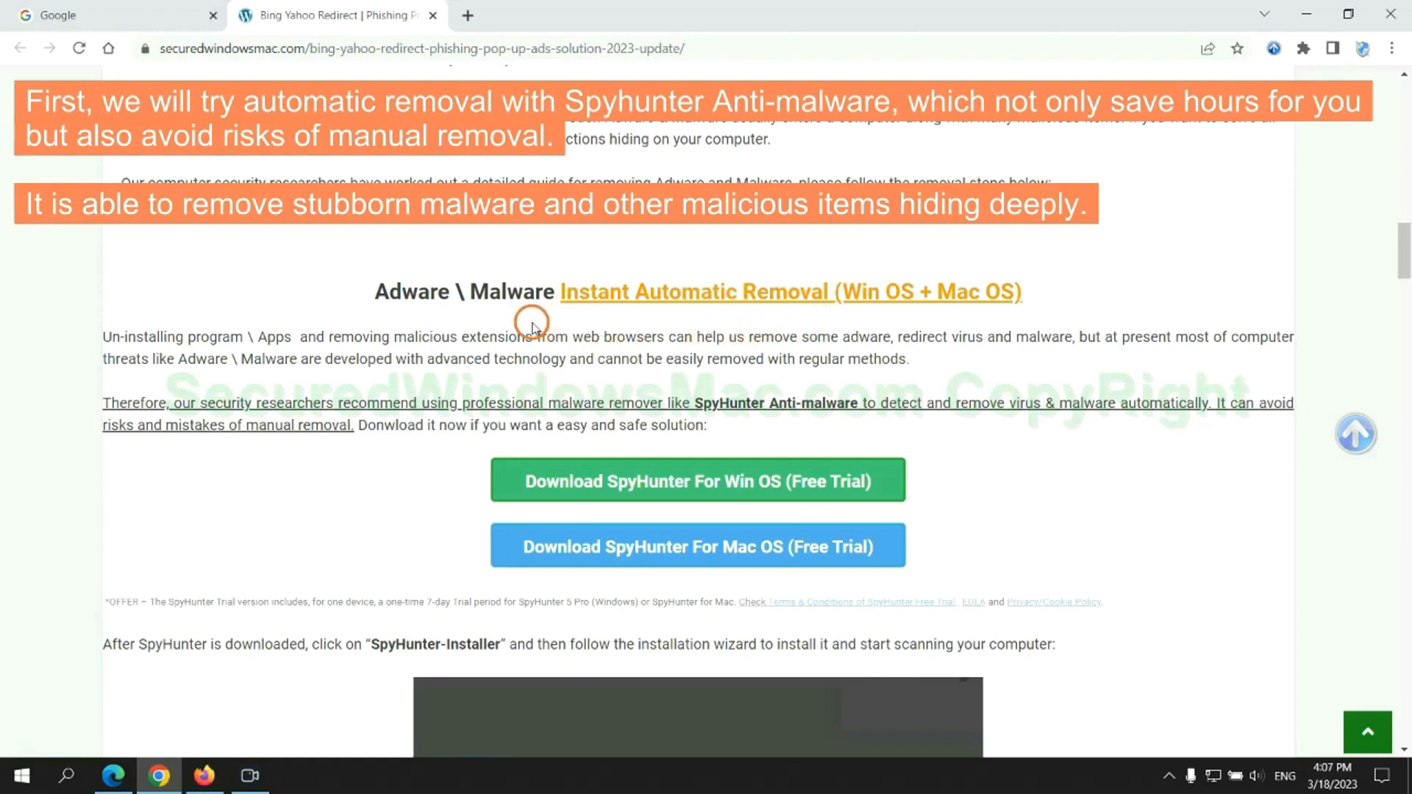
{"action": "mouse_move", "coordinate": [207, 354]}
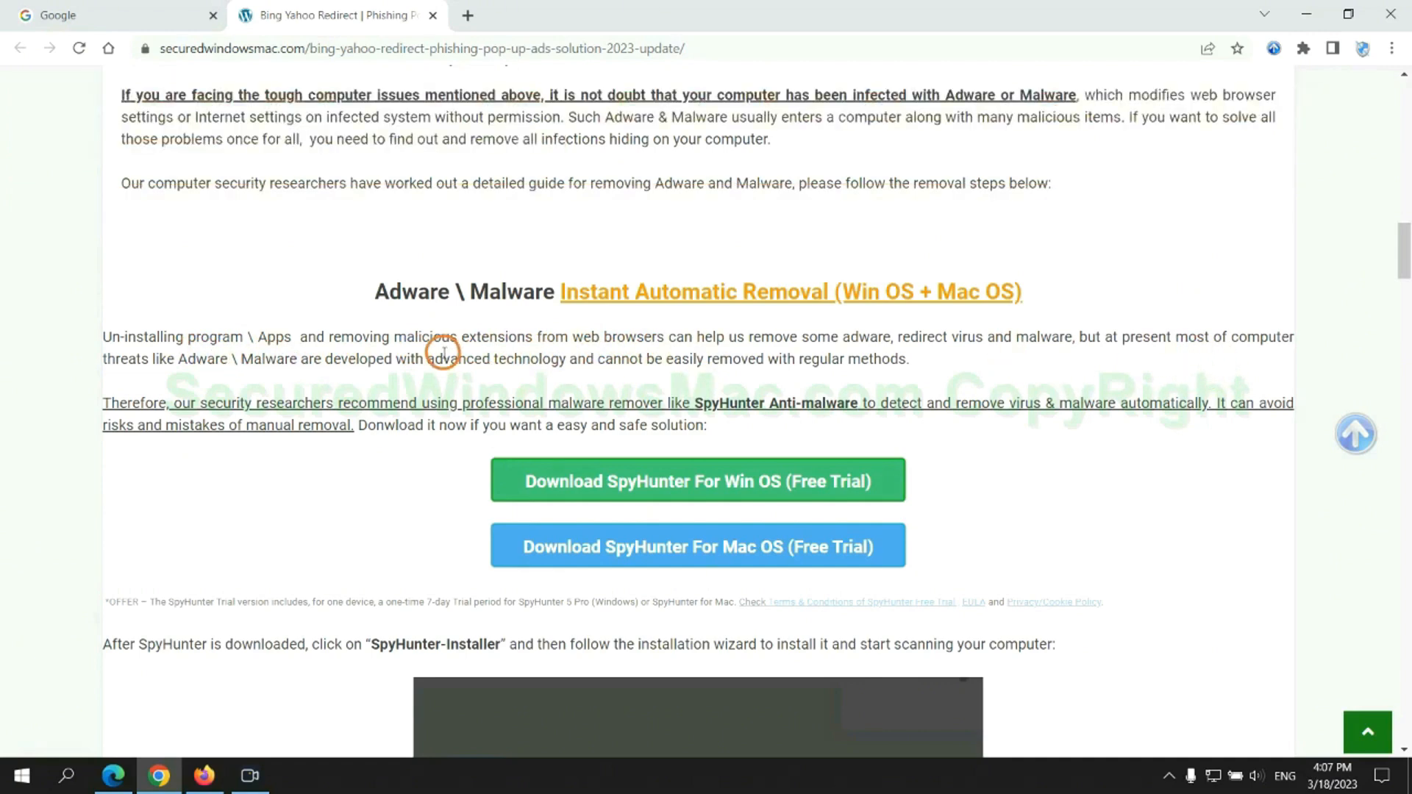
Download the SpyHunter for Windows free-trial installer, keep it despite the warning, and run it
{"action": "scroll", "scroll_direction": "down", "scroll_amount": 3}
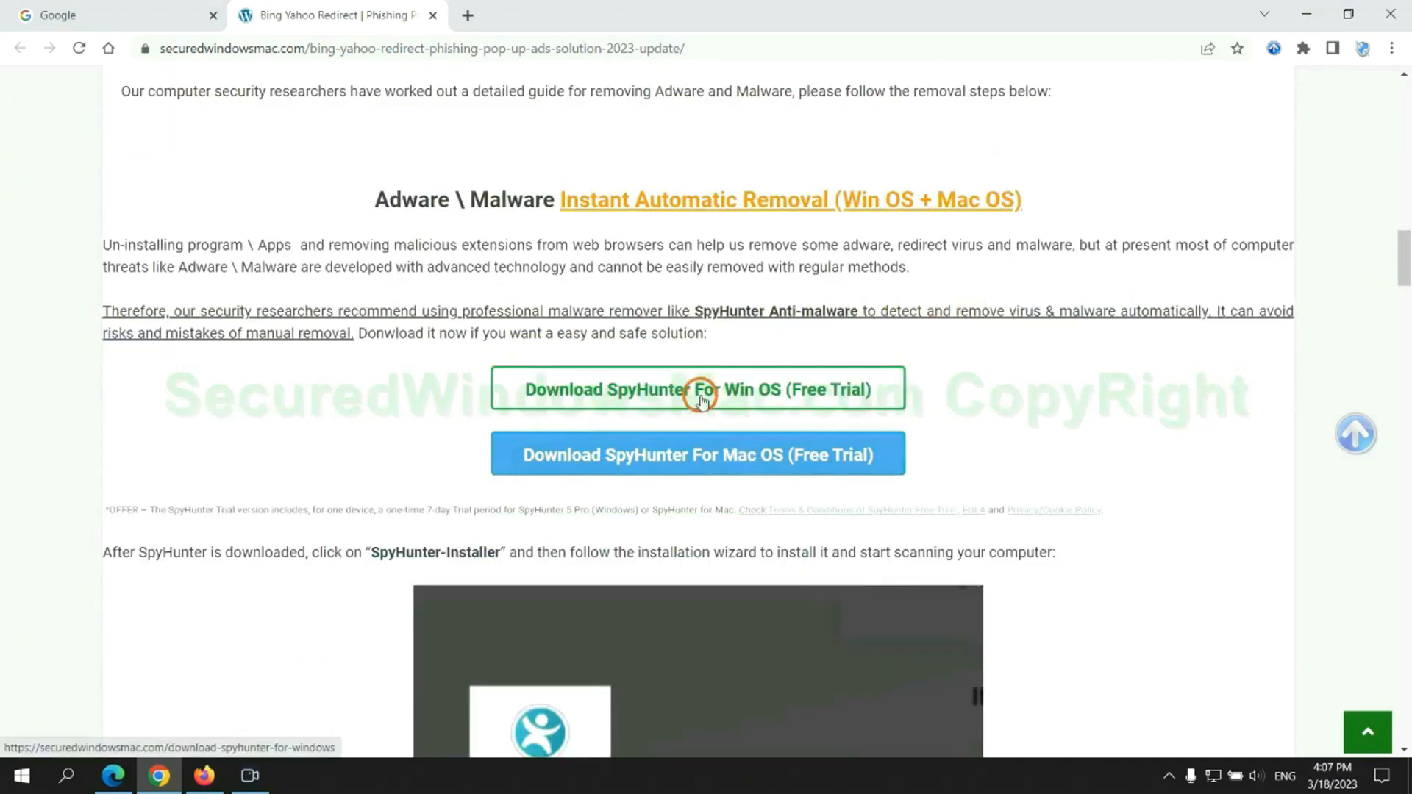
{"action": "scroll", "scroll_direction": "down", "scroll_amount": 3}
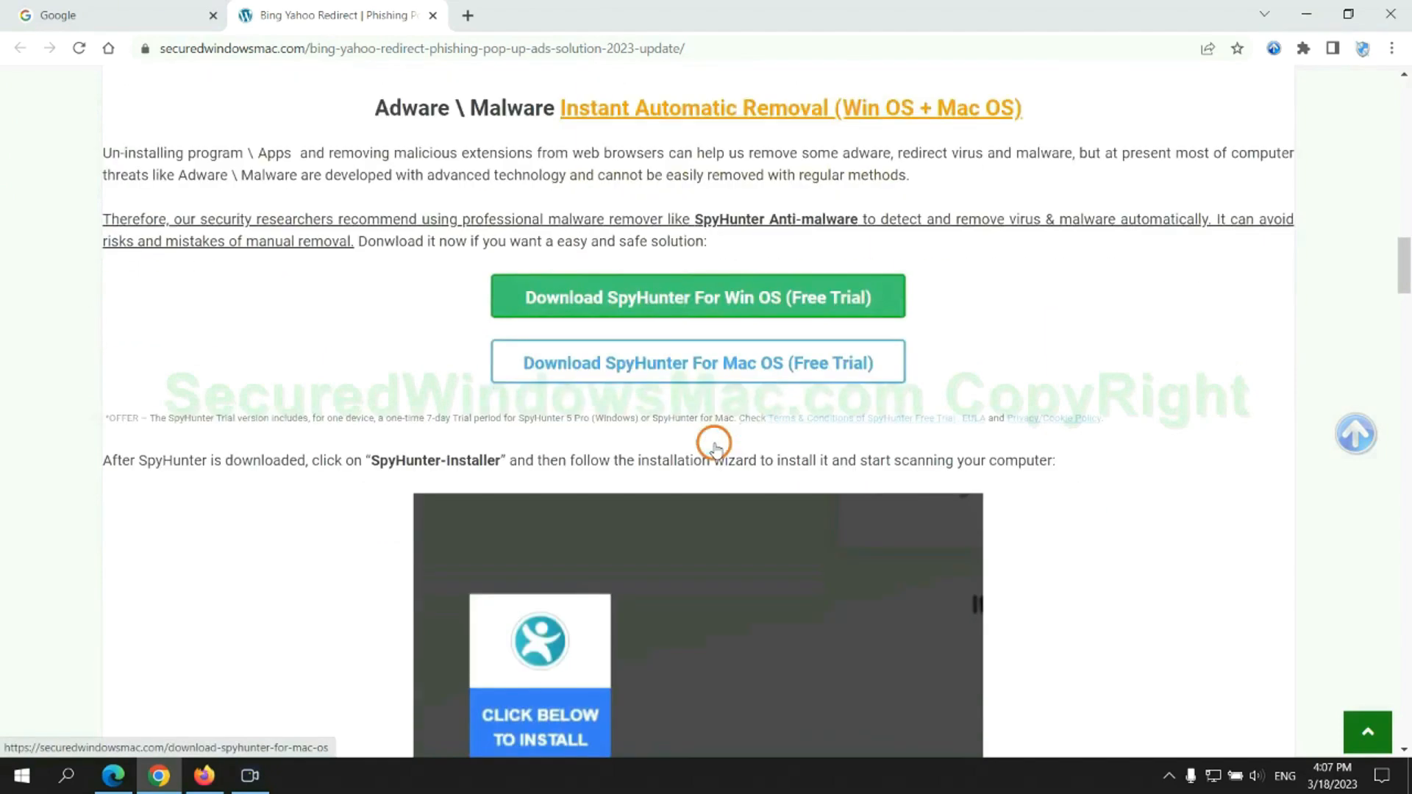
{"action": "left_click", "coordinate": [696, 361]}
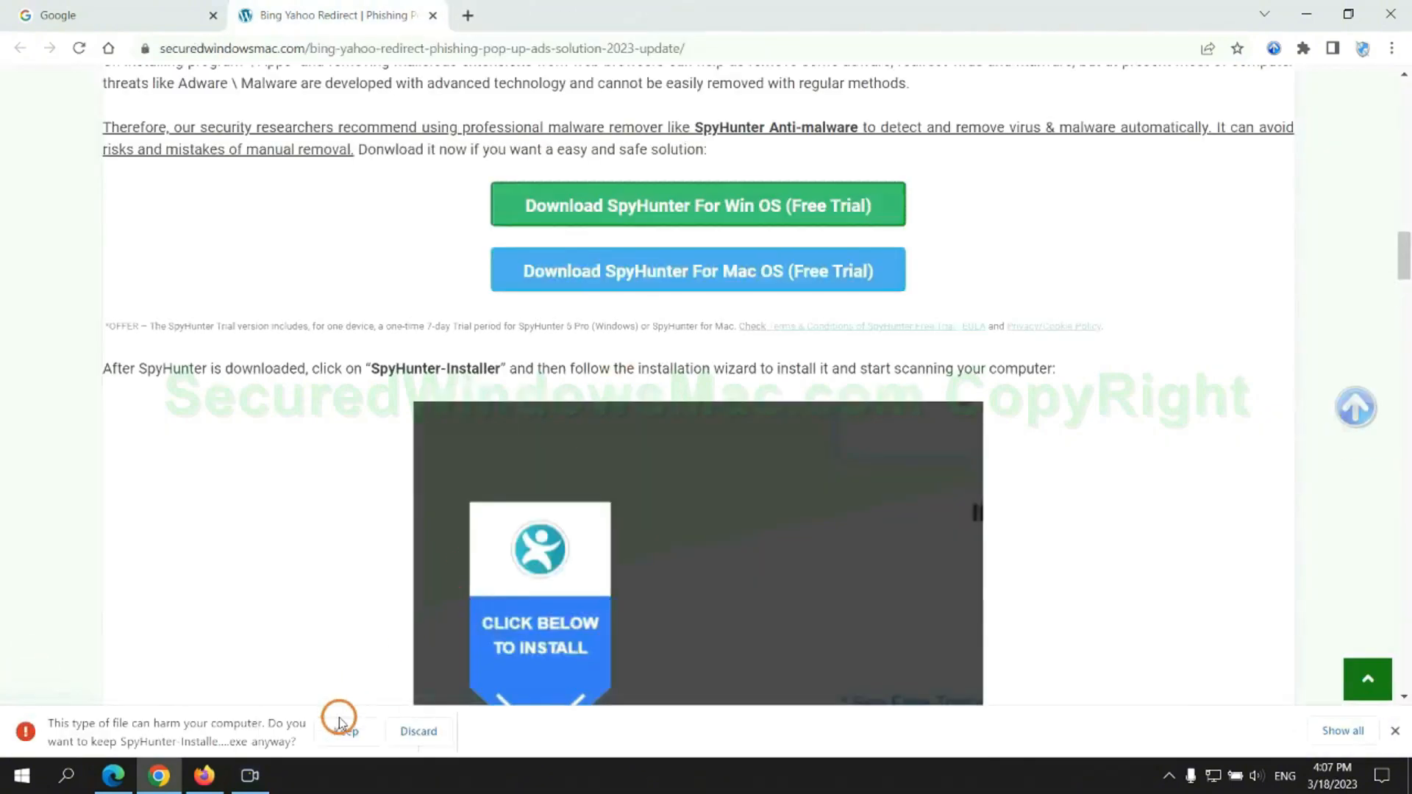
{"action": "left_click", "coordinate": [348, 730]}
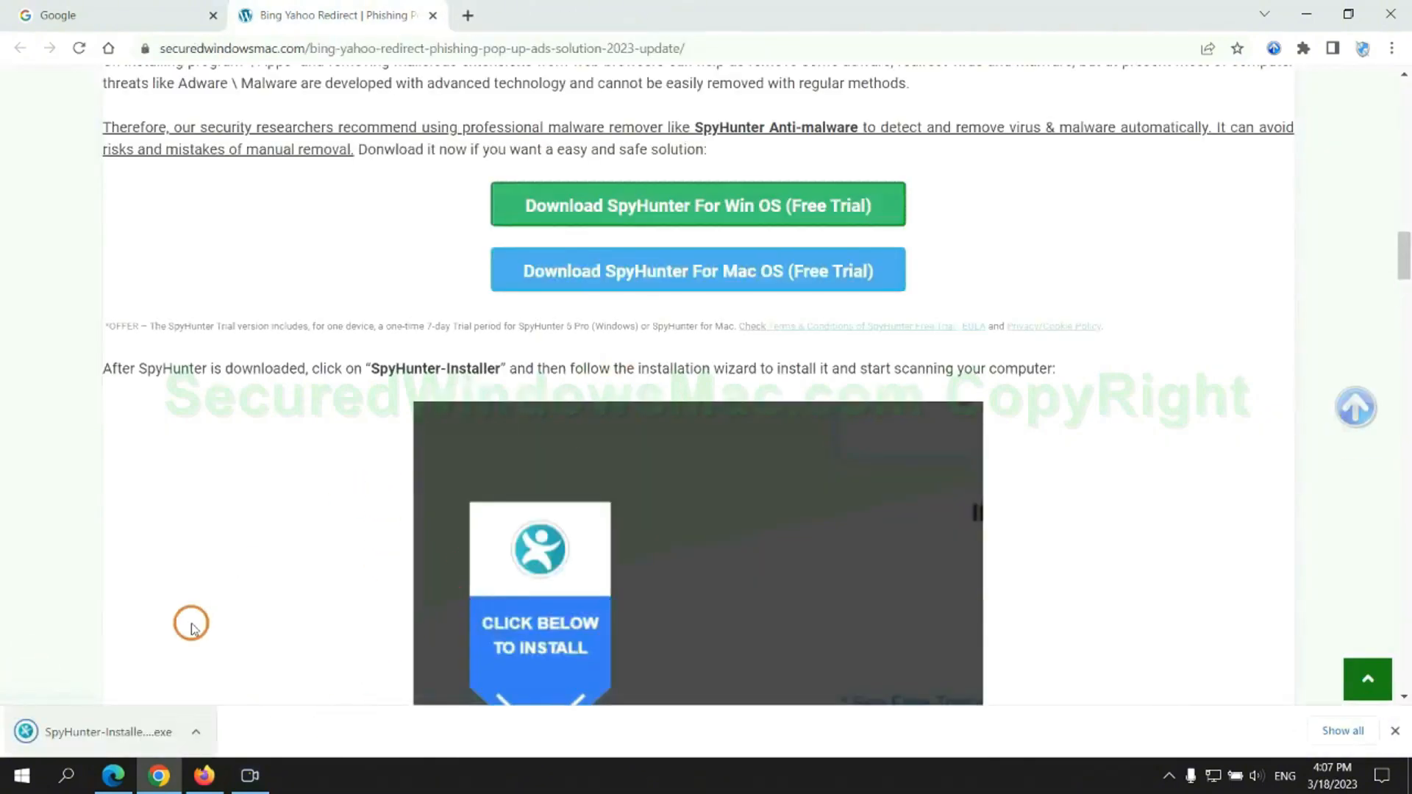
{"action": "left_click", "coordinate": [103, 731]}
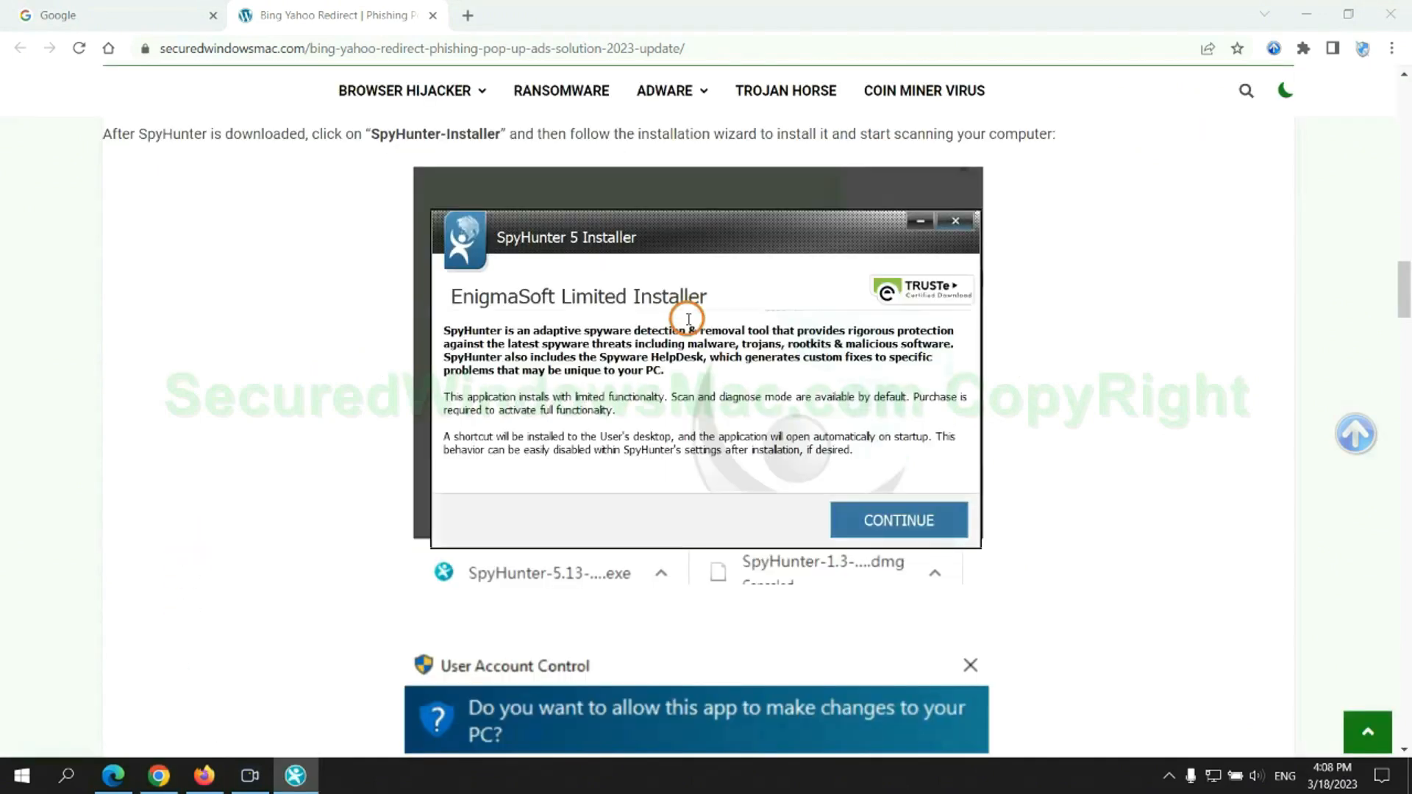
{"action": "mouse_move", "coordinate": [694, 261]}
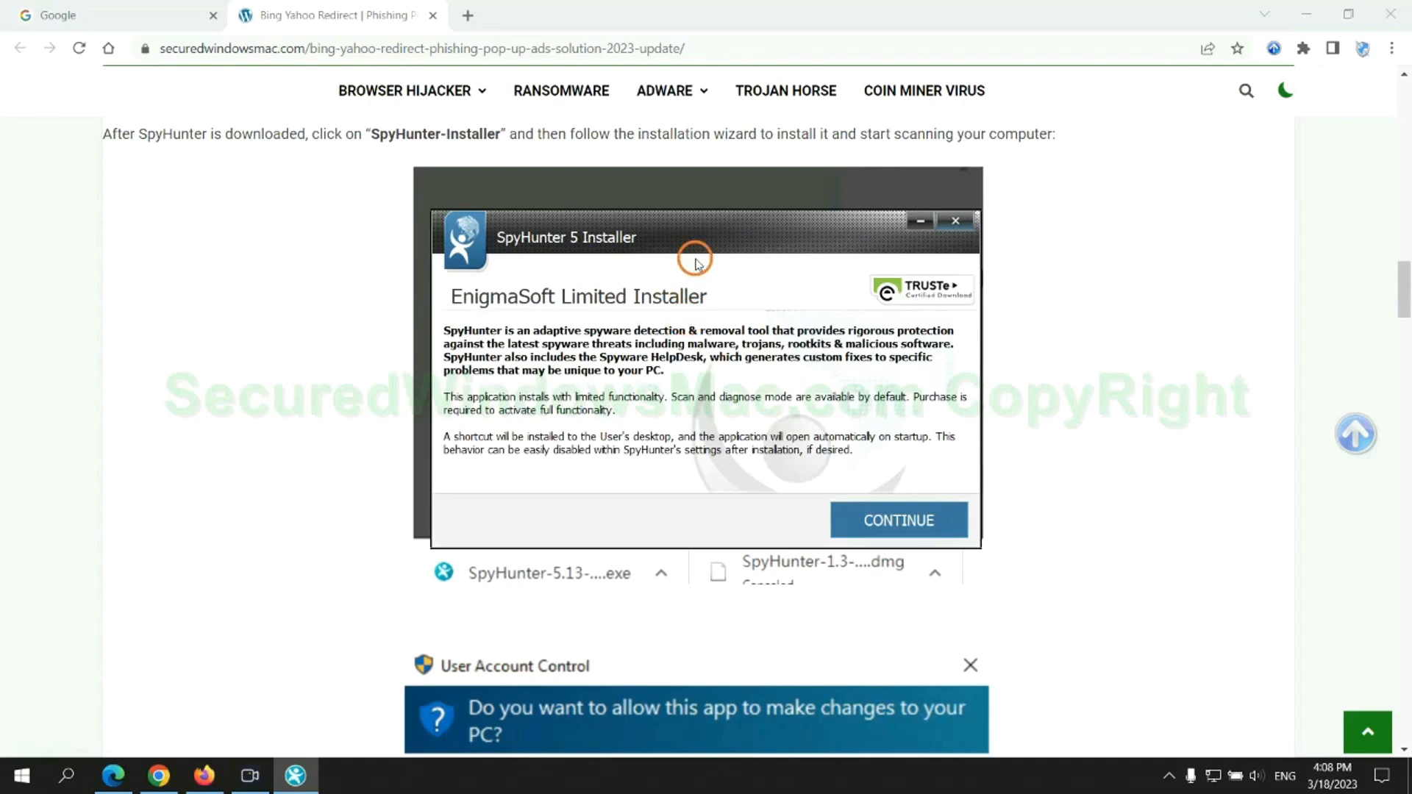
Accept the SpyHunter 5 EULA and Privacy Policy and begin installation
{"action": "left_click", "coordinate": [897, 520]}
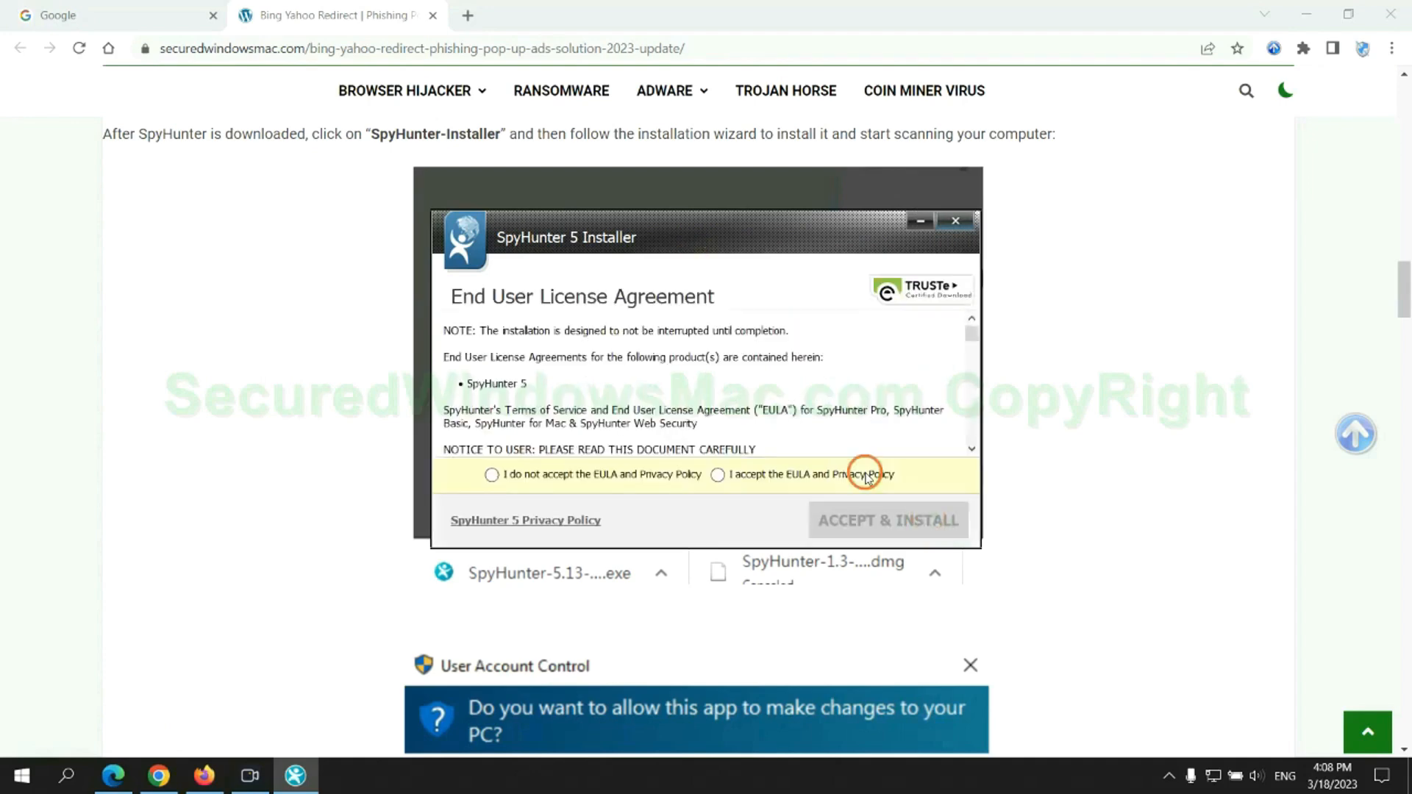
{"action": "left_click", "coordinate": [717, 474]}
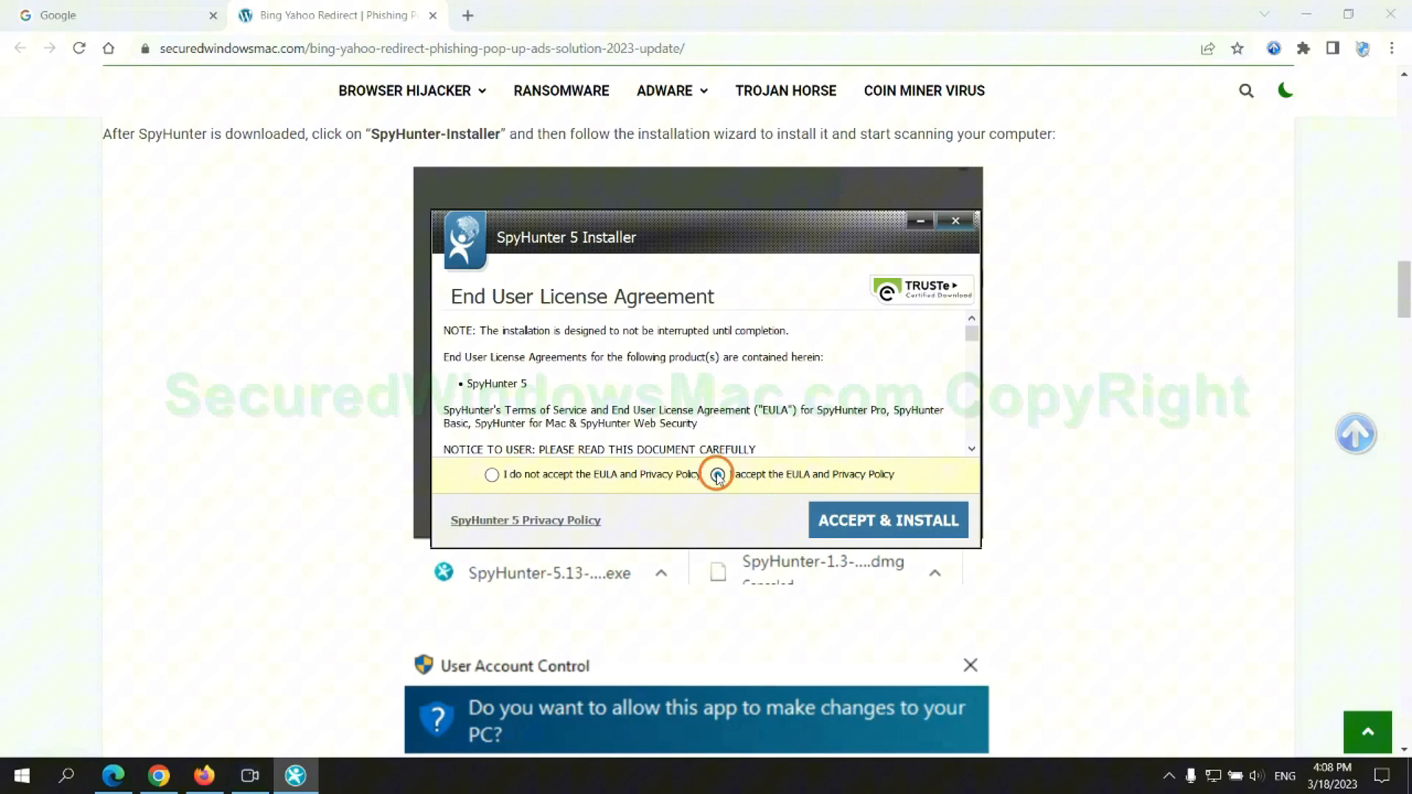
{"action": "left_click", "coordinate": [887, 520]}
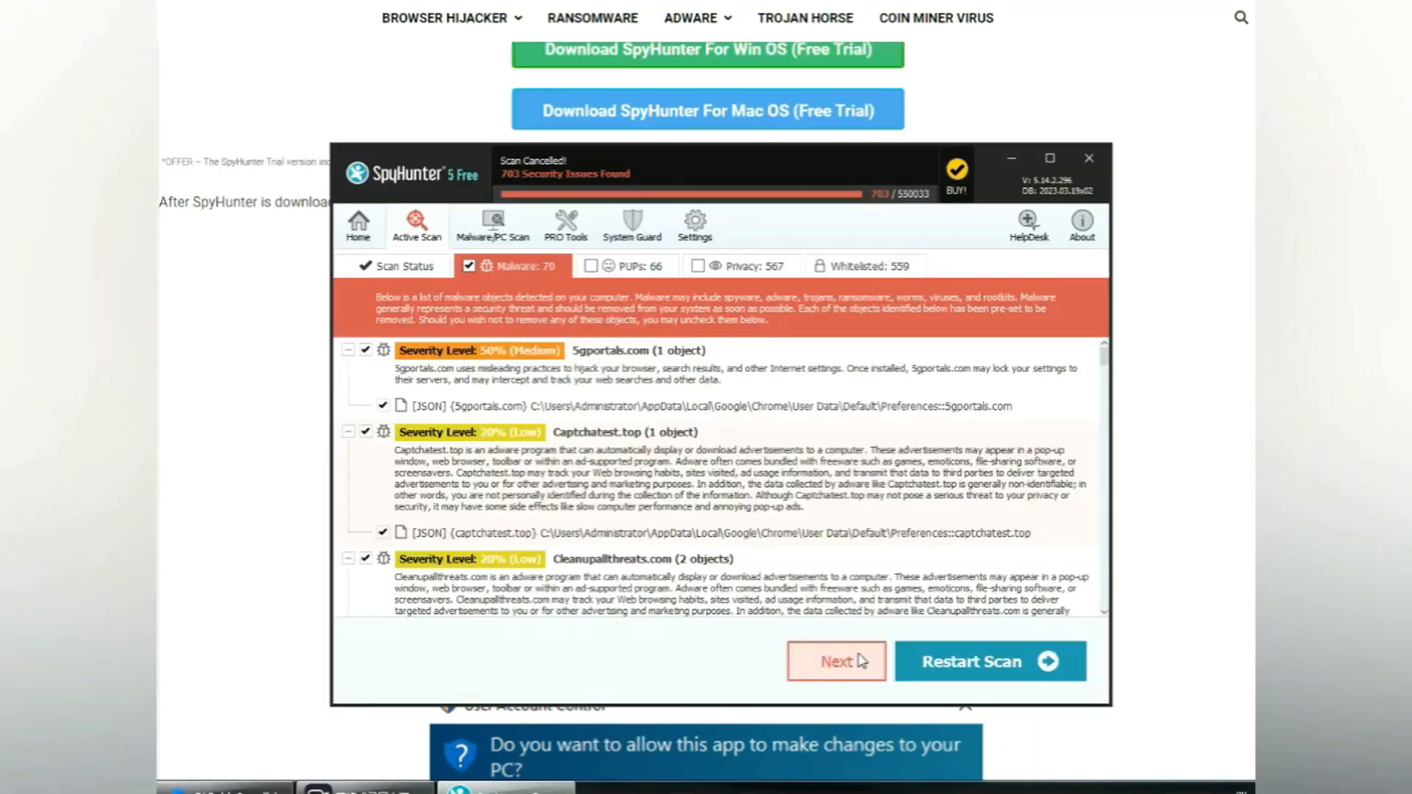
{"action": "mouse_move", "coordinate": [505, 469]}
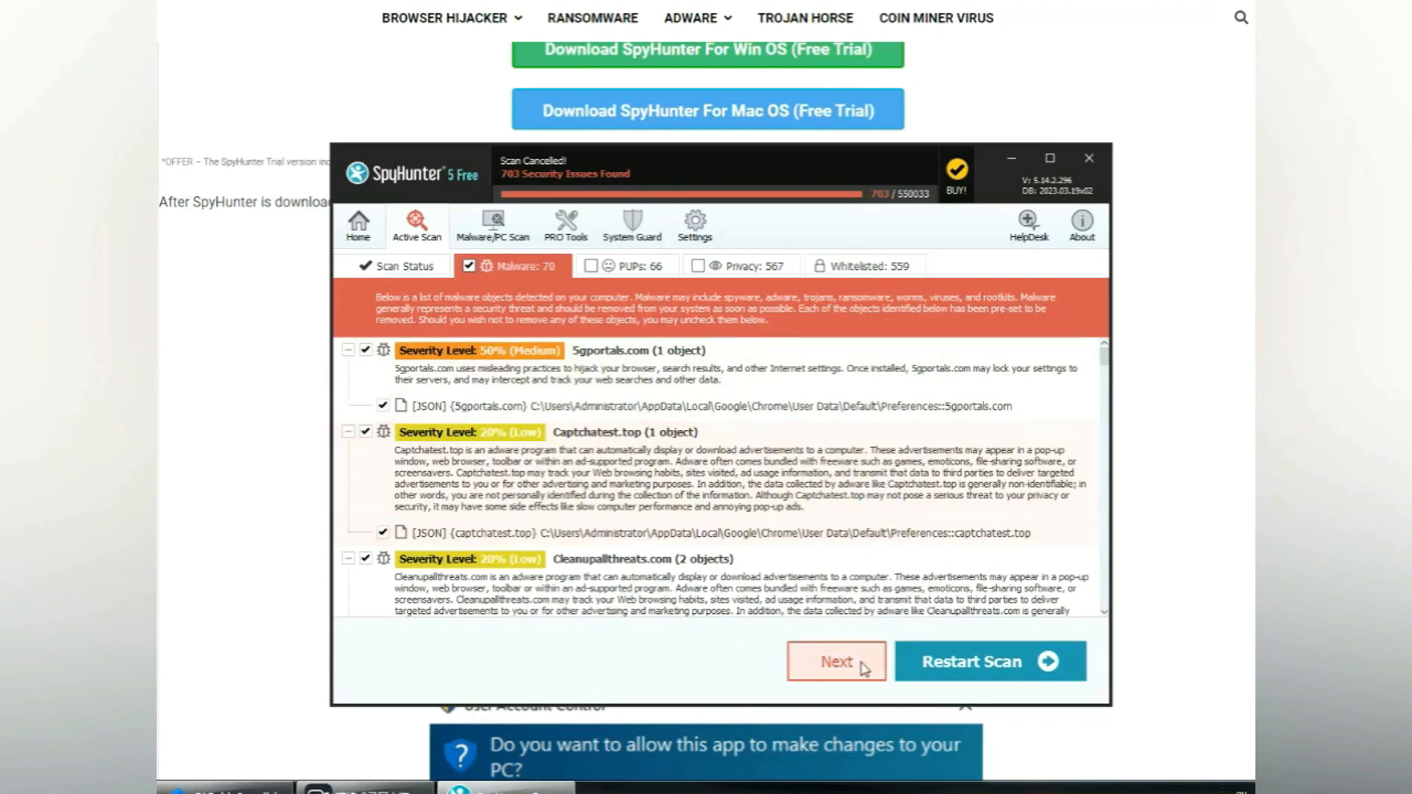
Proceed past the 703-issue scan results to register the FREE Trial (7-Days)
{"action": "left_click", "coordinate": [834, 661]}
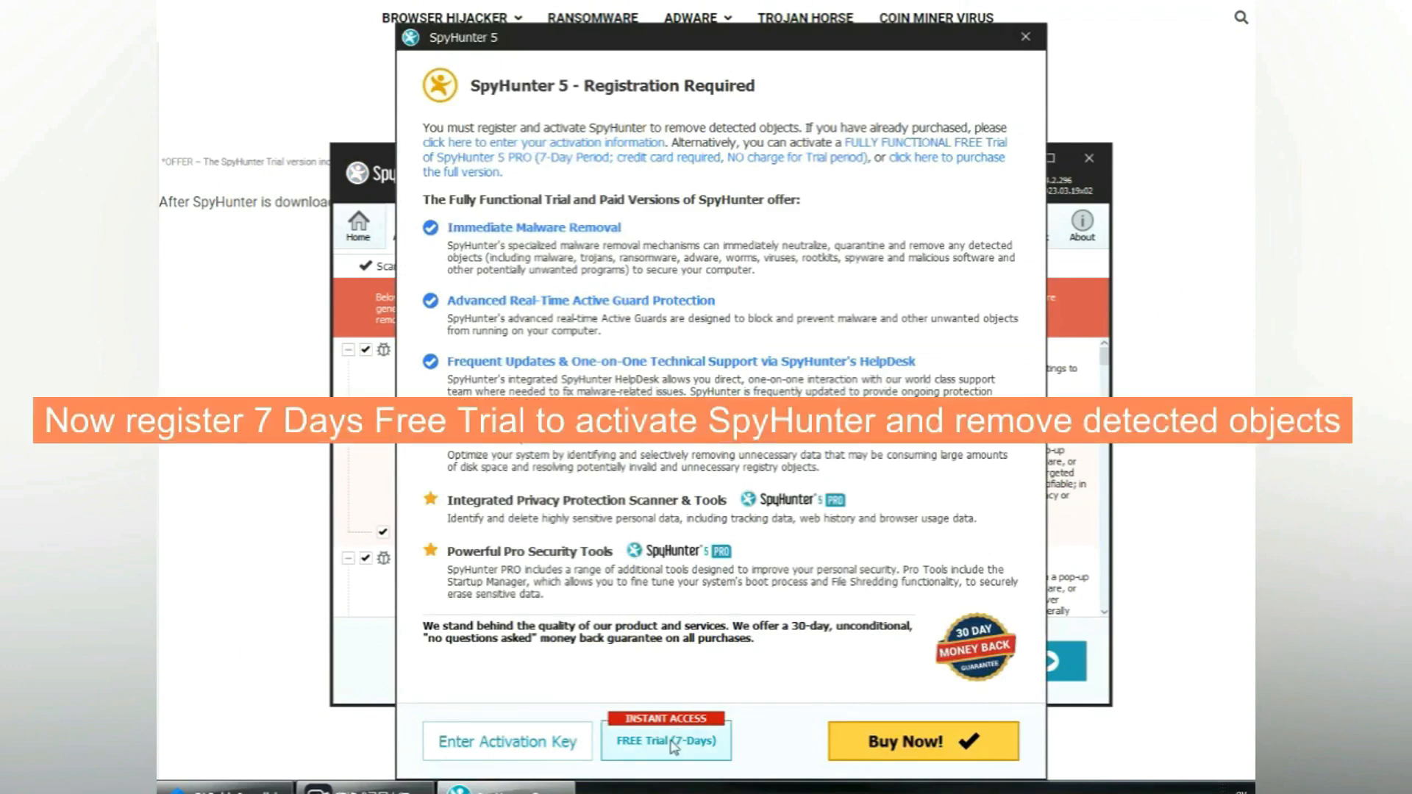
{"action": "left_click", "coordinate": [665, 741]}
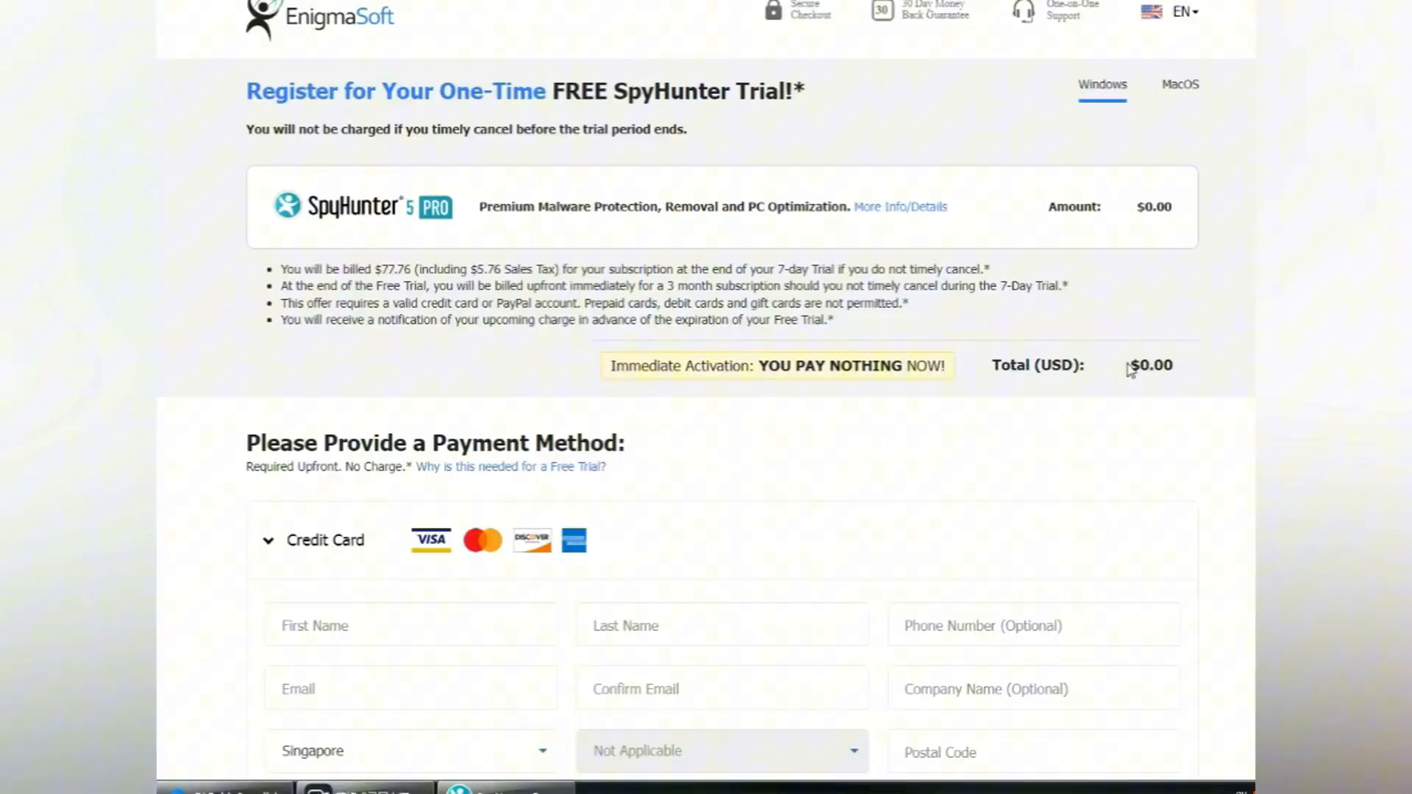
{"action": "left_click", "coordinate": [337, 49]}
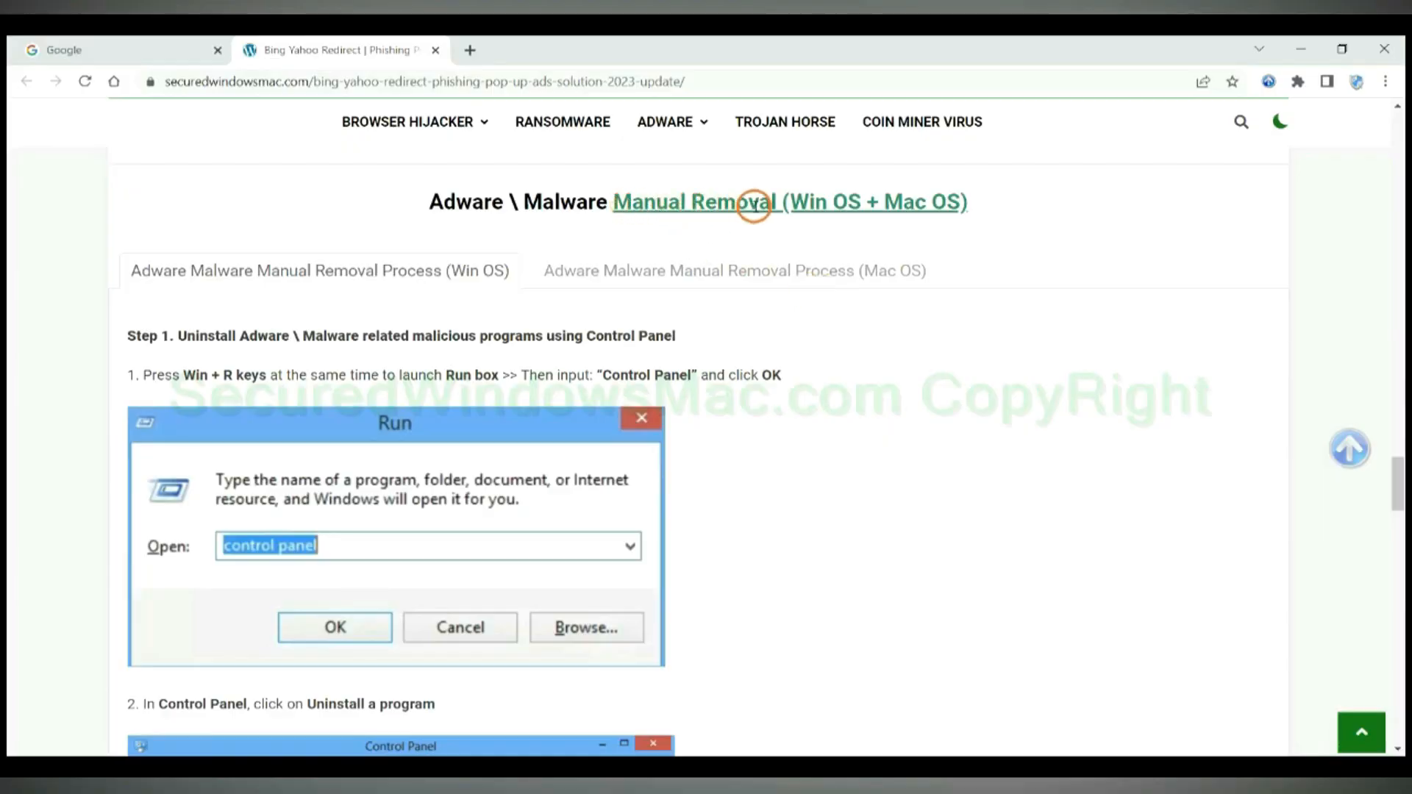
{"action": "mouse_move", "coordinate": [799, 201]}
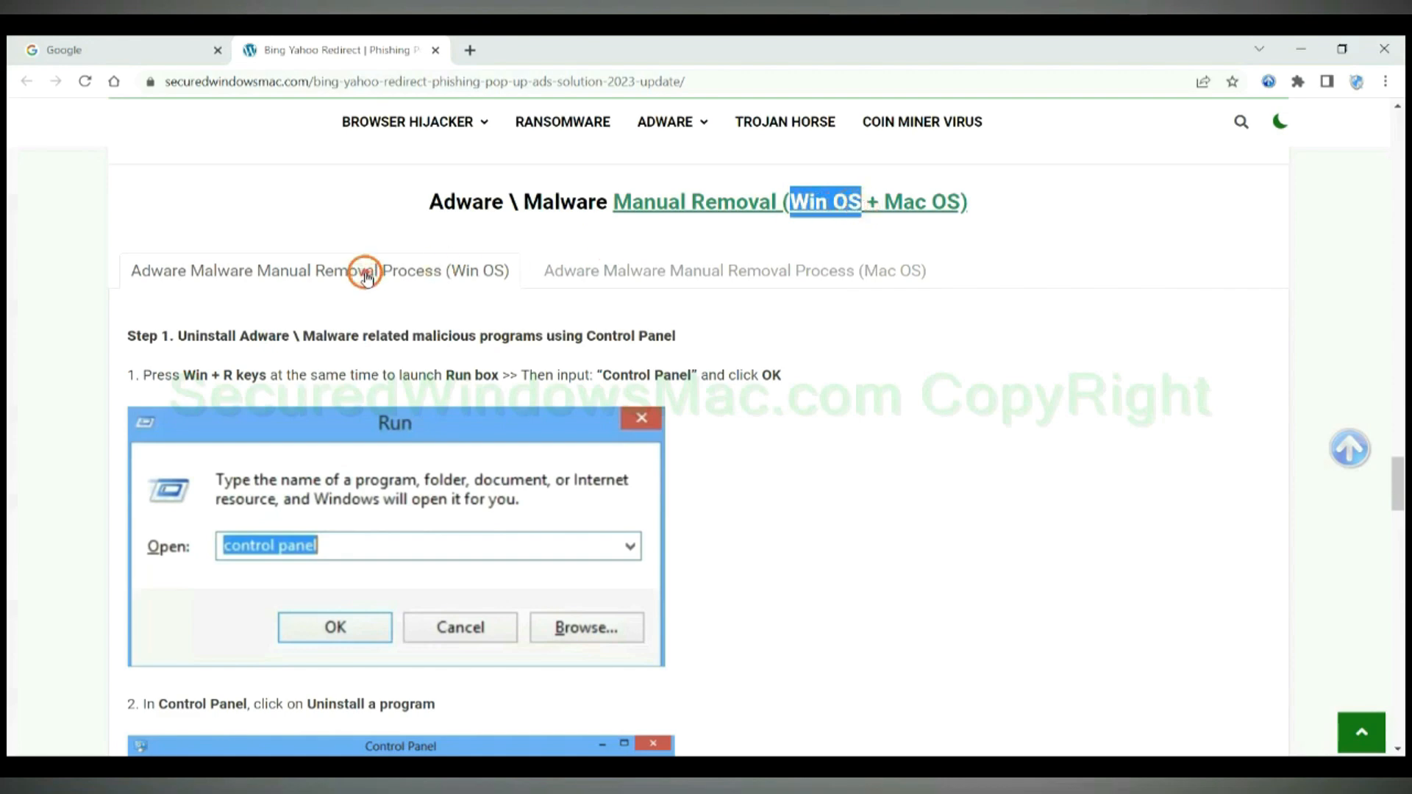
{"action": "mouse_move", "coordinate": [272, 281]}
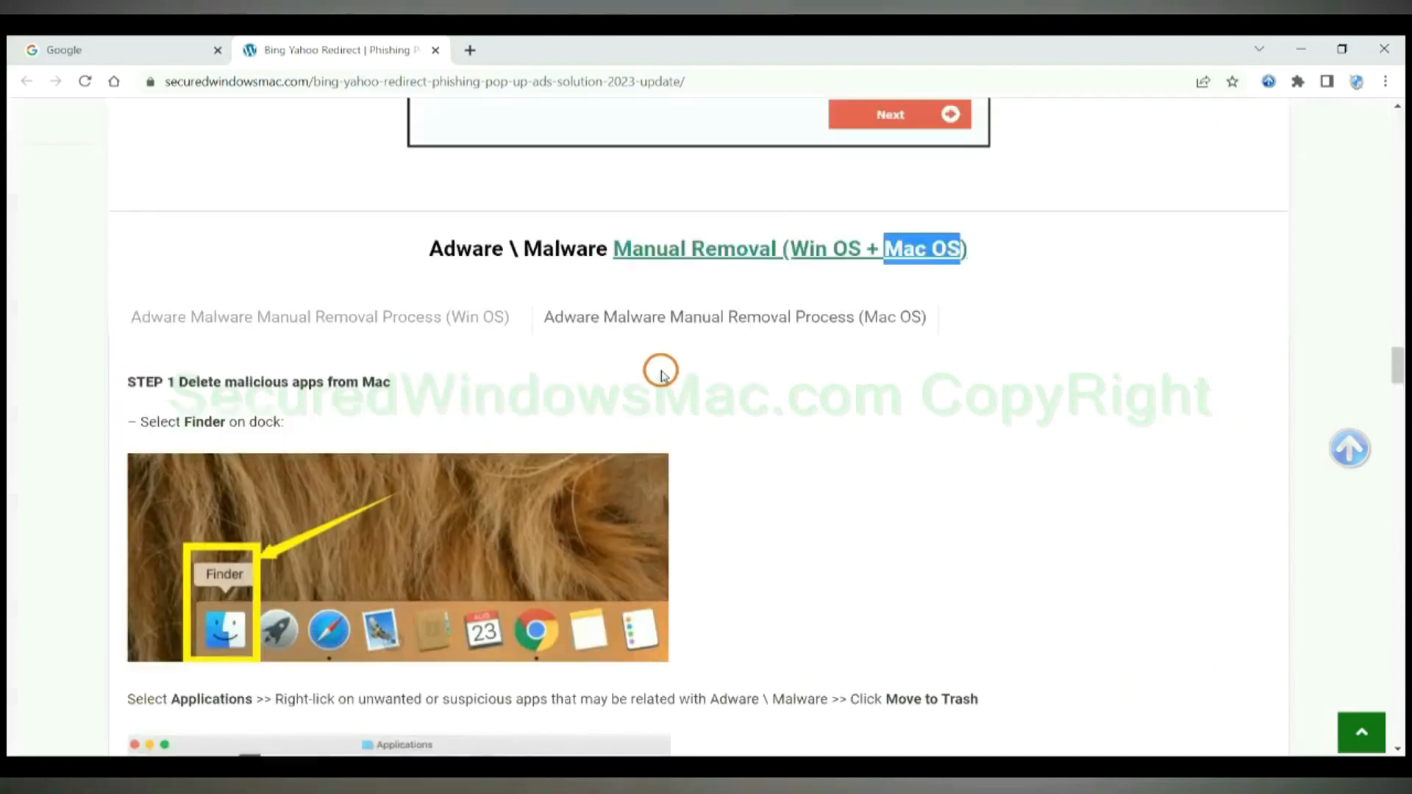
{"action": "left_click", "coordinate": [319, 316]}
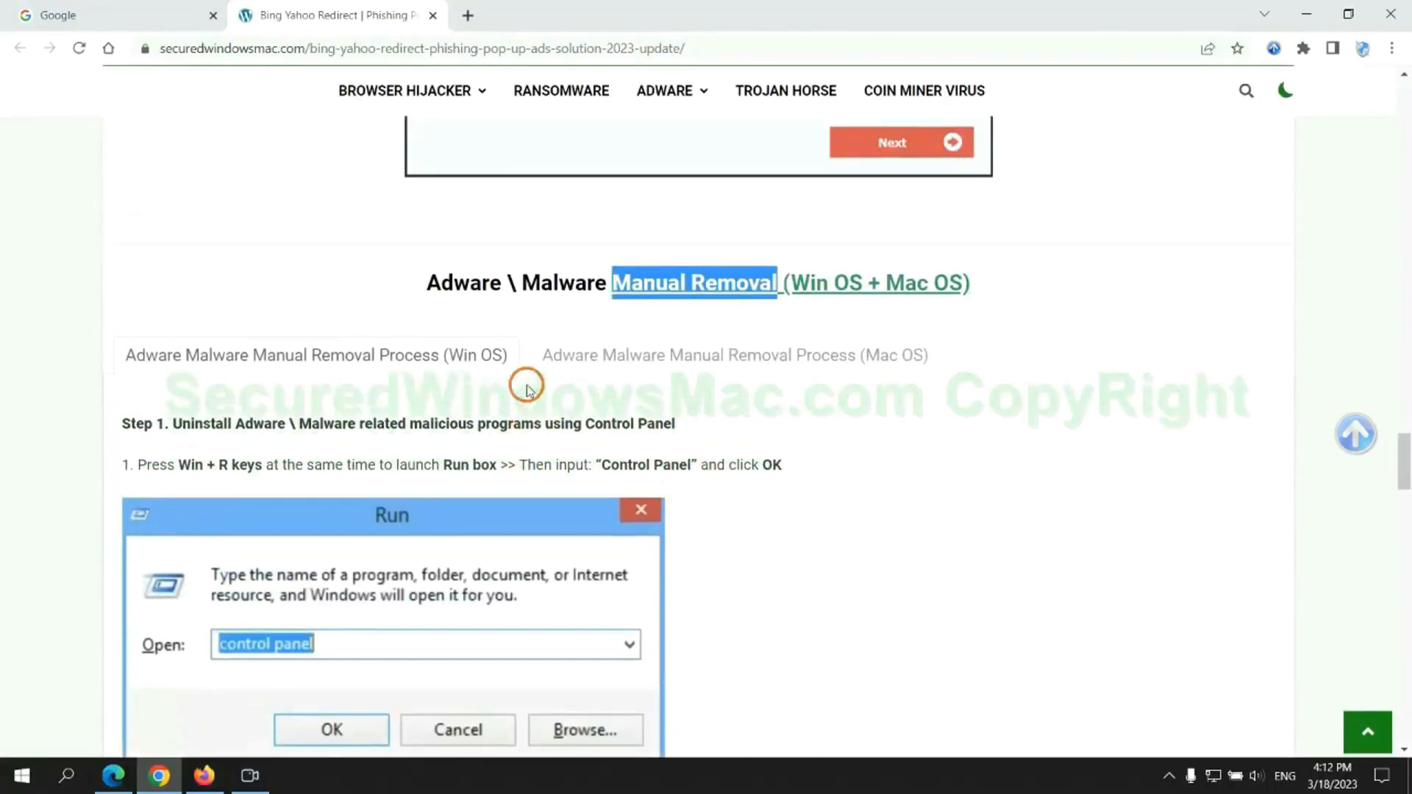
{"action": "scroll", "scroll_direction": "down", "scroll_amount": 3}
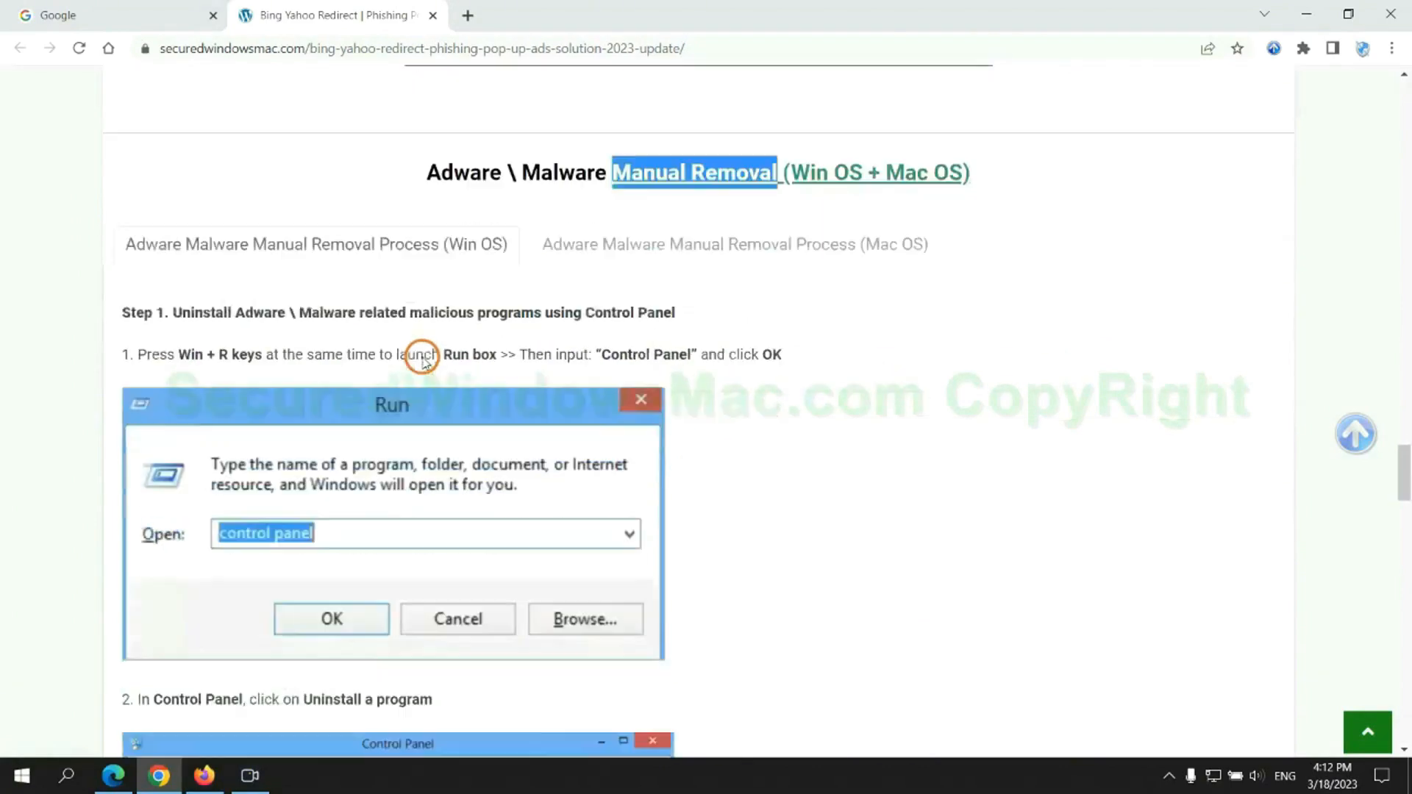
{"action": "scroll", "scroll_direction": "down", "scroll_amount": 3}
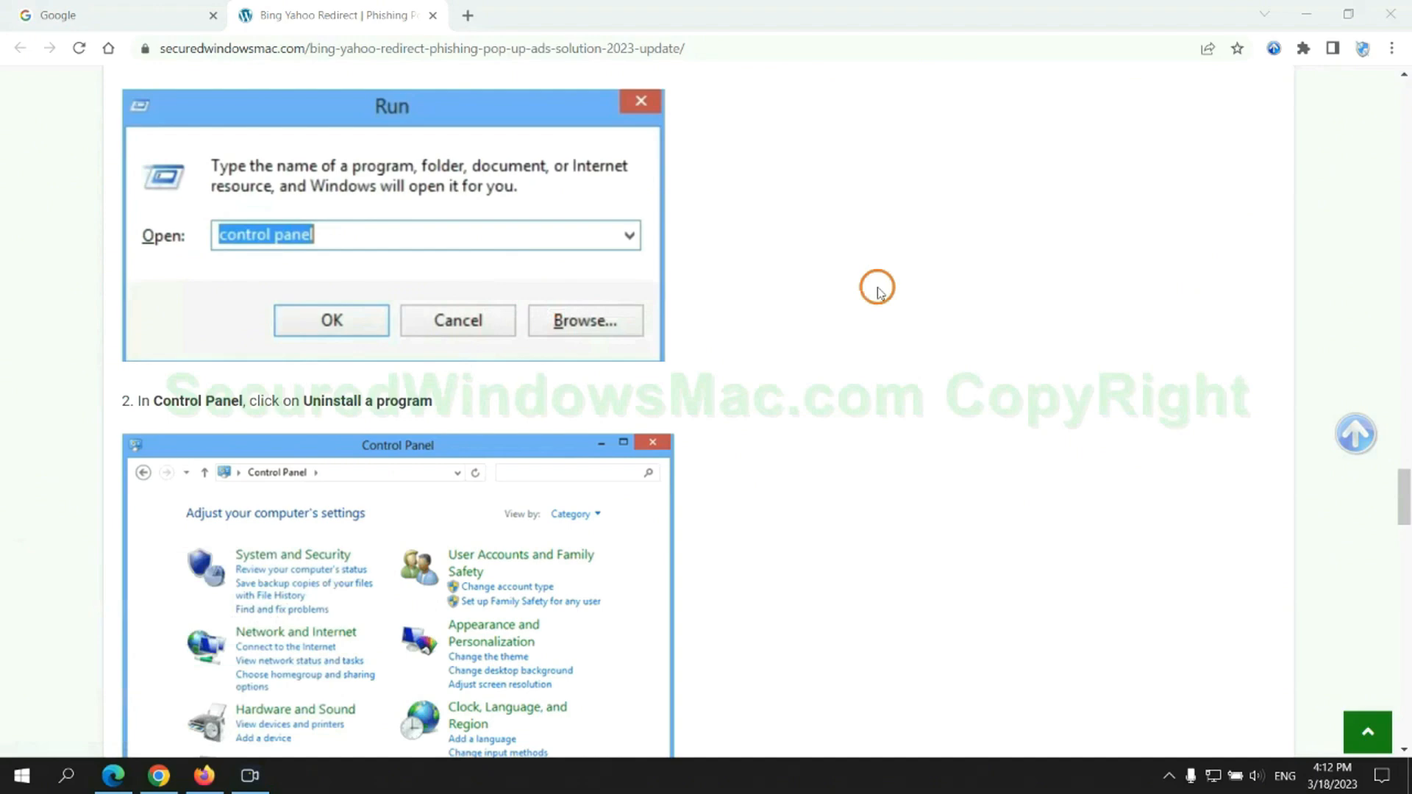
{"action": "left_click", "coordinate": [330, 321]}
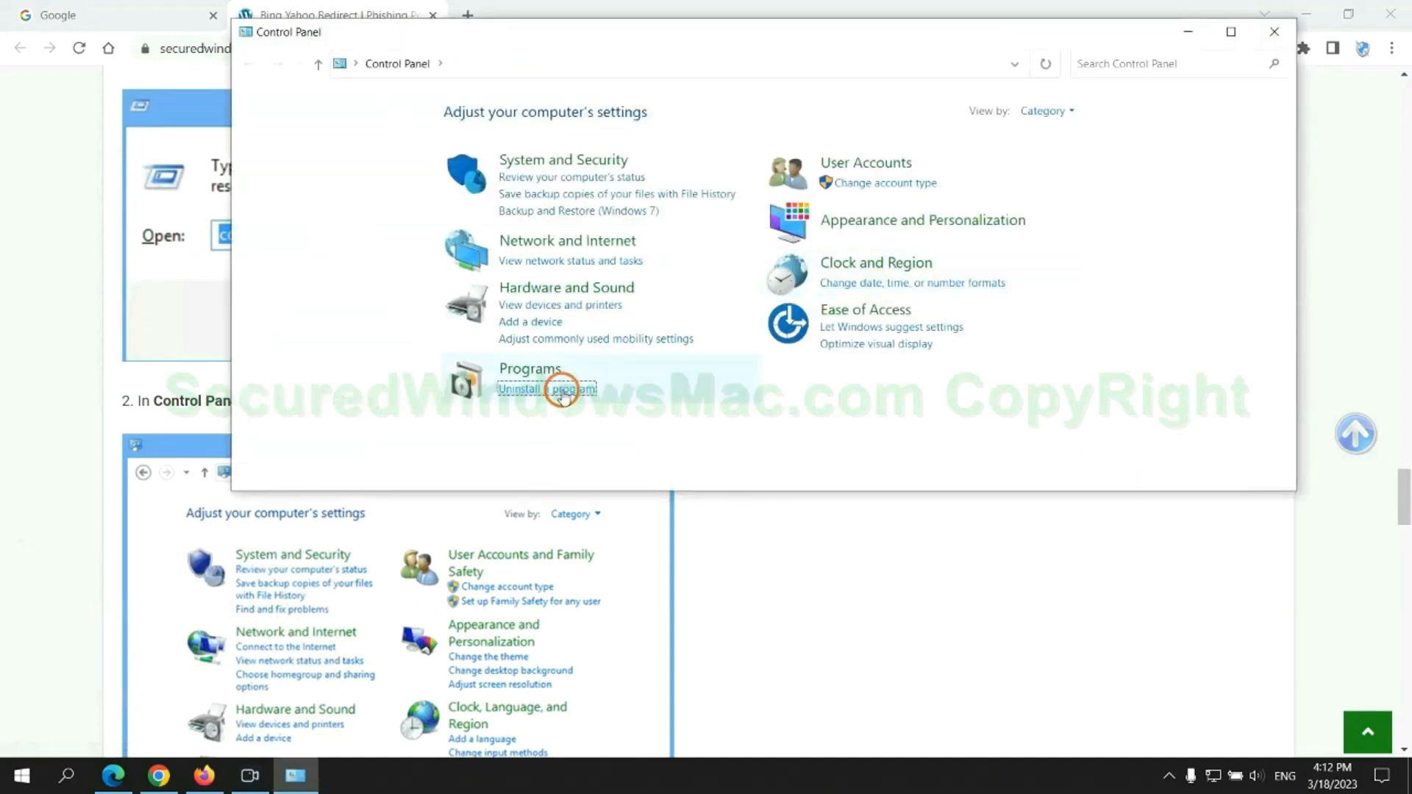
{"action": "left_click", "coordinate": [547, 388]}
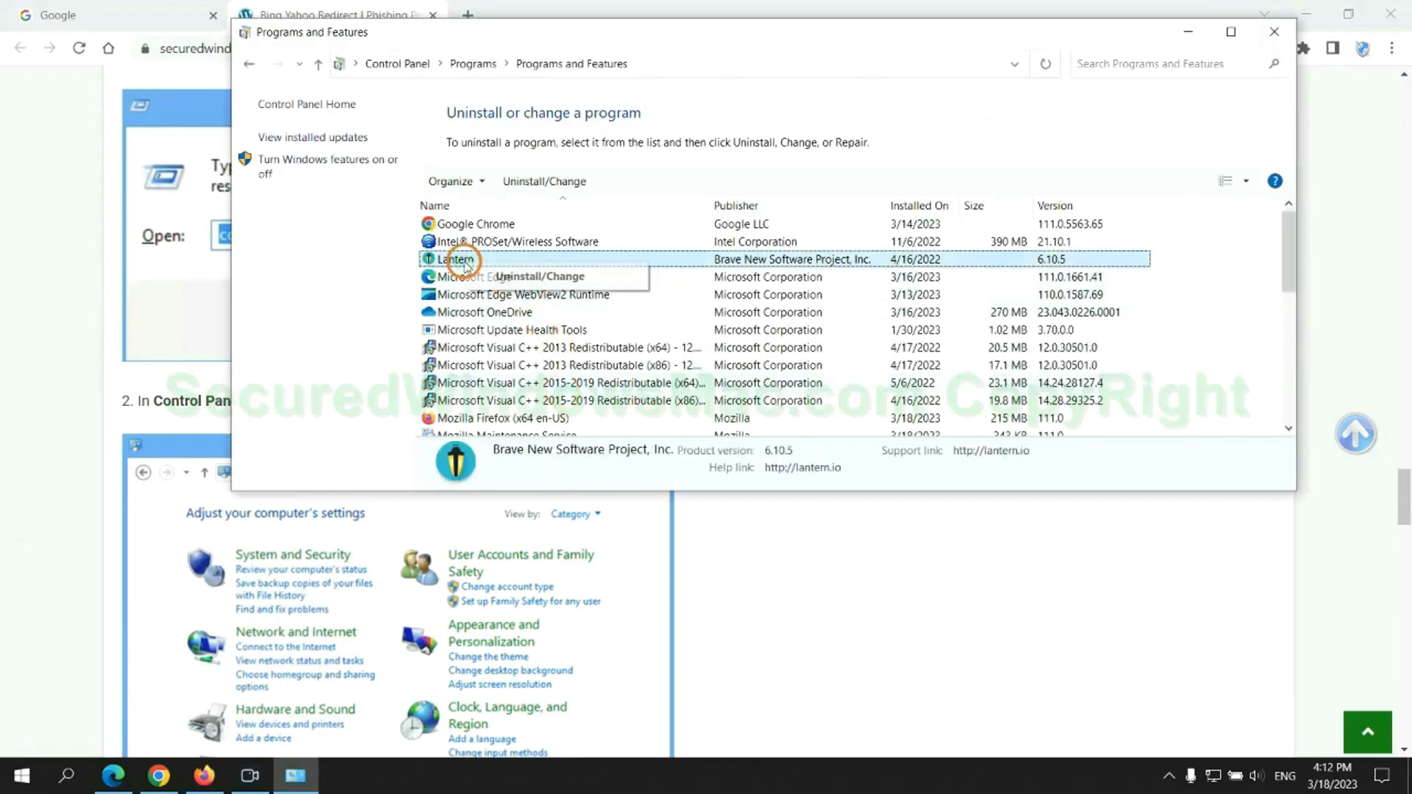
{"action": "left_click", "coordinate": [1273, 32]}
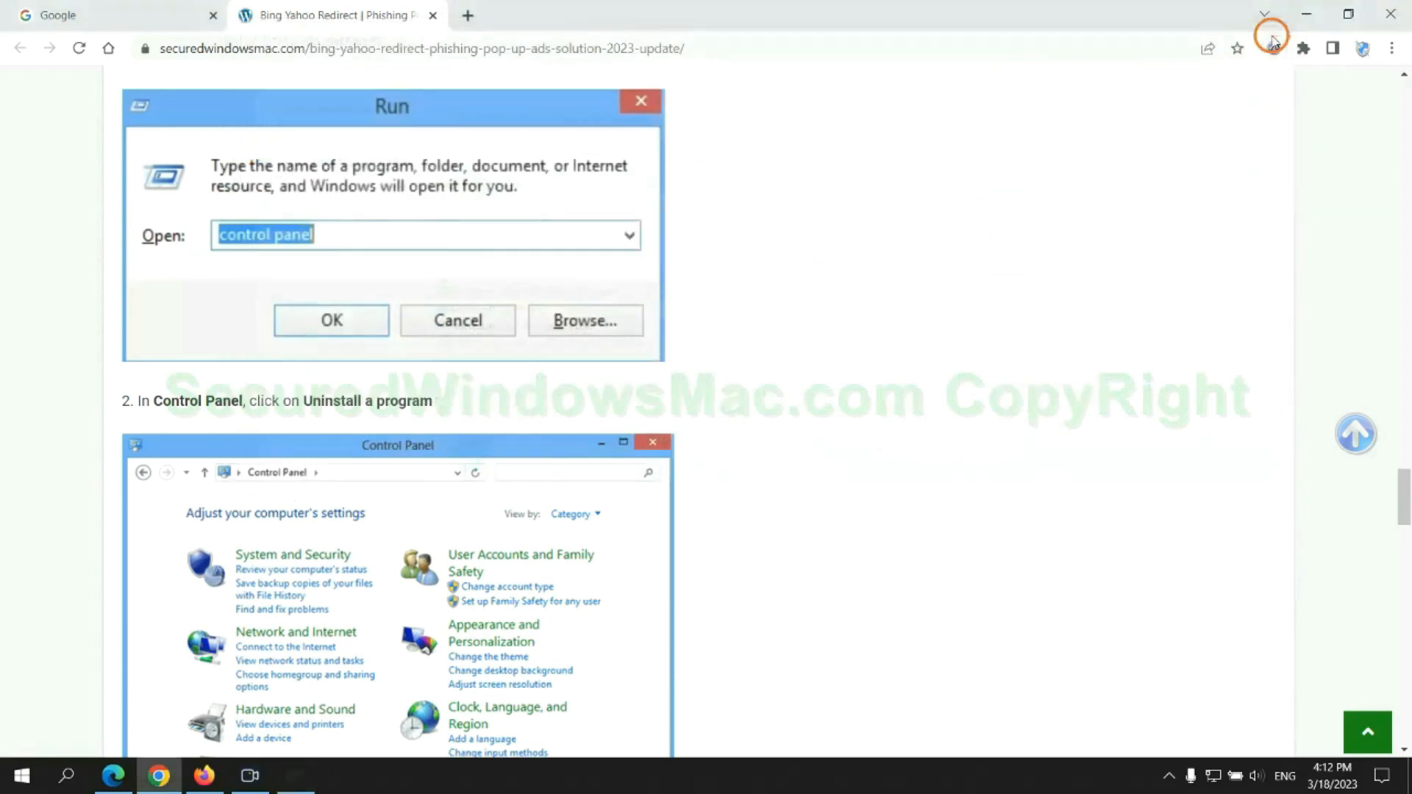
Scroll to Step 2 on removing malicious browser extensions and switch to Microsoft Edge
{"action": "scroll", "scroll_direction": "down", "scroll_amount": 3}
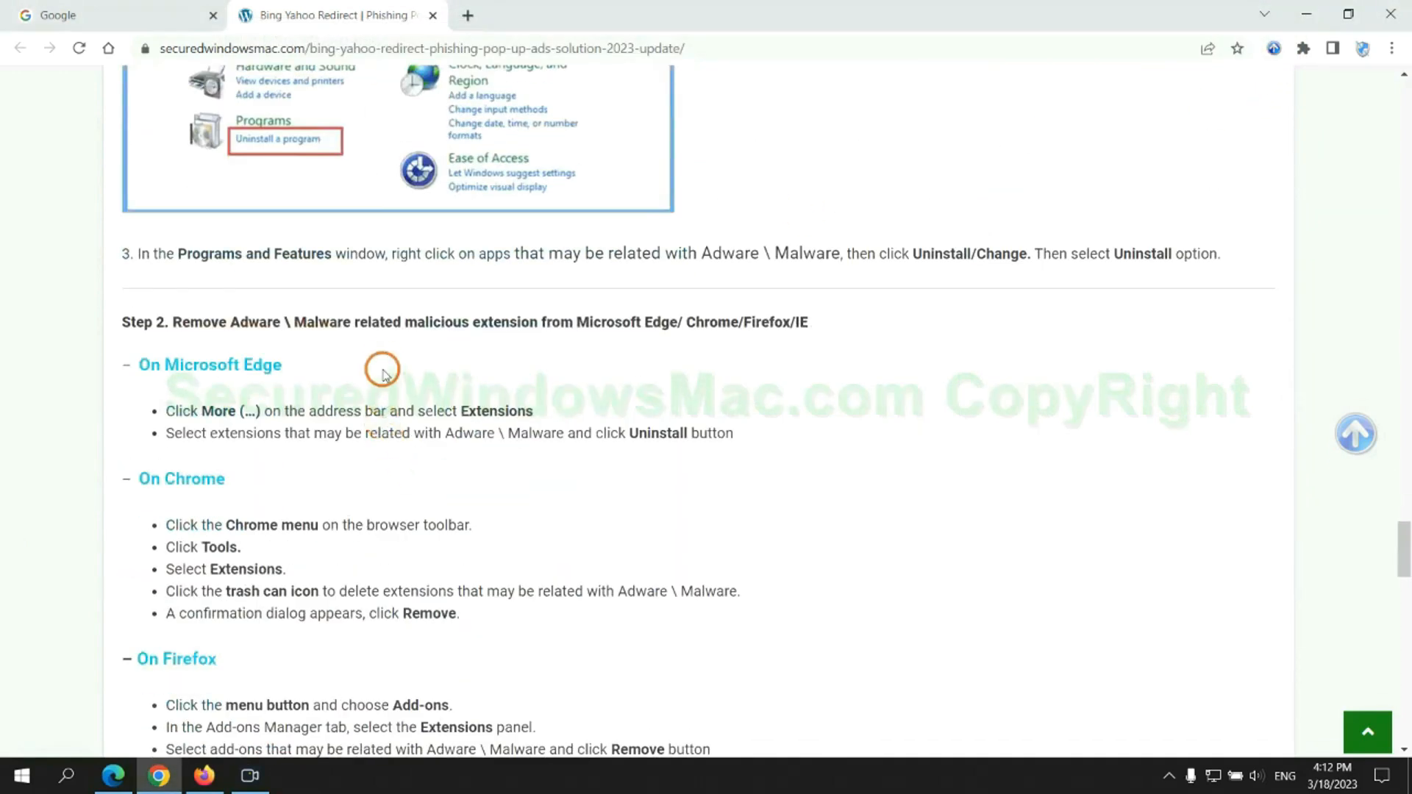
{"action": "mouse_move", "coordinate": [565, 353]}
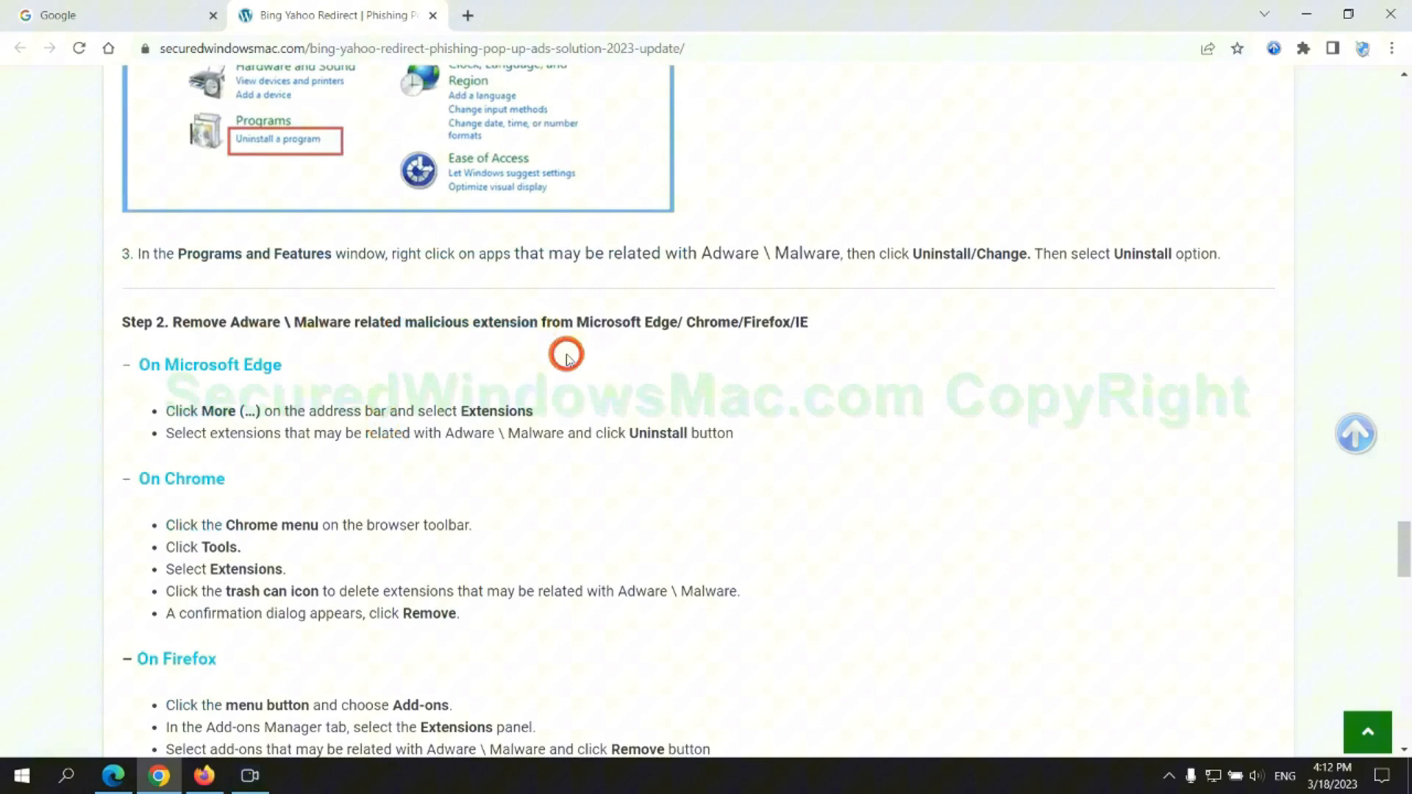
{"action": "mouse_move", "coordinate": [630, 319]}
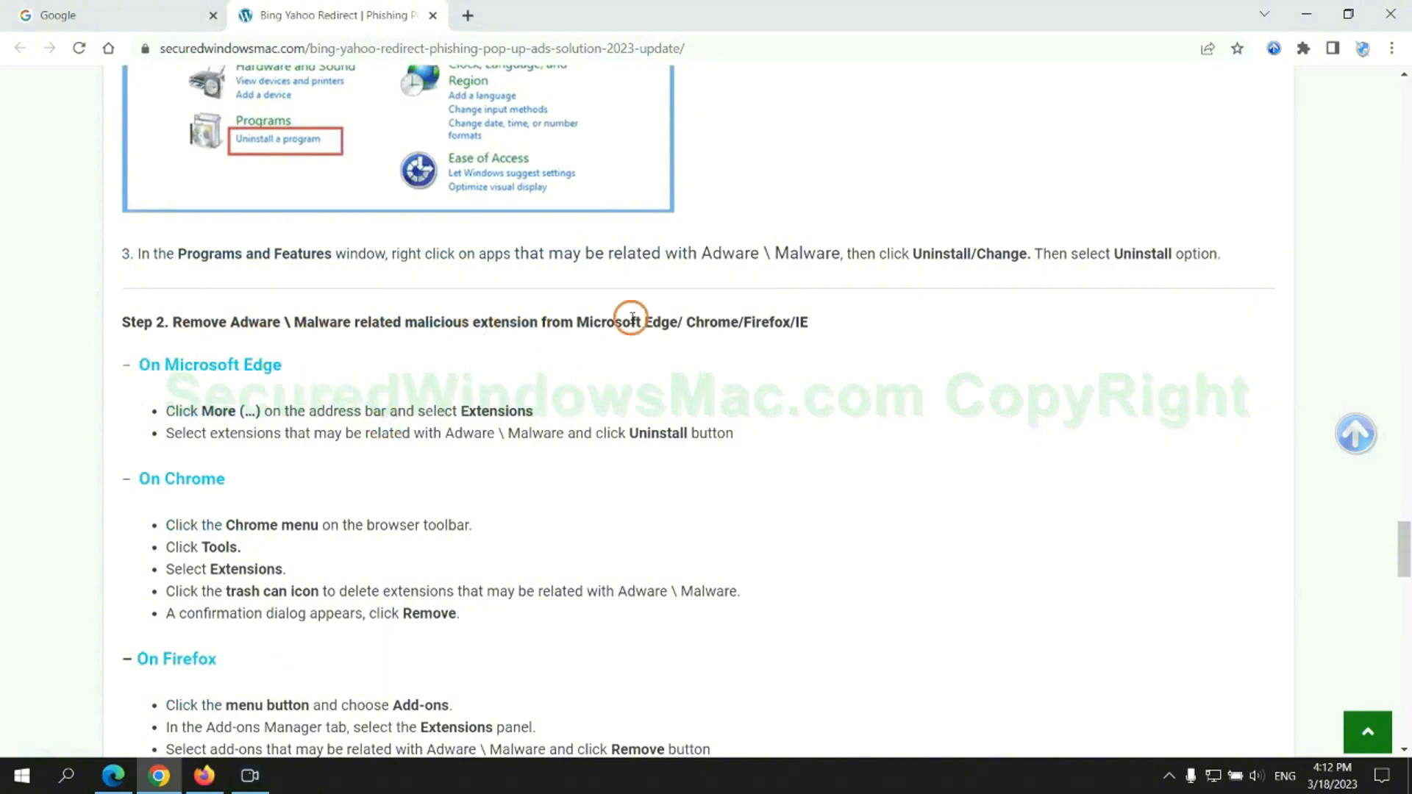
{"action": "left_click", "coordinate": [112, 774]}
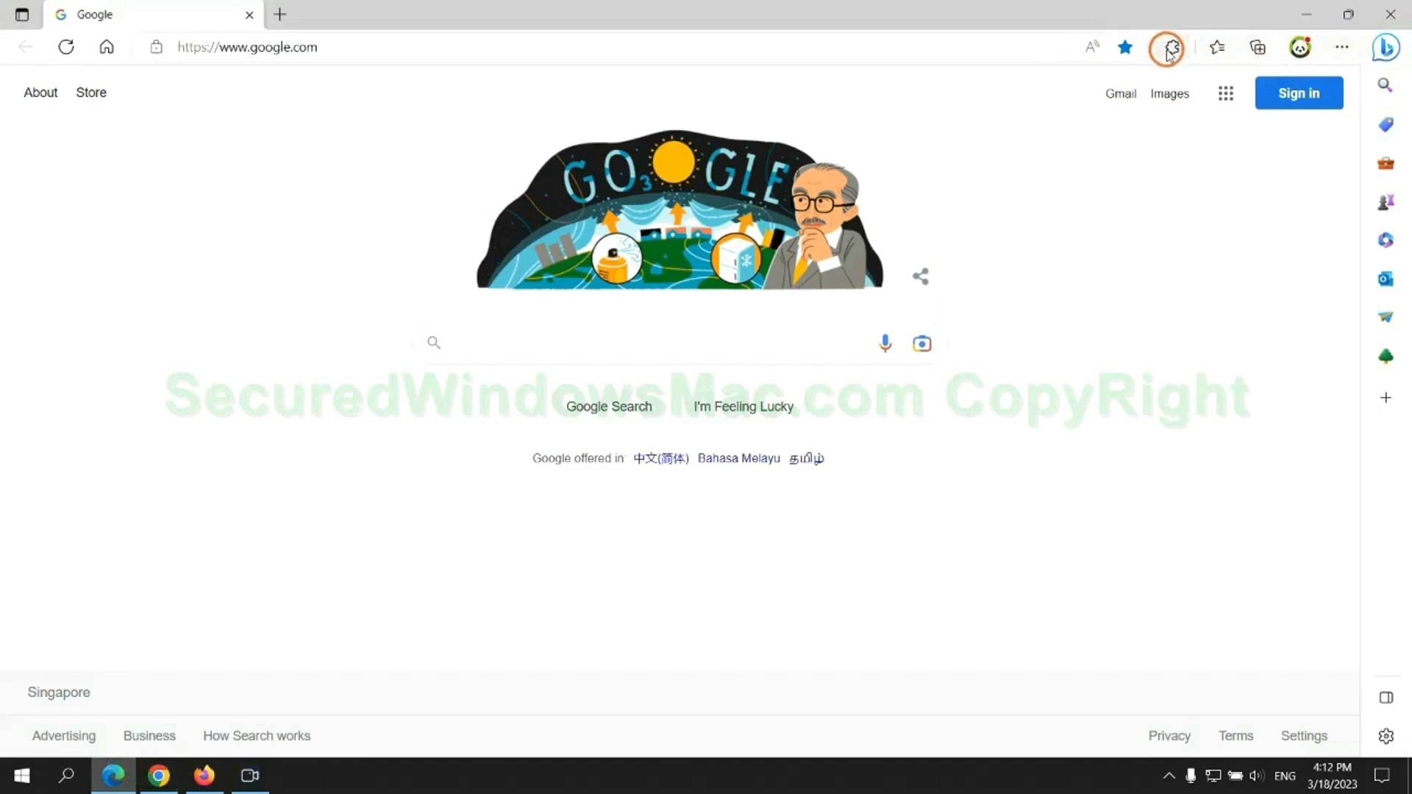
Remove the McAfee WebAdvisor extension from Edge's installed extensions and confirm
{"action": "left_click", "coordinate": [1171, 47]}
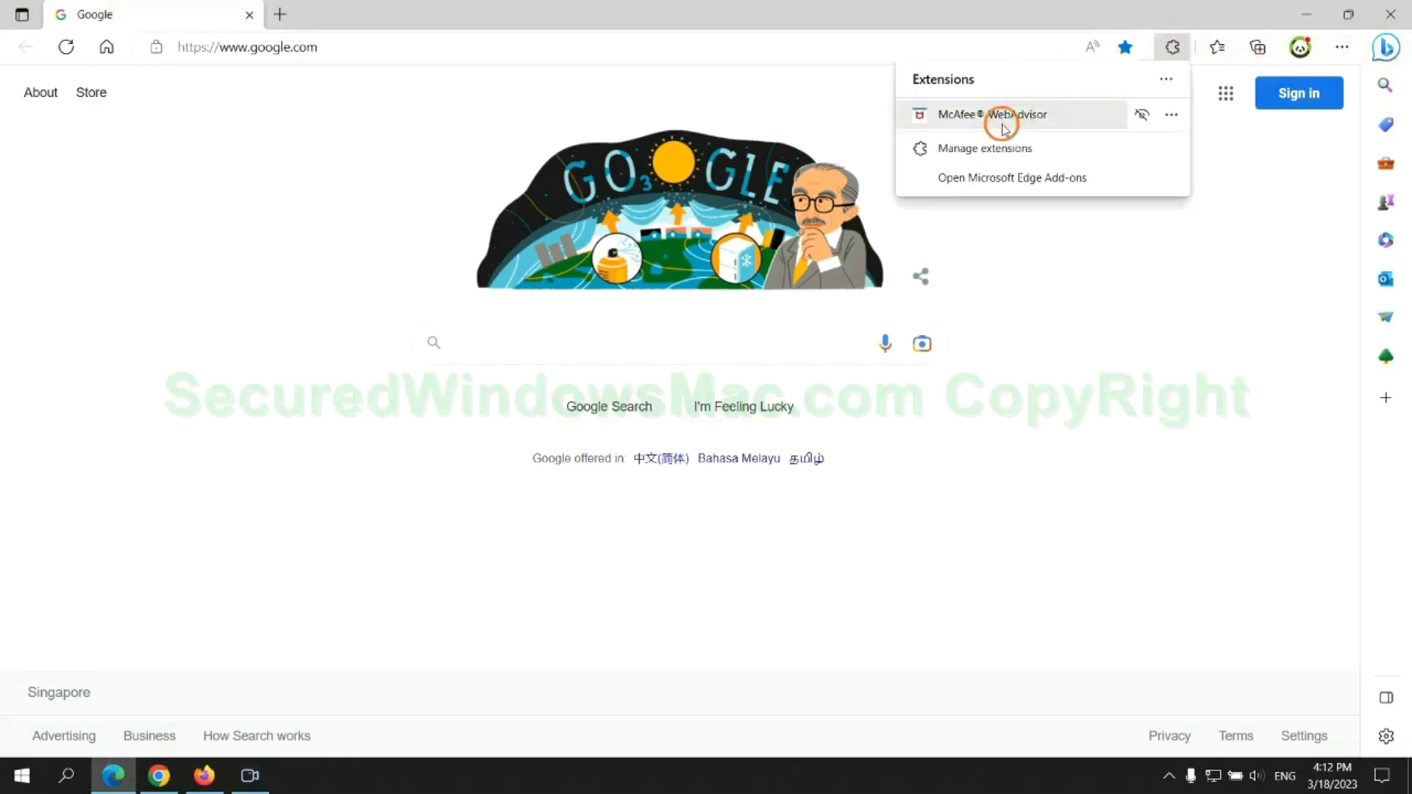
{"action": "left_click", "coordinate": [984, 147]}
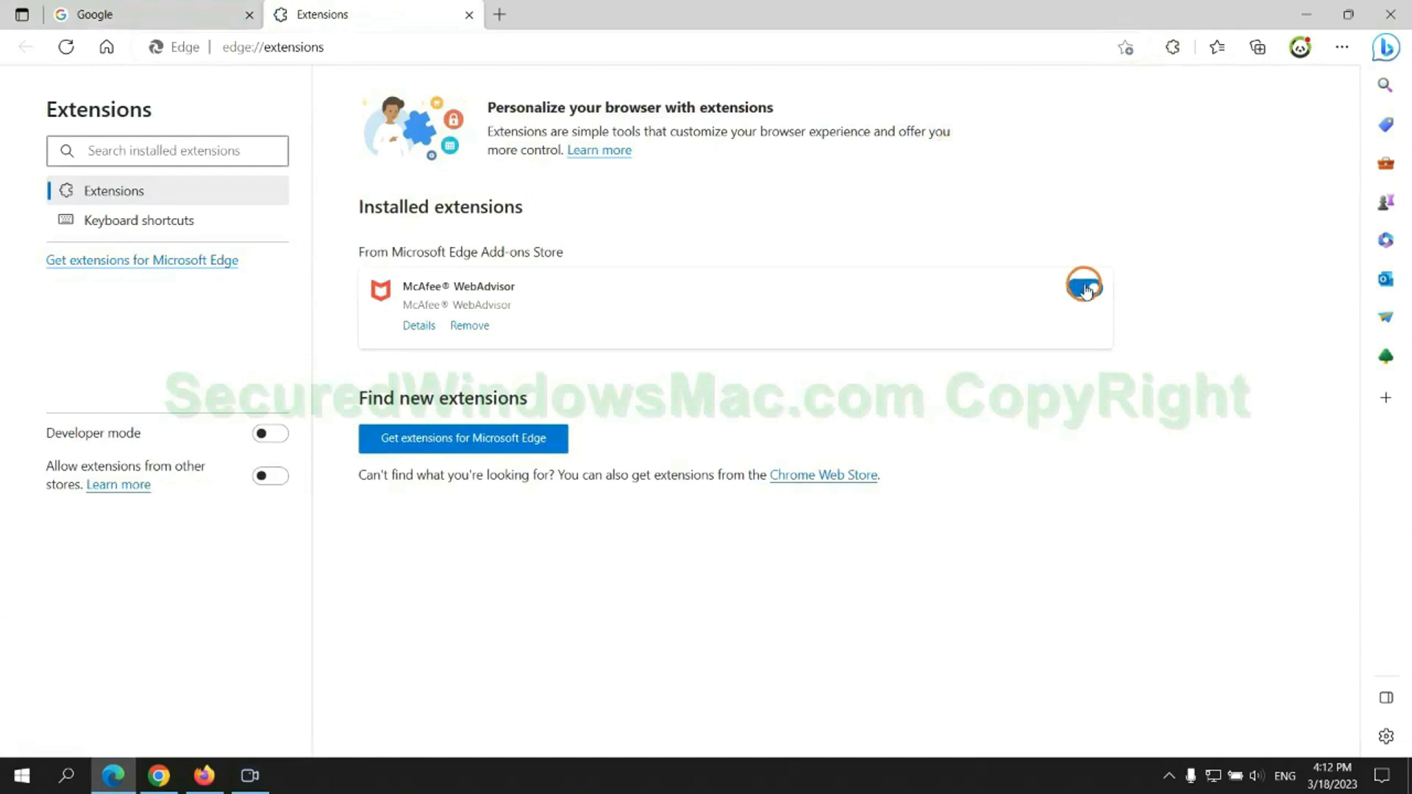
{"action": "left_click", "coordinate": [1083, 287]}
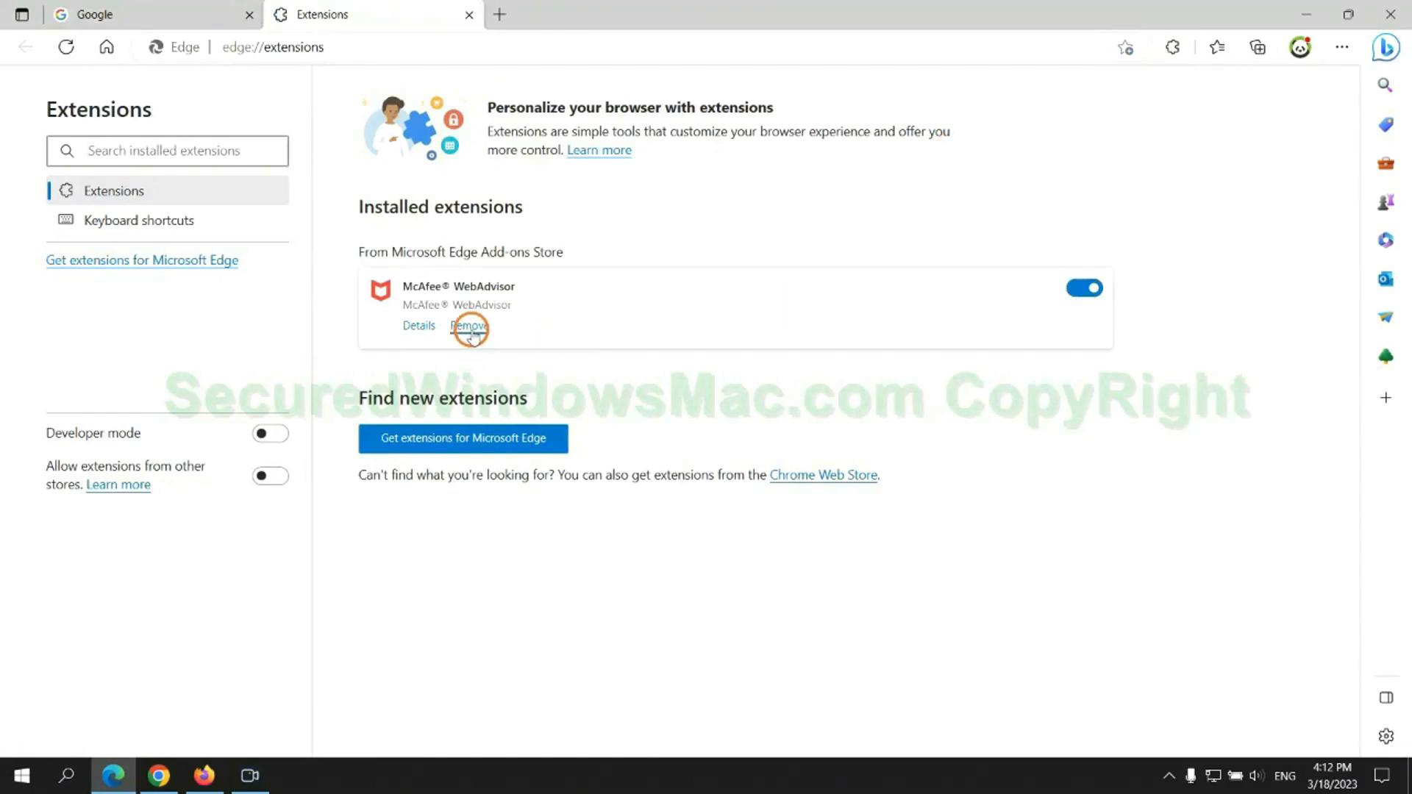
{"action": "left_click", "coordinate": [469, 325]}
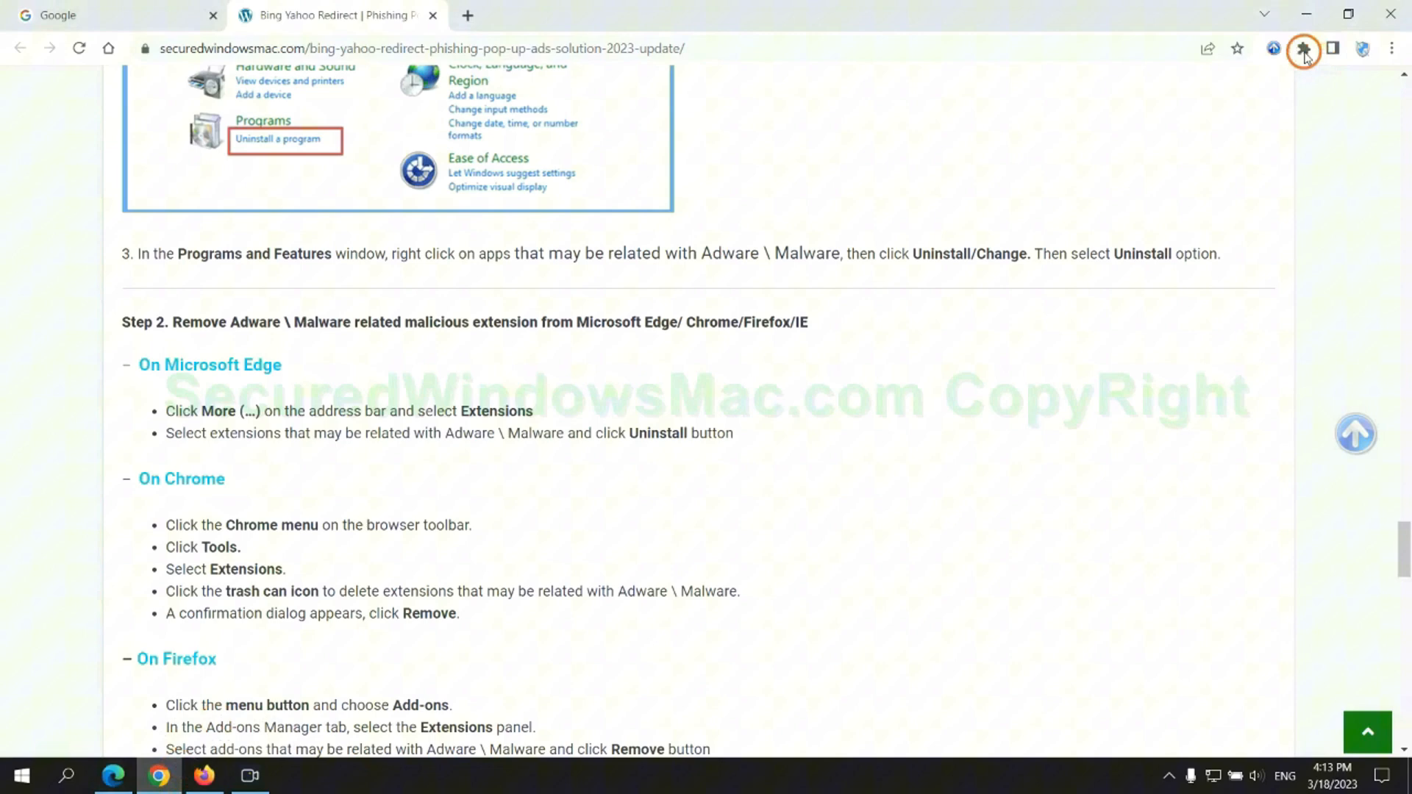
Remove the Ecosia extension from Chrome's Manage extensions page
{"action": "left_click", "coordinate": [1302, 49]}
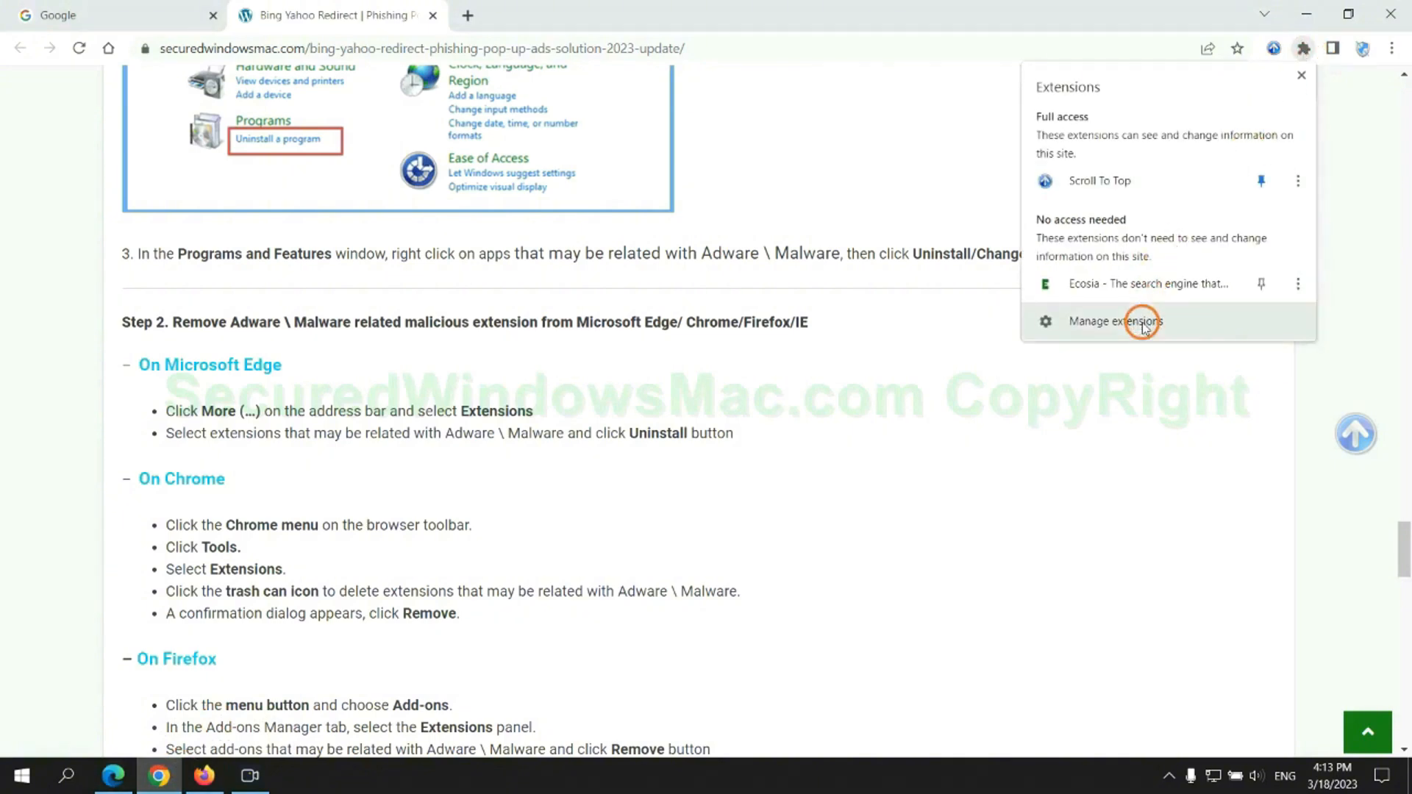
{"action": "left_click", "coordinate": [1115, 321]}
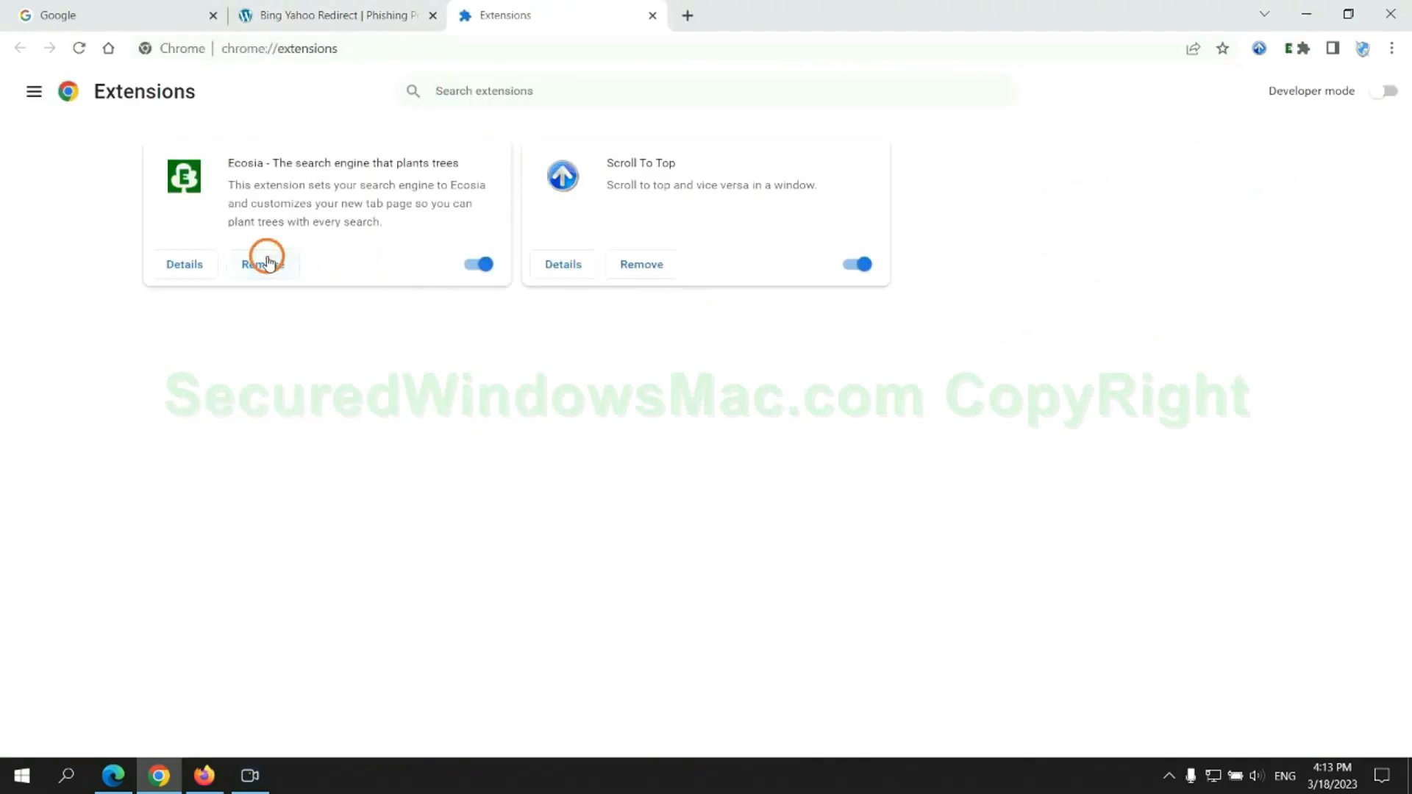
{"action": "left_click", "coordinate": [261, 264]}
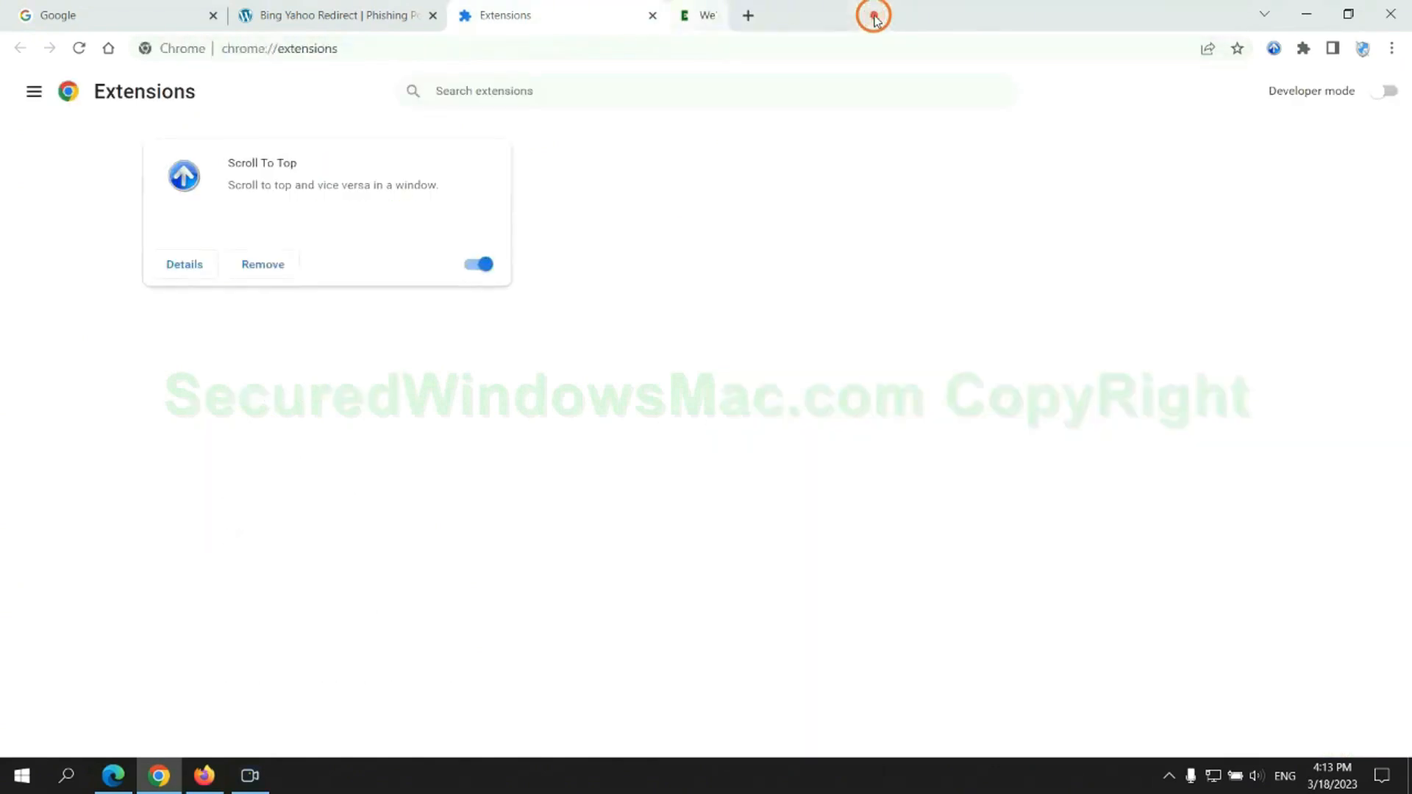
{"action": "left_click", "coordinate": [203, 775]}
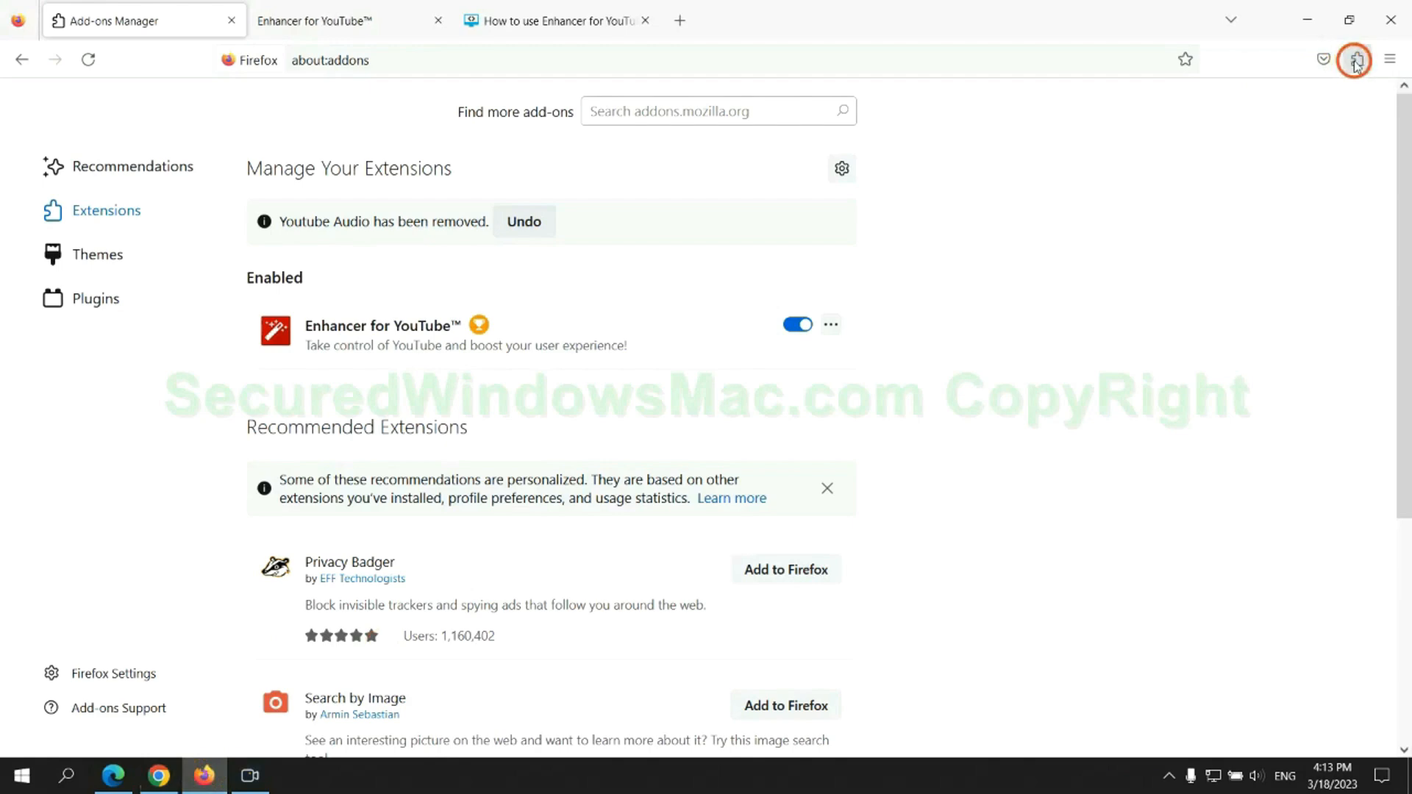
Remove Enhancer for YouTube from Firefox's add-ons and confirm the removal
{"action": "left_click", "coordinate": [1355, 60]}
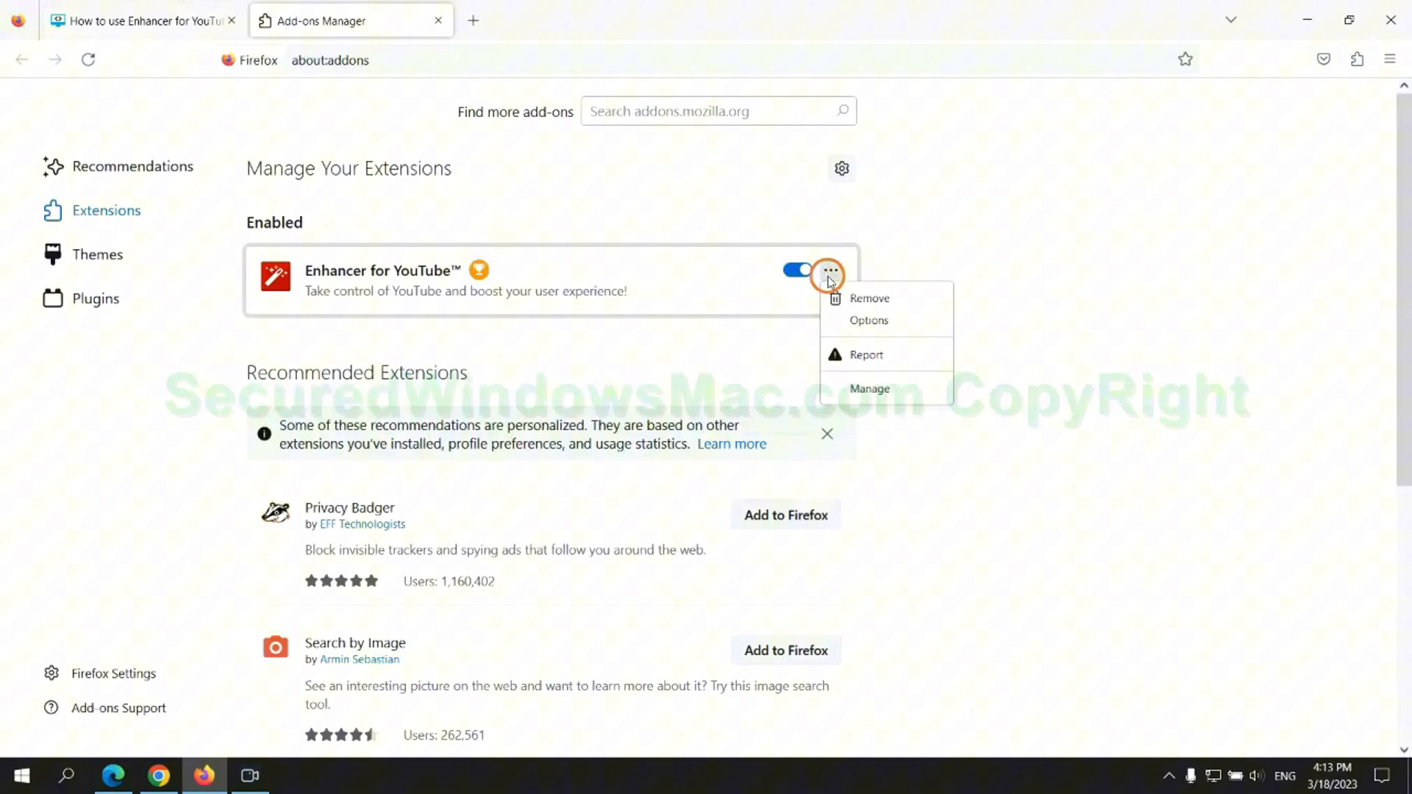
{"action": "left_click", "coordinate": [870, 300]}
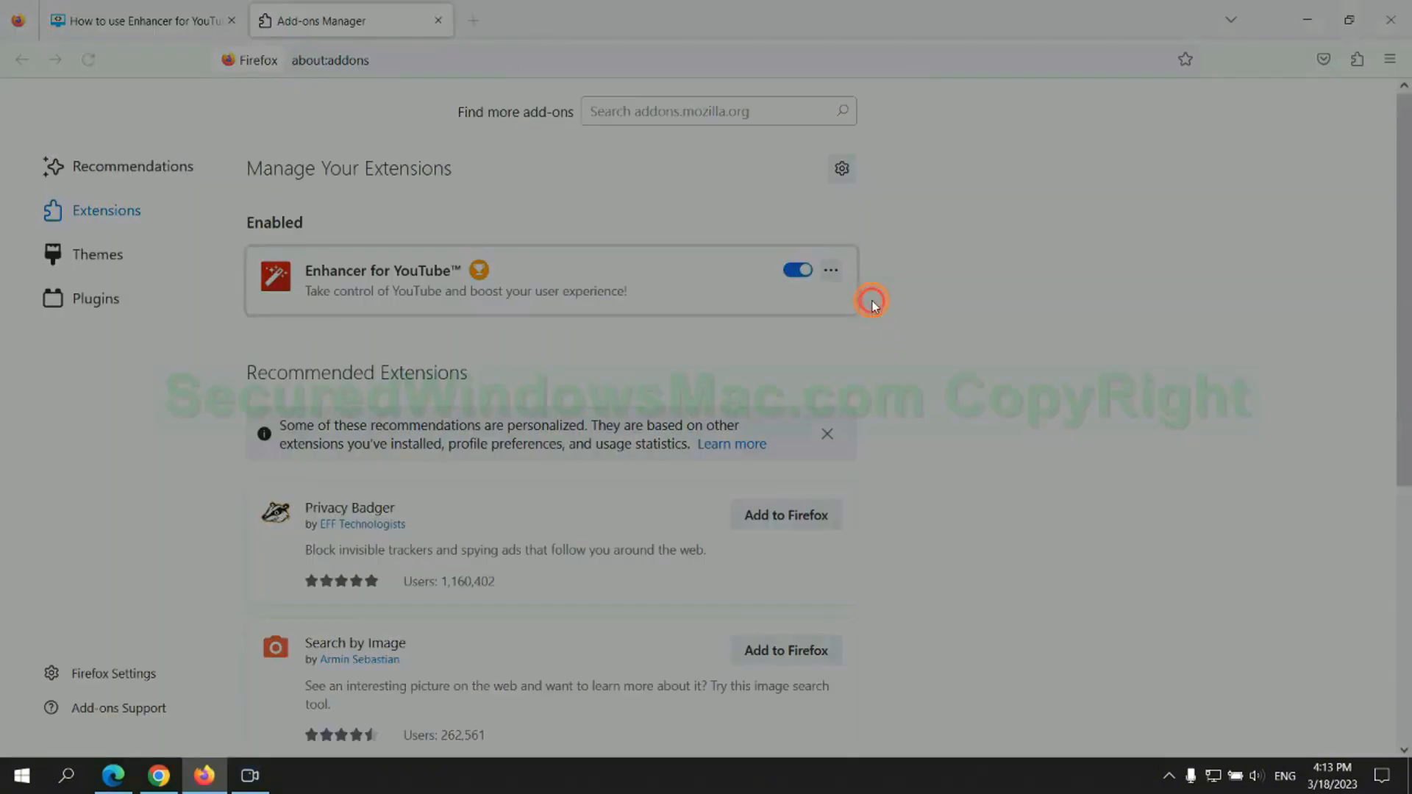
{"action": "left_click", "coordinate": [829, 269]}
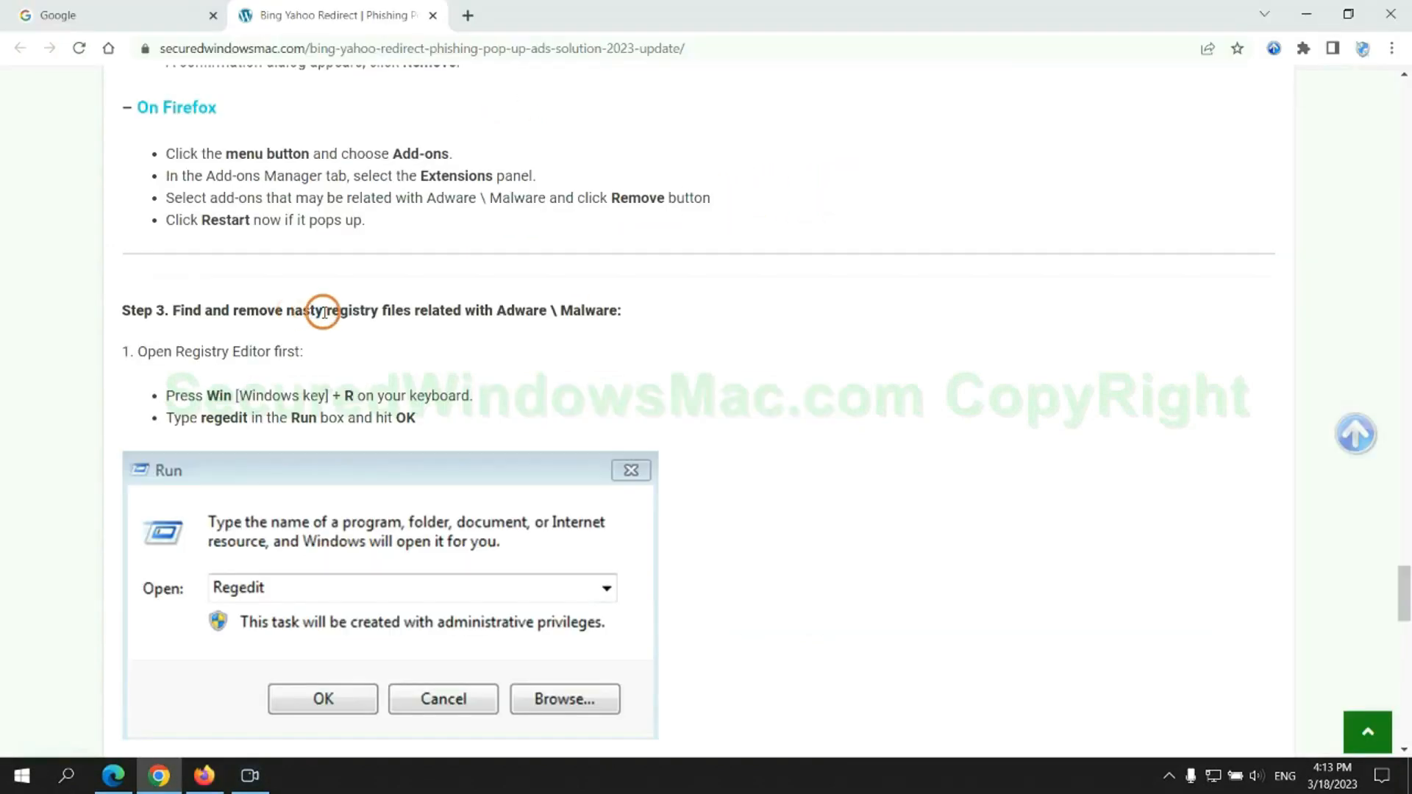
Launch regedit, search the registry for 'App', and open actions on the StoreAppsOnTaskbar value
{"action": "scroll", "scroll_direction": "down", "scroll_amount": 3}
{"action": "type", "text": "rege"}
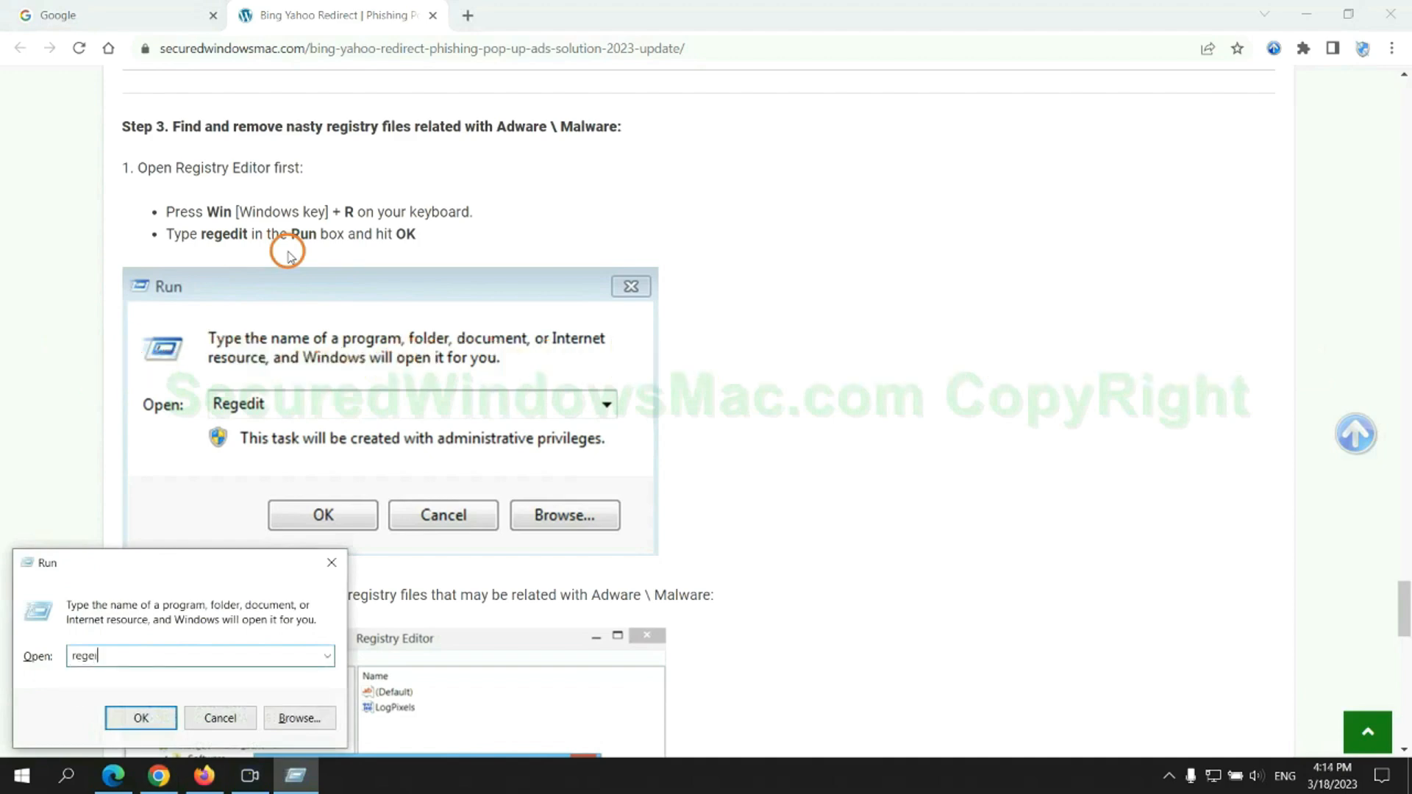
{"action": "left_click", "coordinate": [140, 717]}
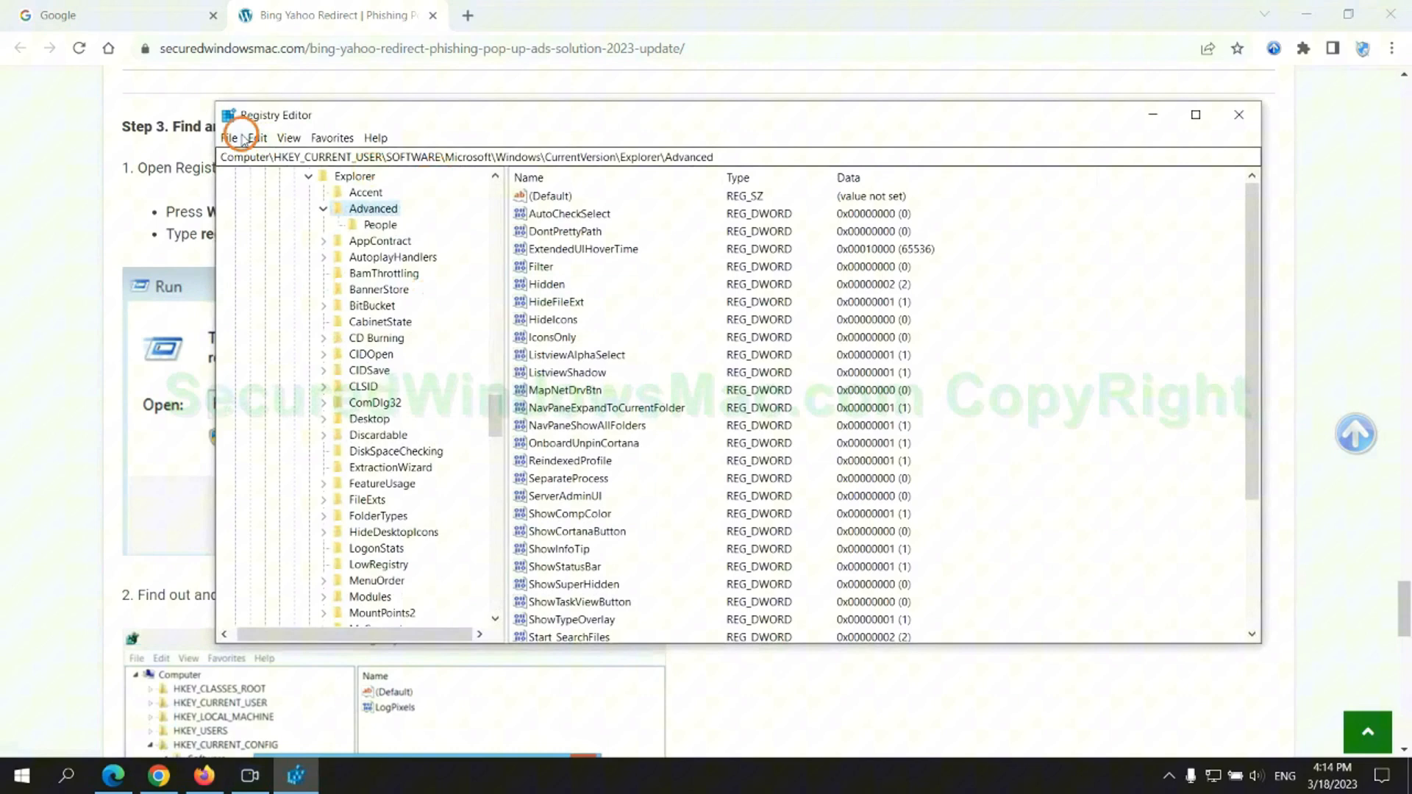
{"action": "left_click", "coordinate": [257, 137]}
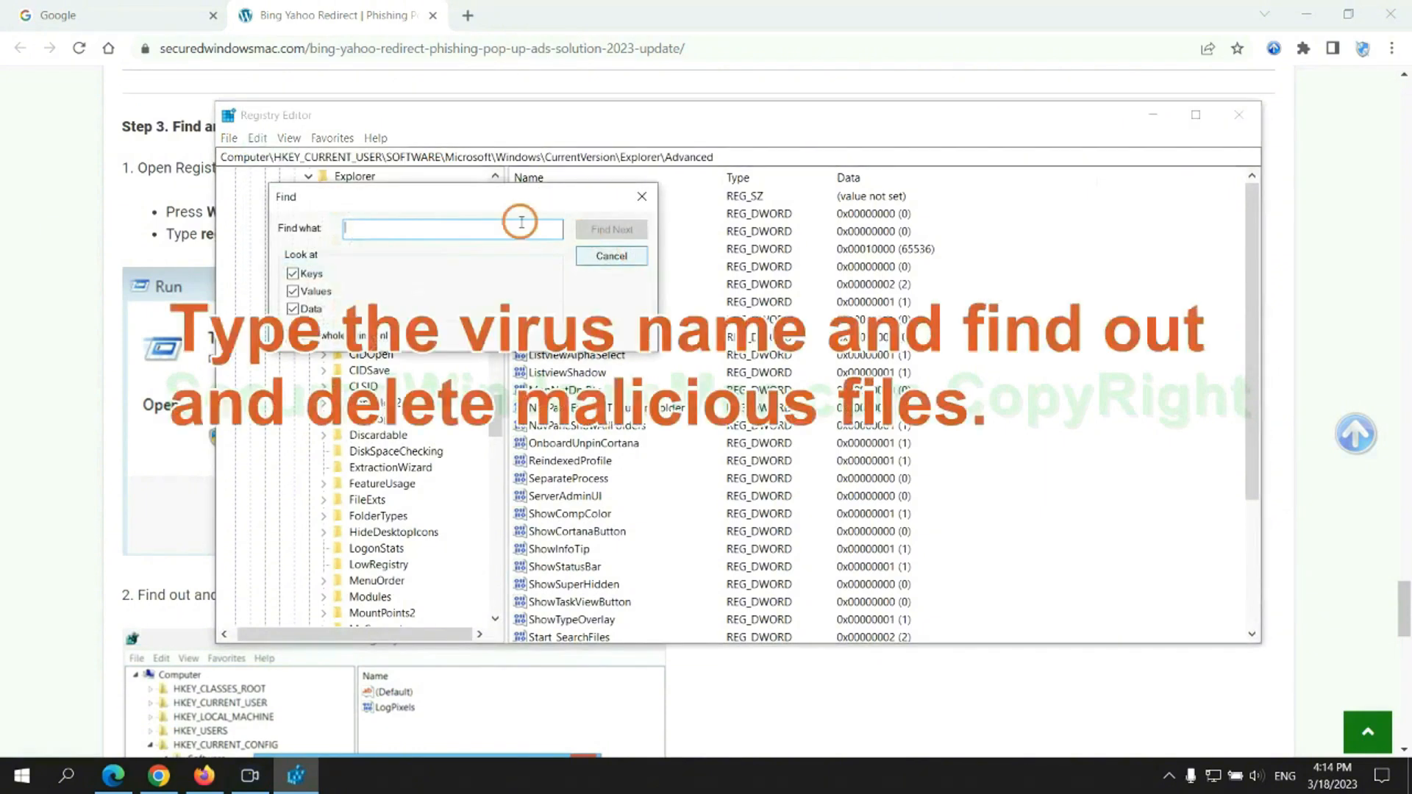
{"action": "type", "text": "App"}
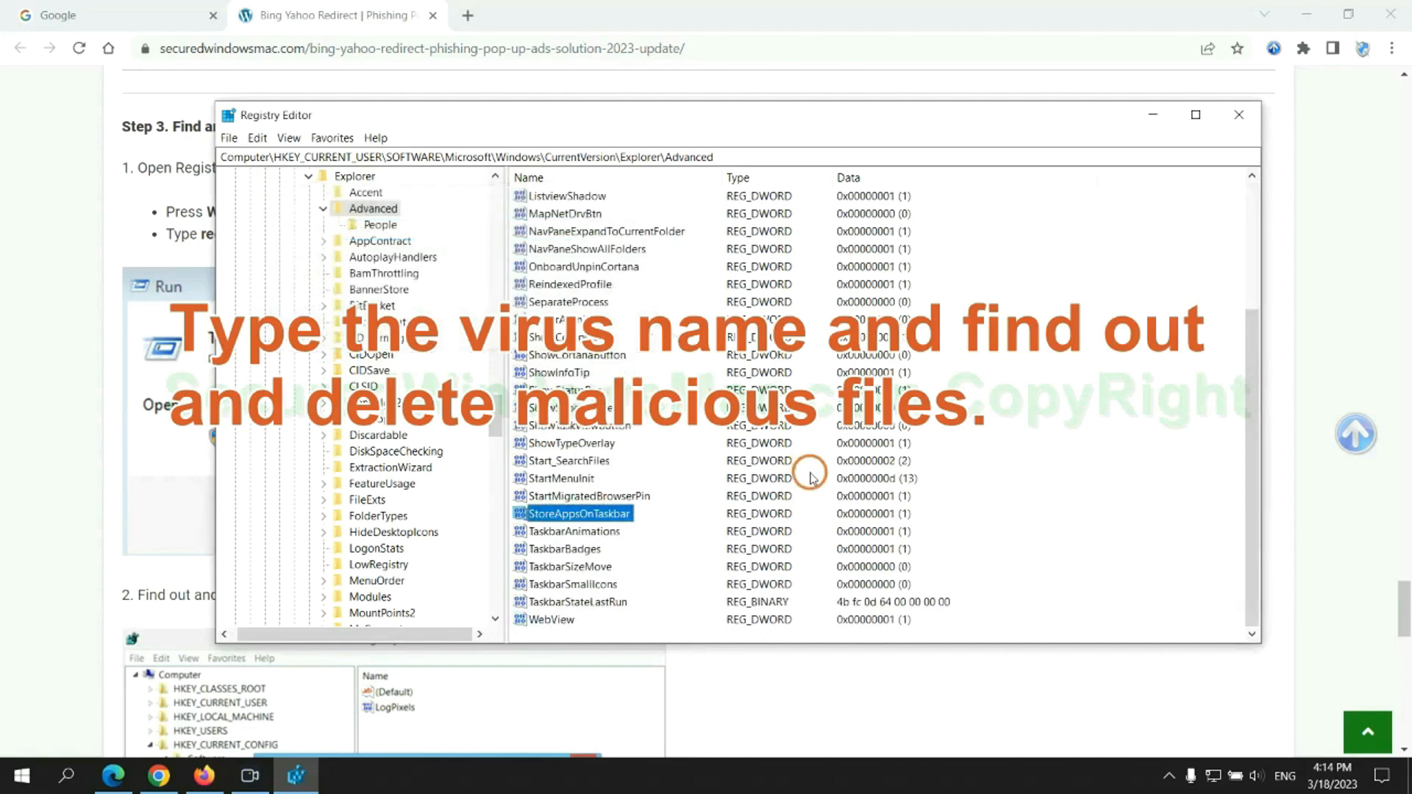
{"action": "right_click", "coordinate": [577, 512]}
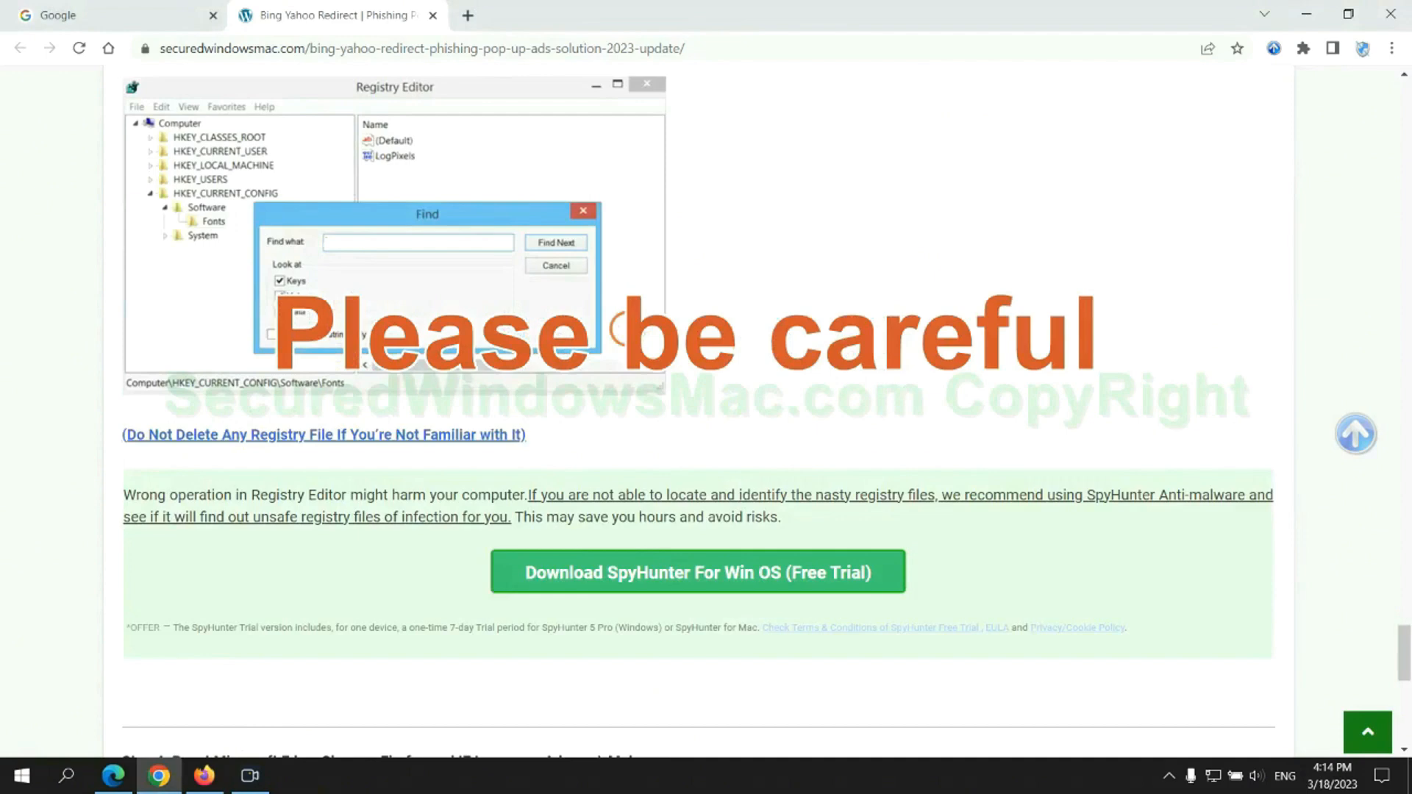
{"action": "scroll", "scroll_direction": "down", "scroll_amount": 3}
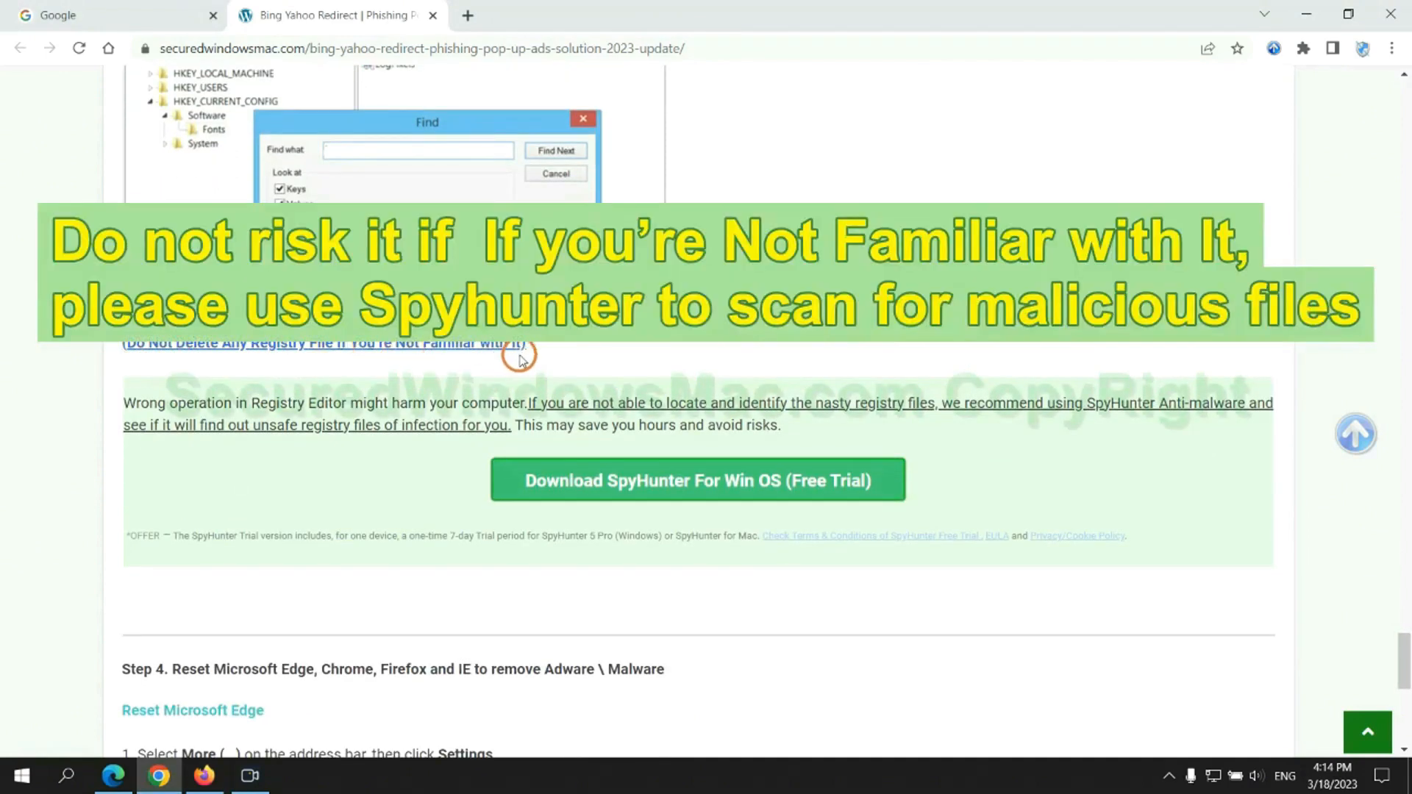
{"action": "mouse_move", "coordinate": [630, 481]}
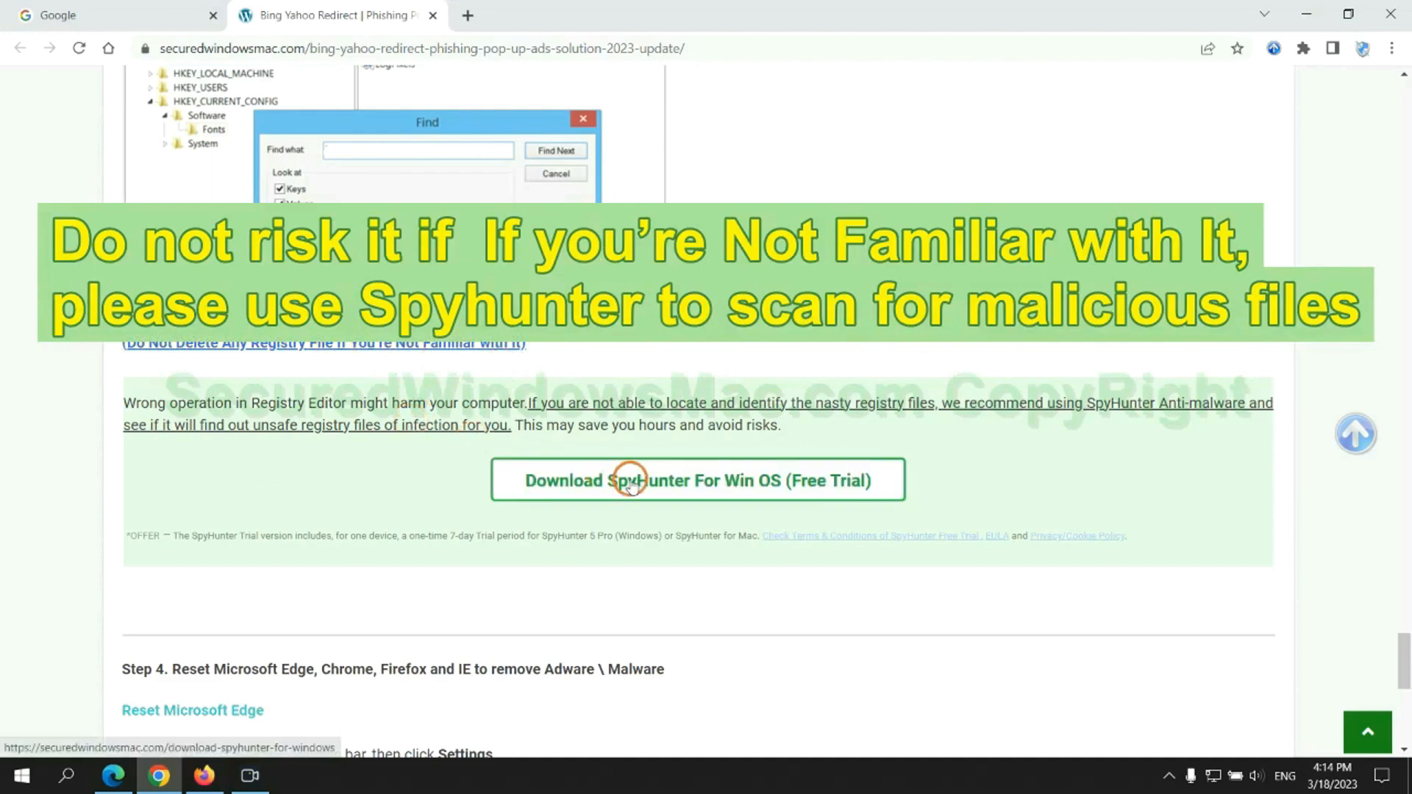
{"action": "scroll", "scroll_direction": "down", "scroll_amount": 3}
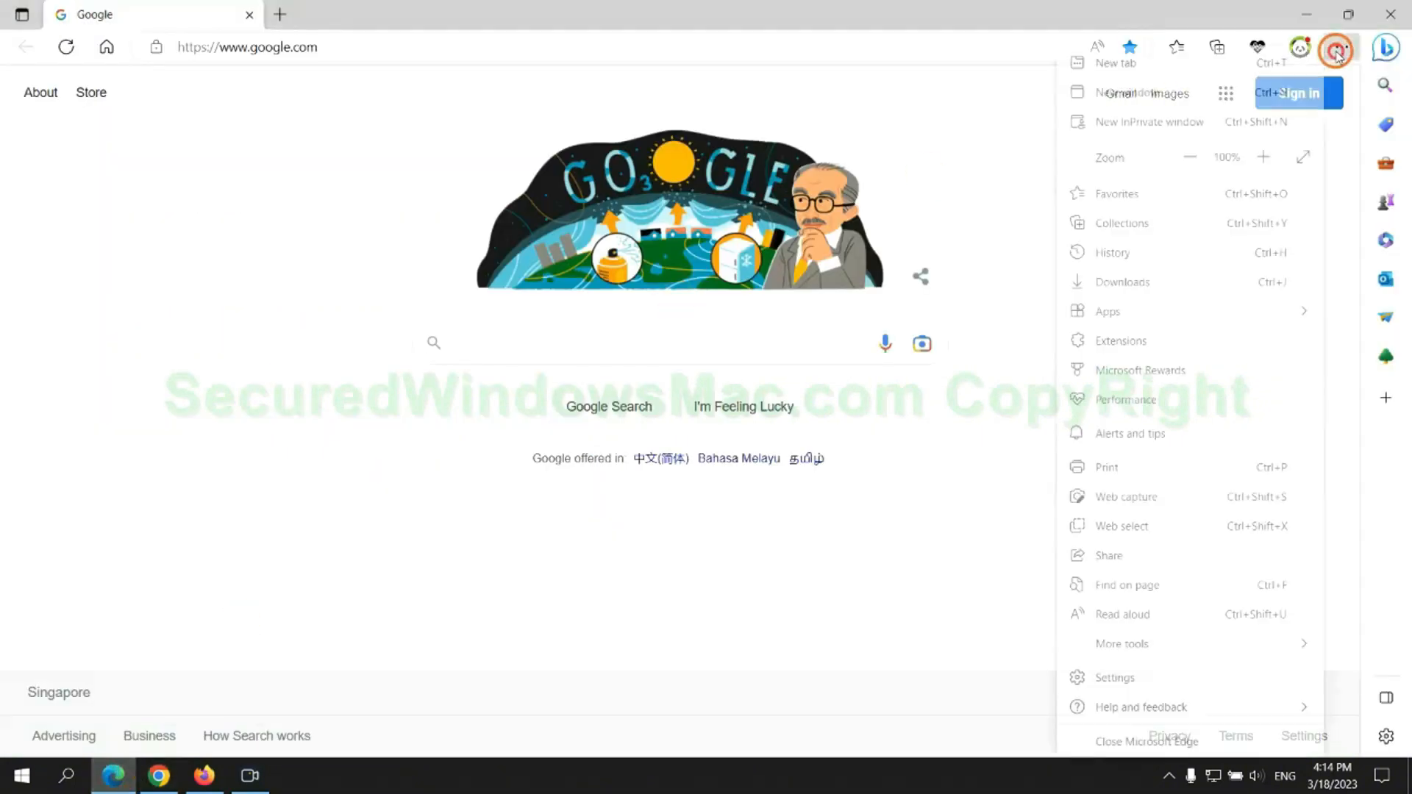
In Edge Settings under Privacy, search, and services, open Choose what to clear
{"action": "left_click", "coordinate": [1114, 677]}
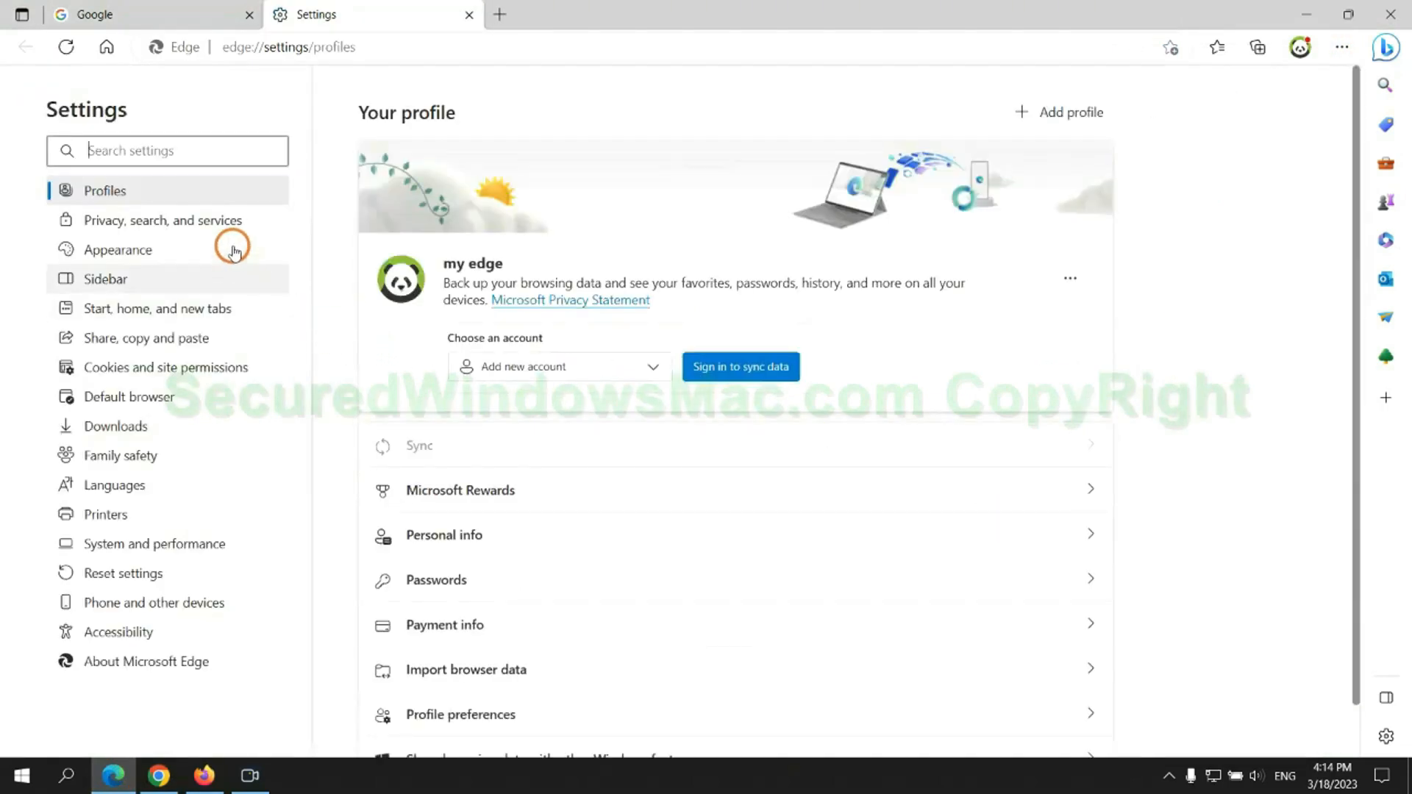
{"action": "left_click", "coordinate": [162, 219]}
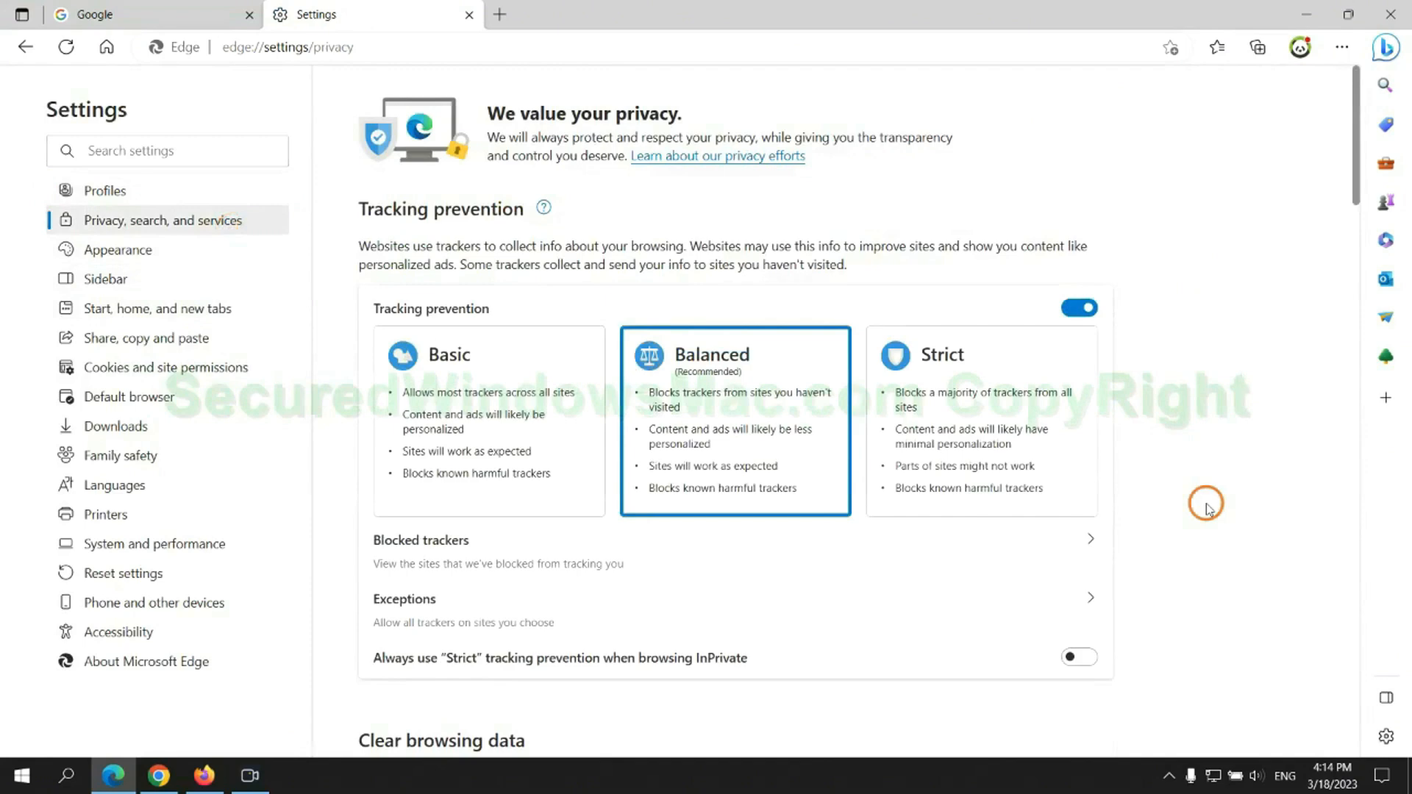
{"action": "scroll", "scroll_direction": "down", "scroll_amount": 3}
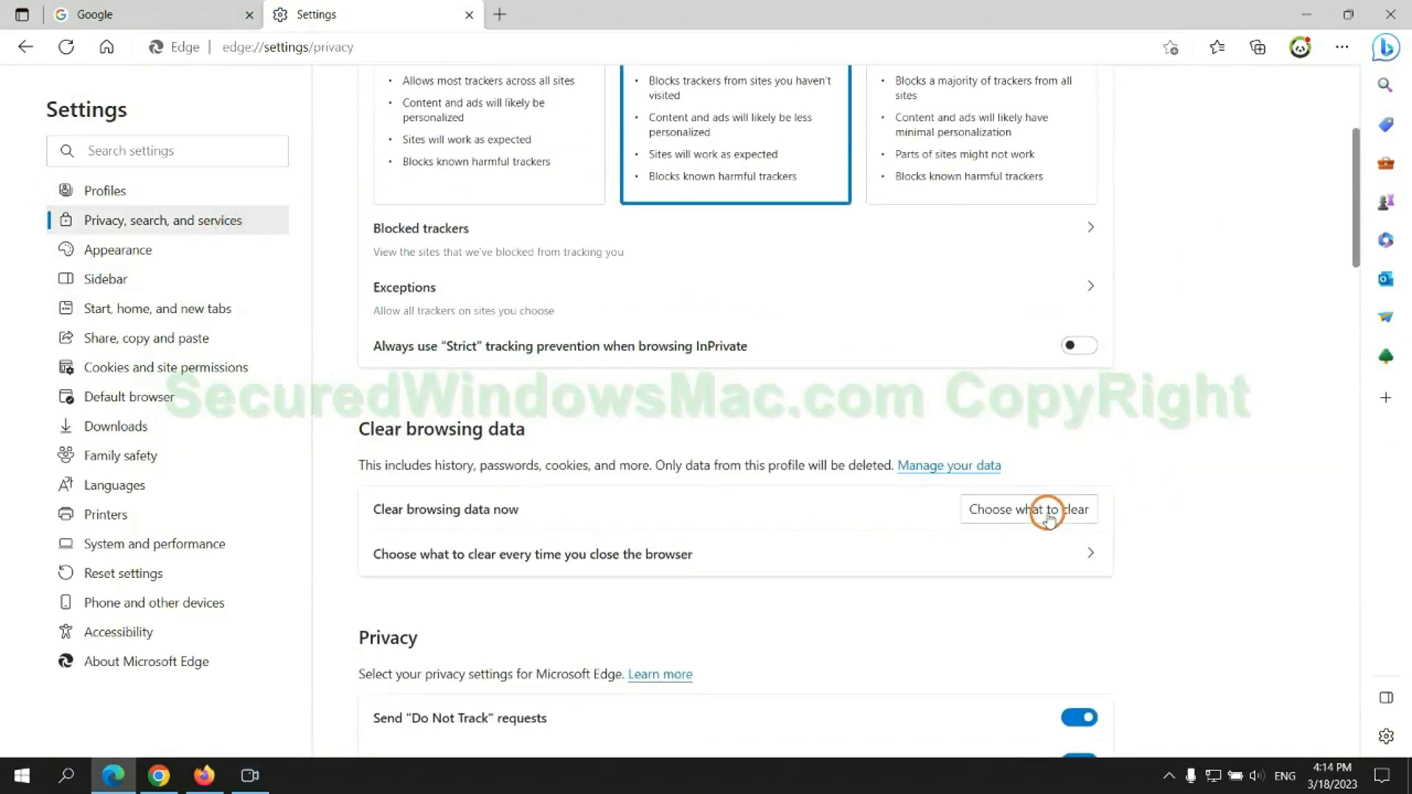
{"action": "left_click", "coordinate": [1027, 509]}
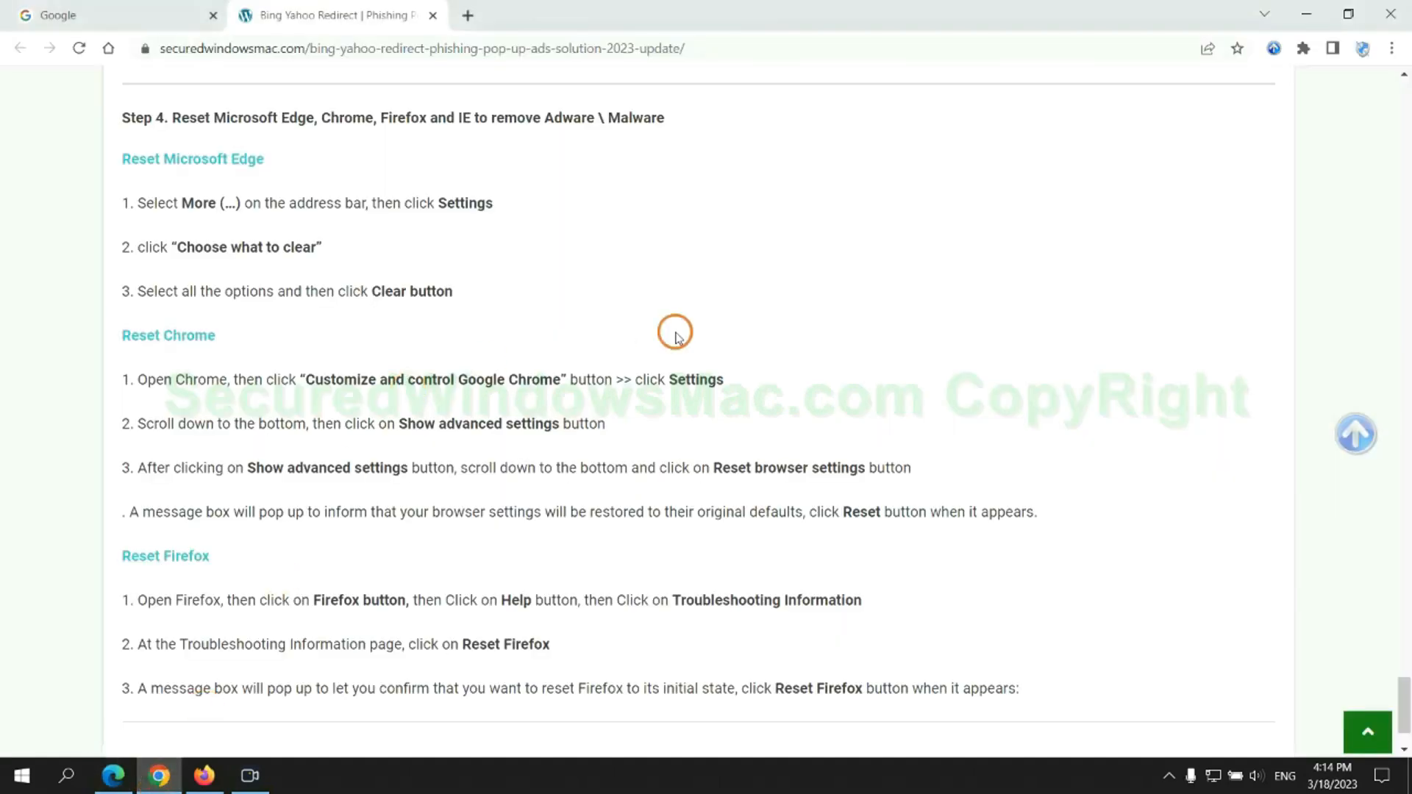
Find 'reset' in Chrome Settings and confirm restoring settings to their original defaults
{"action": "left_click", "coordinate": [1388, 48]}
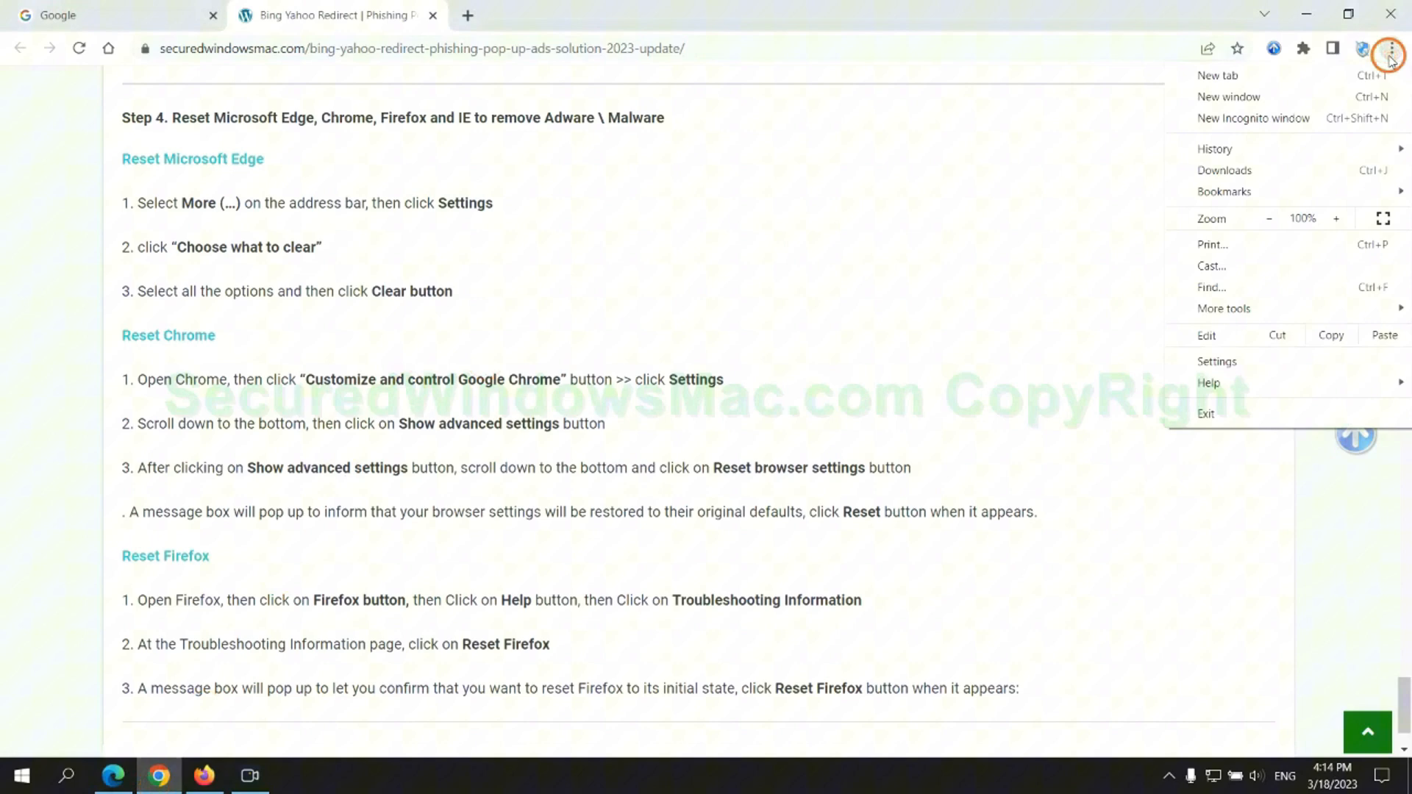
{"action": "left_click", "coordinate": [1216, 361]}
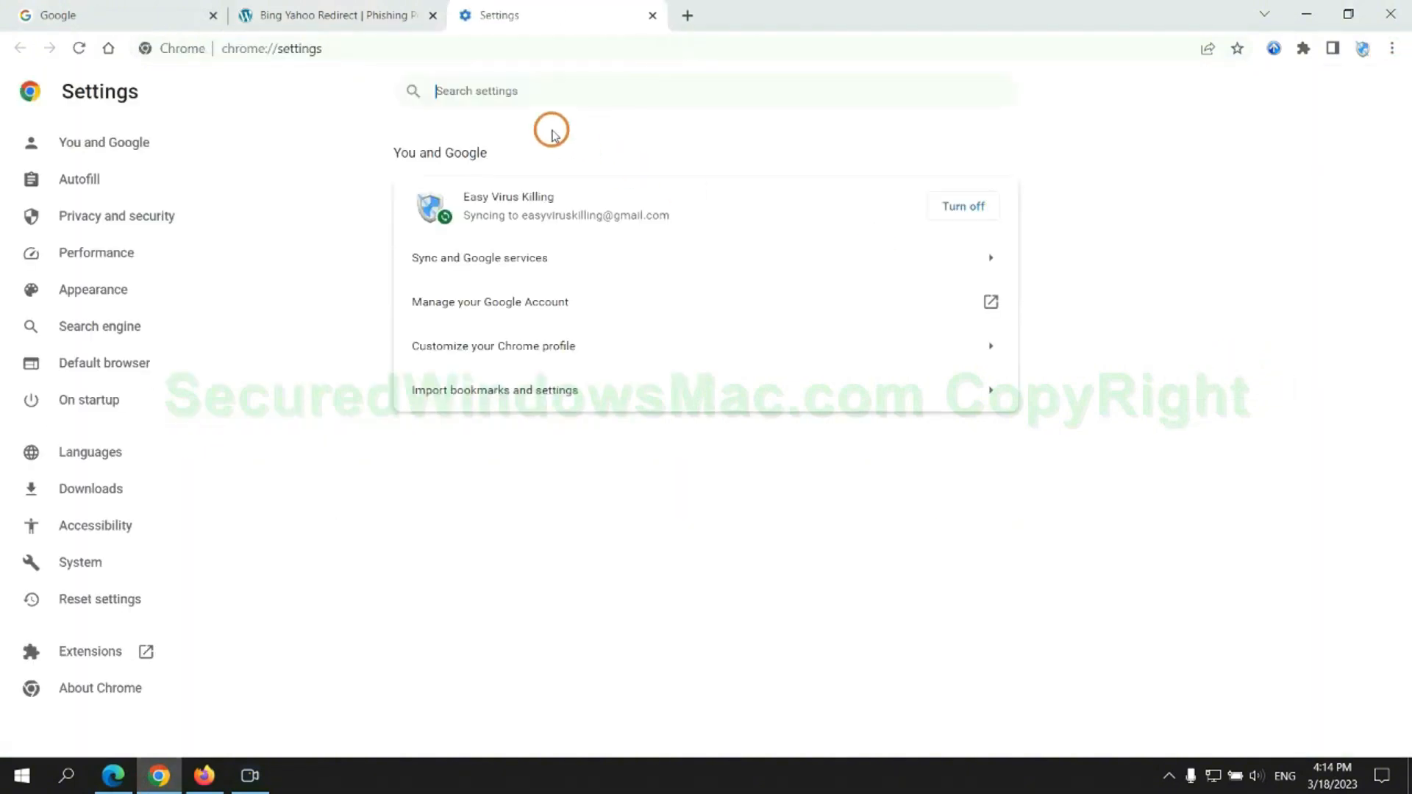
{"action": "type", "text": "reset"}
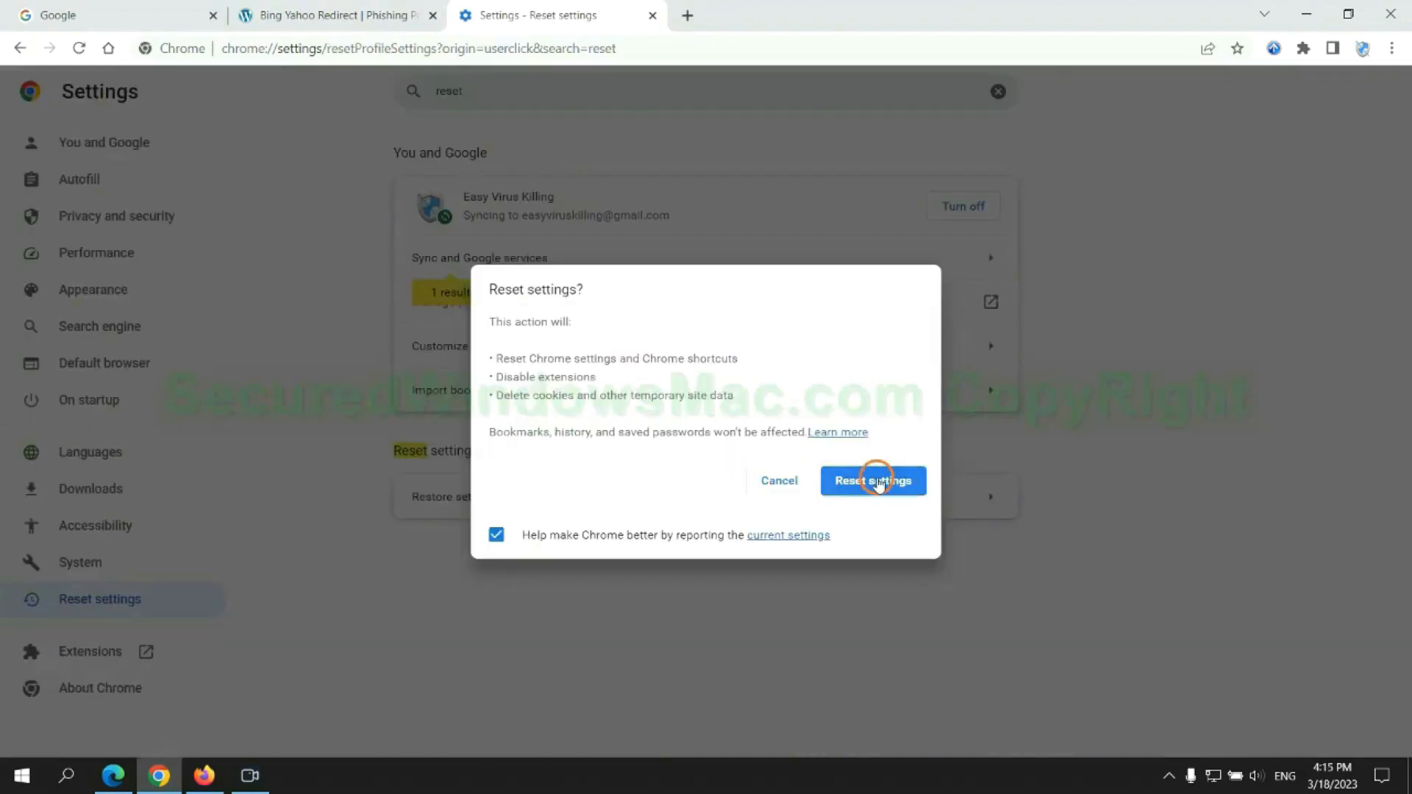
{"action": "left_click", "coordinate": [870, 480]}
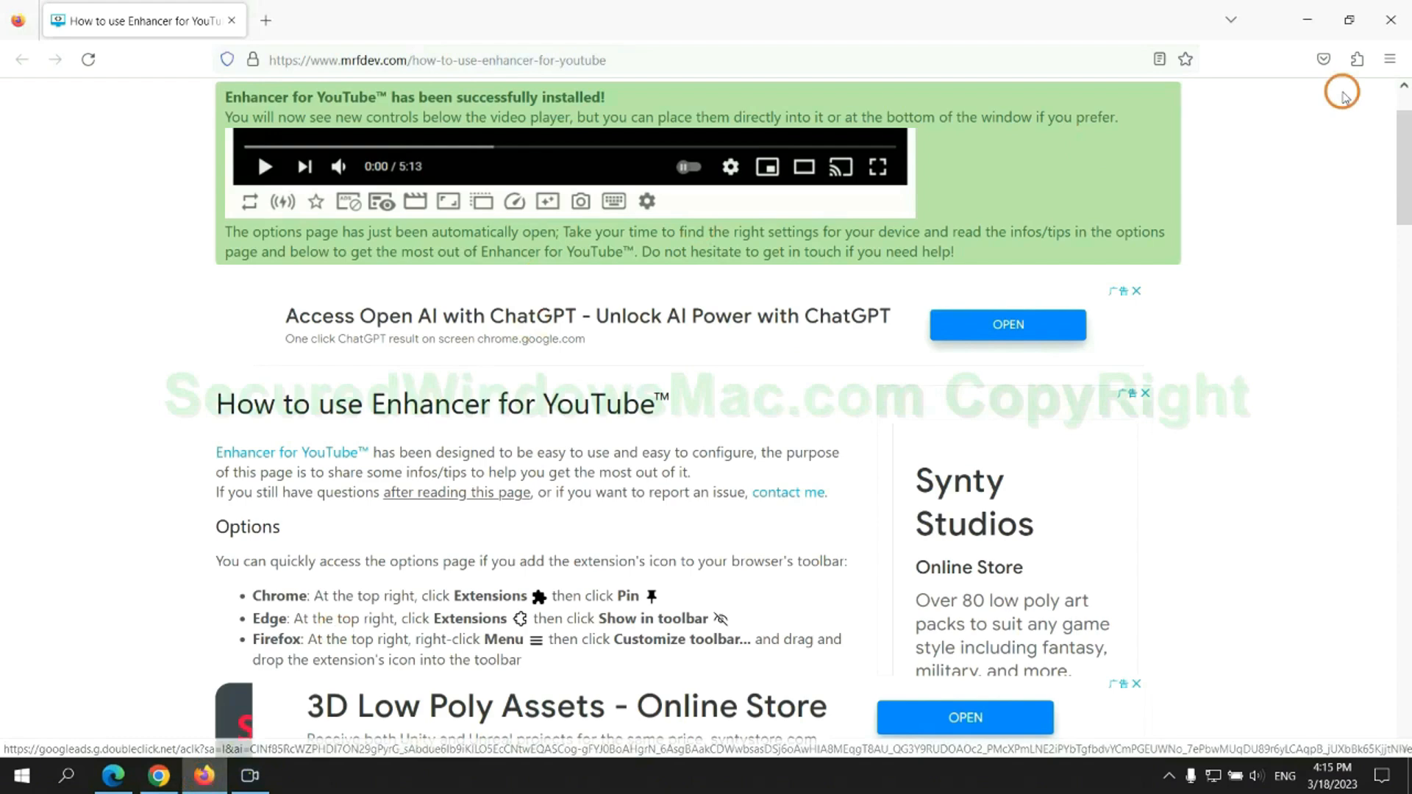
Open Firefox's Troubleshooting Information page via Help and click Refresh Firefox
{"action": "left_click", "coordinate": [1388, 60]}
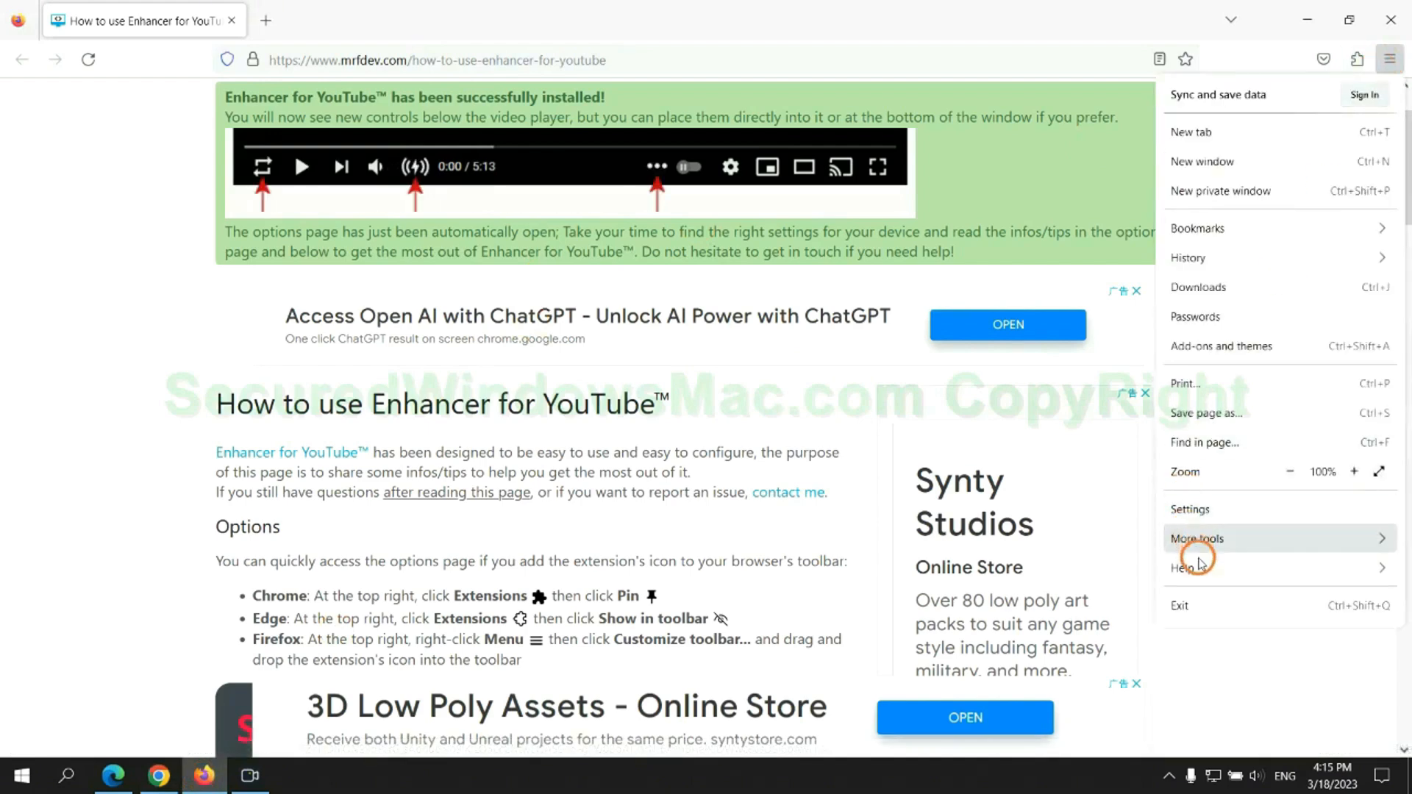
{"action": "left_click", "coordinate": [1185, 569]}
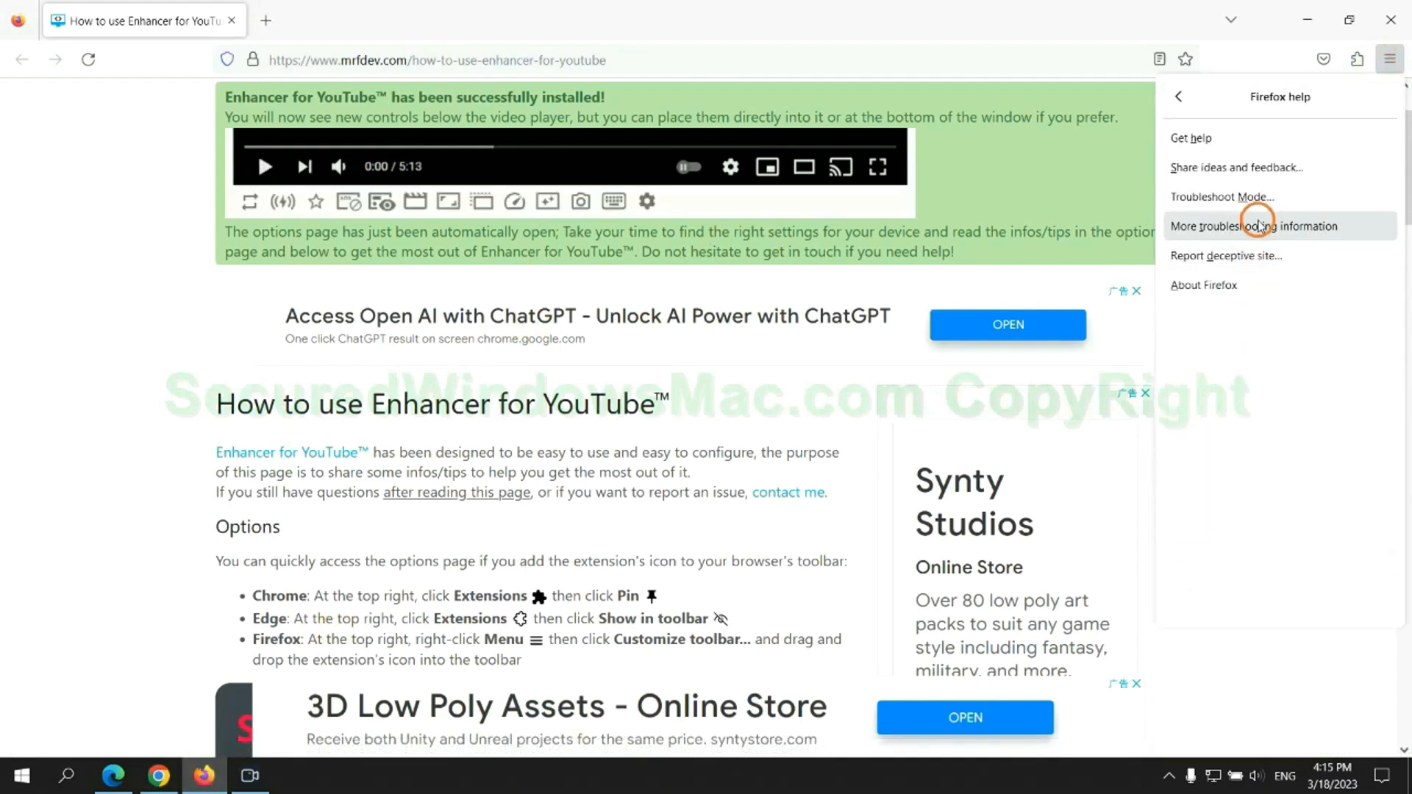
{"action": "left_click", "coordinate": [1252, 226]}
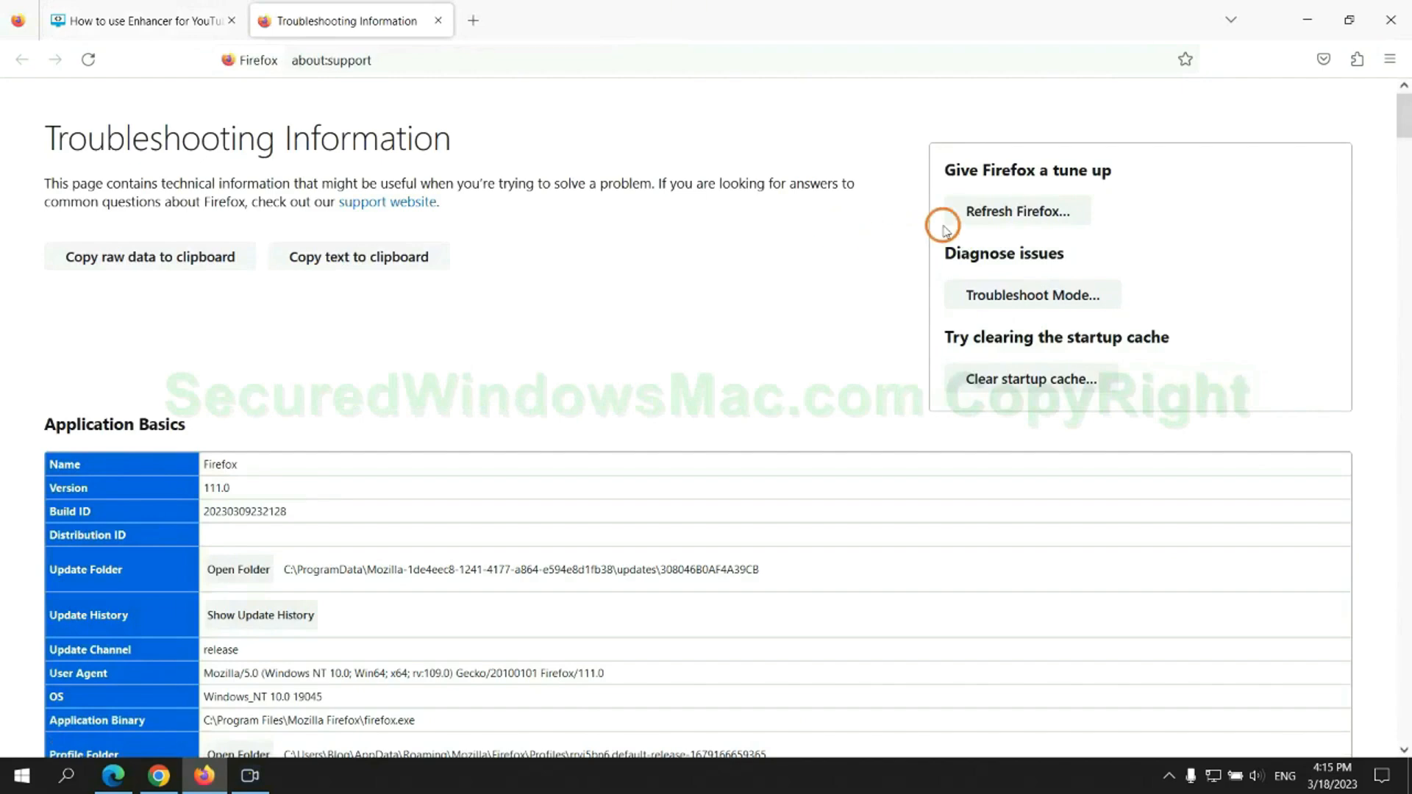
{"action": "left_click", "coordinate": [1016, 211]}
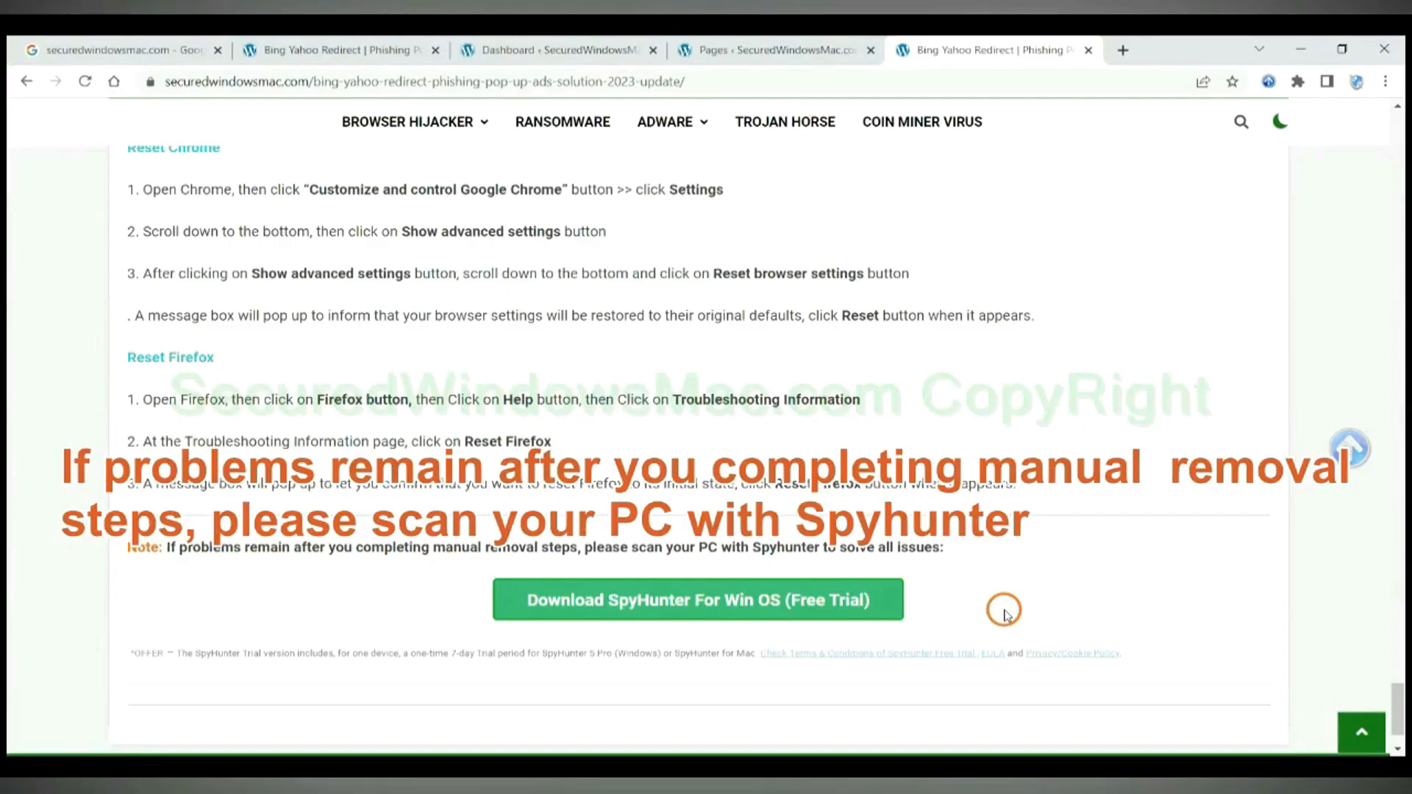
{"action": "mouse_move", "coordinate": [185, 551]}
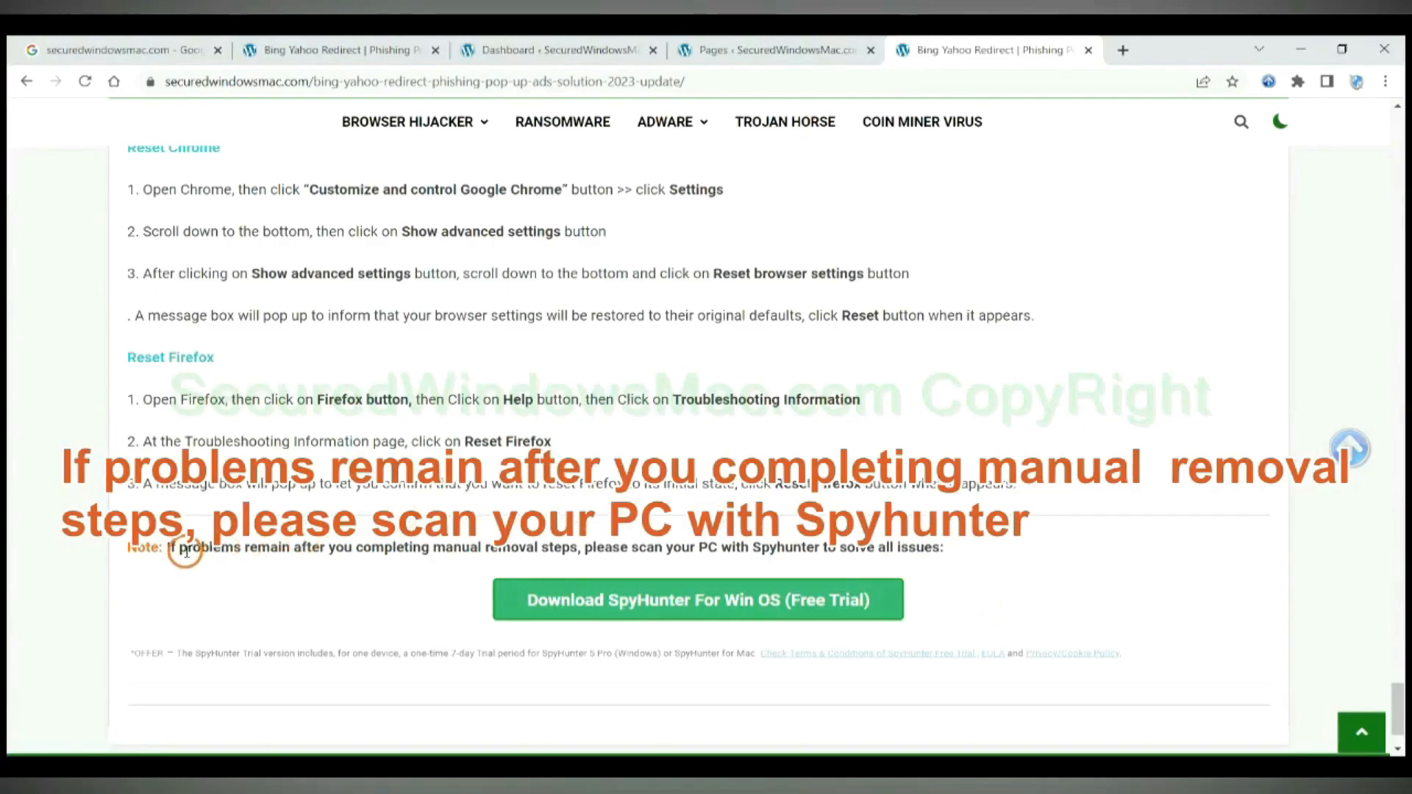